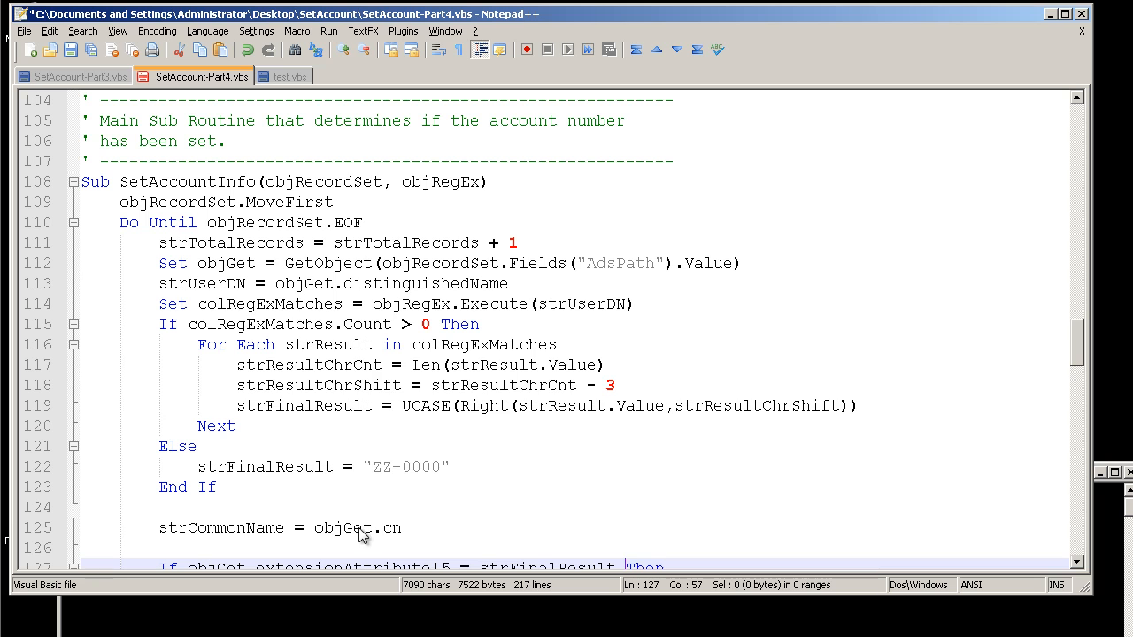
{"action": "mouse_move", "coordinate": [347, 506]}
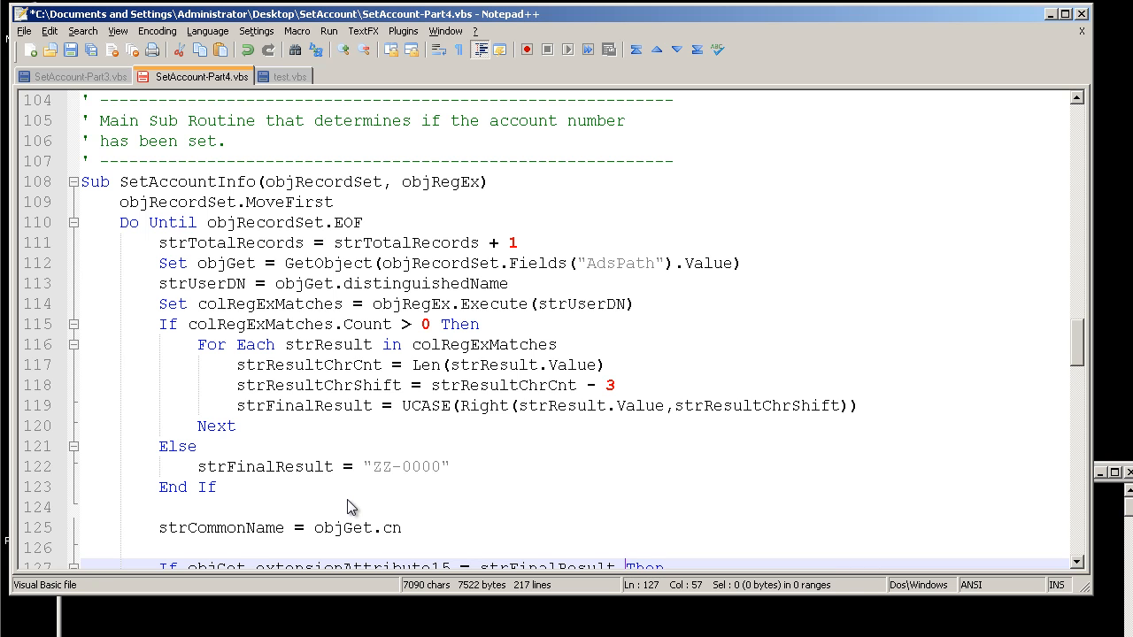
{"action": "mouse_move", "coordinate": [114, 255]}
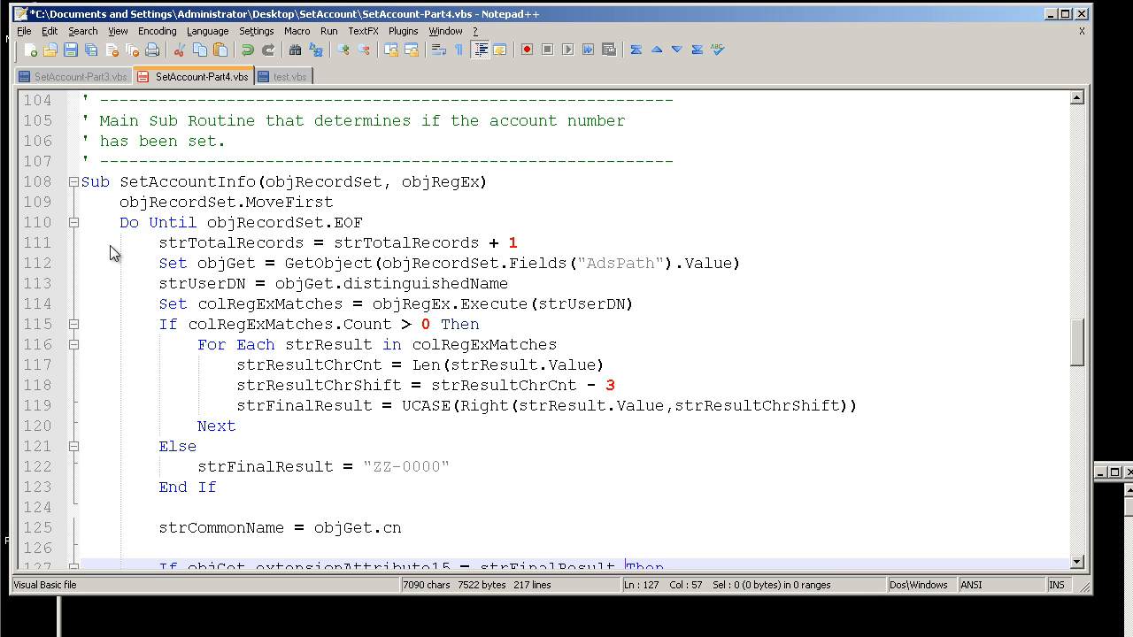
{"action": "mouse_move", "coordinate": [234, 301]}
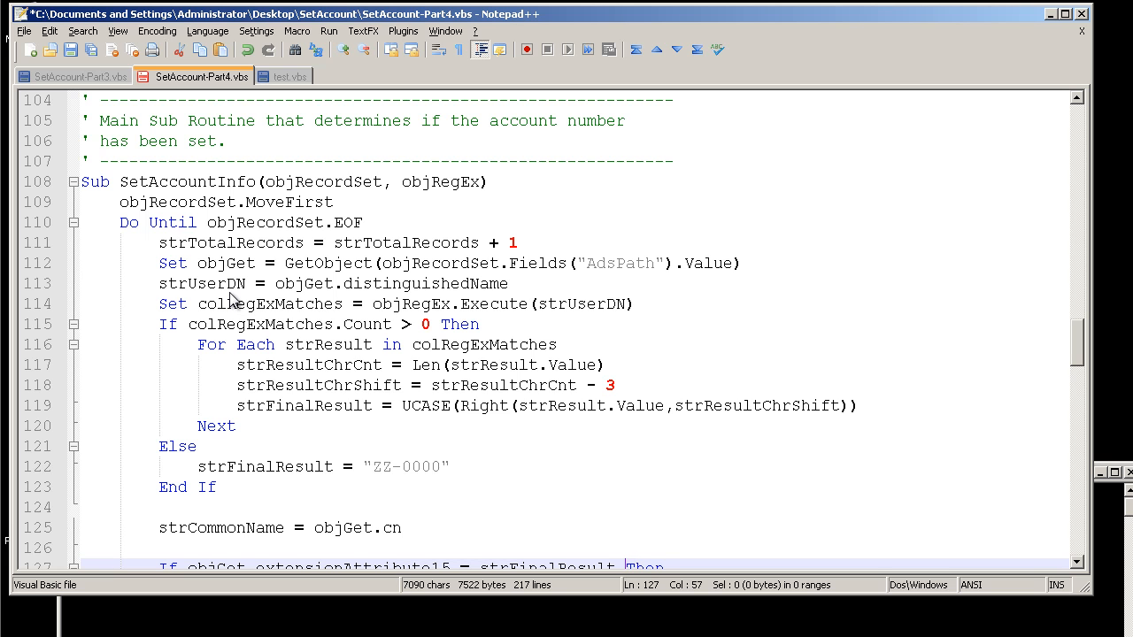
{"action": "mouse_move", "coordinate": [252, 322]}
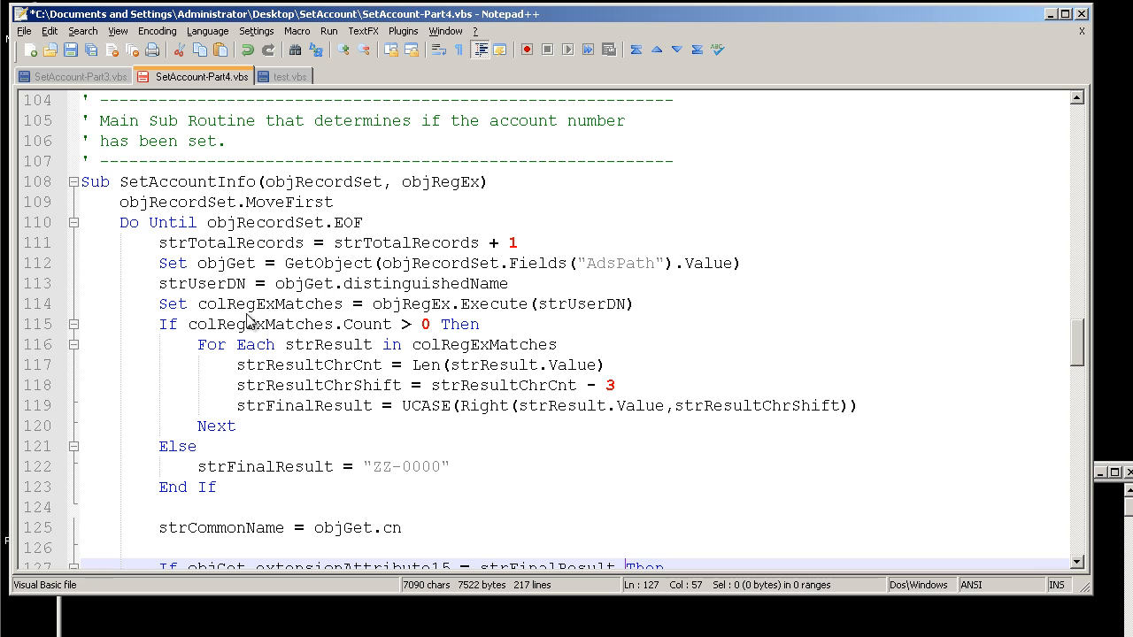
{"action": "mouse_move", "coordinate": [131, 272]}
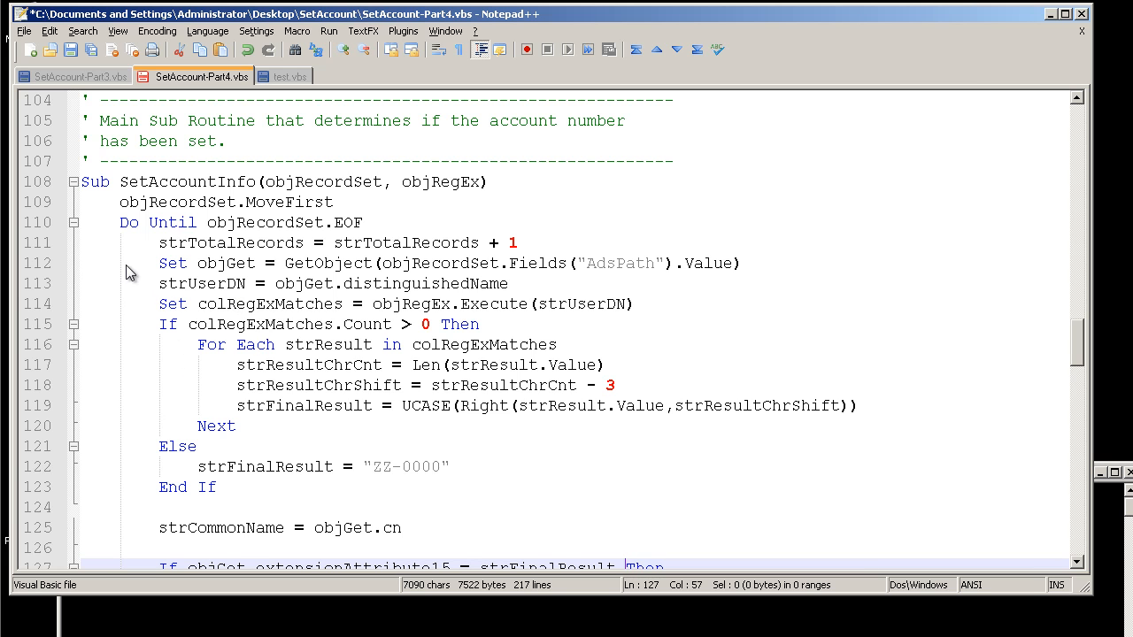
{"action": "mouse_move", "coordinate": [92, 228]}
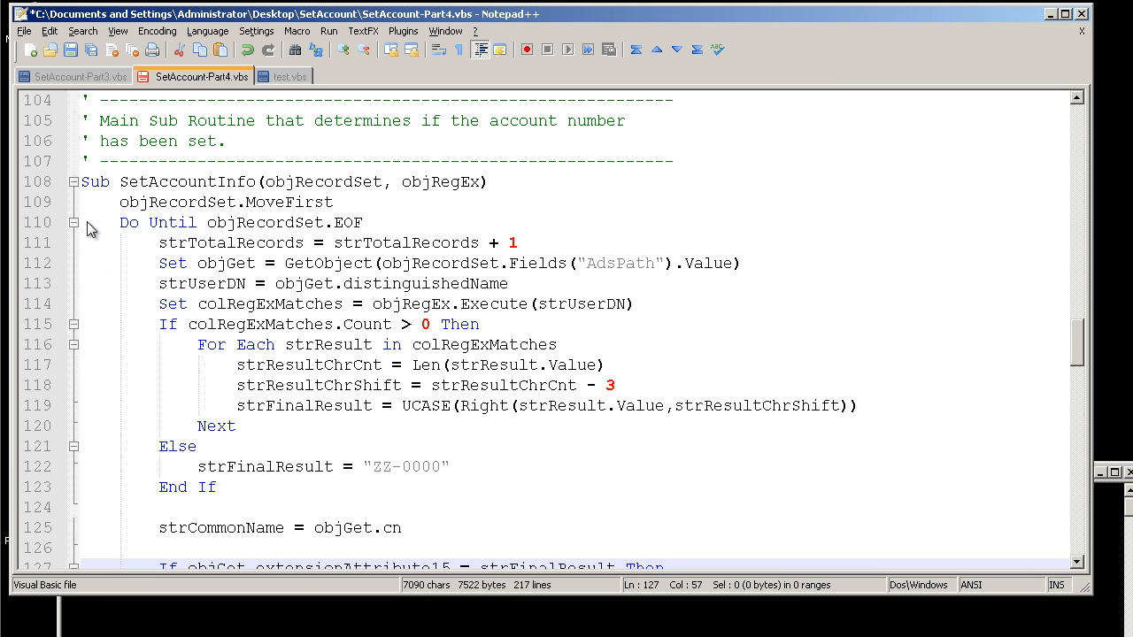
{"action": "mouse_move", "coordinate": [98, 230]}
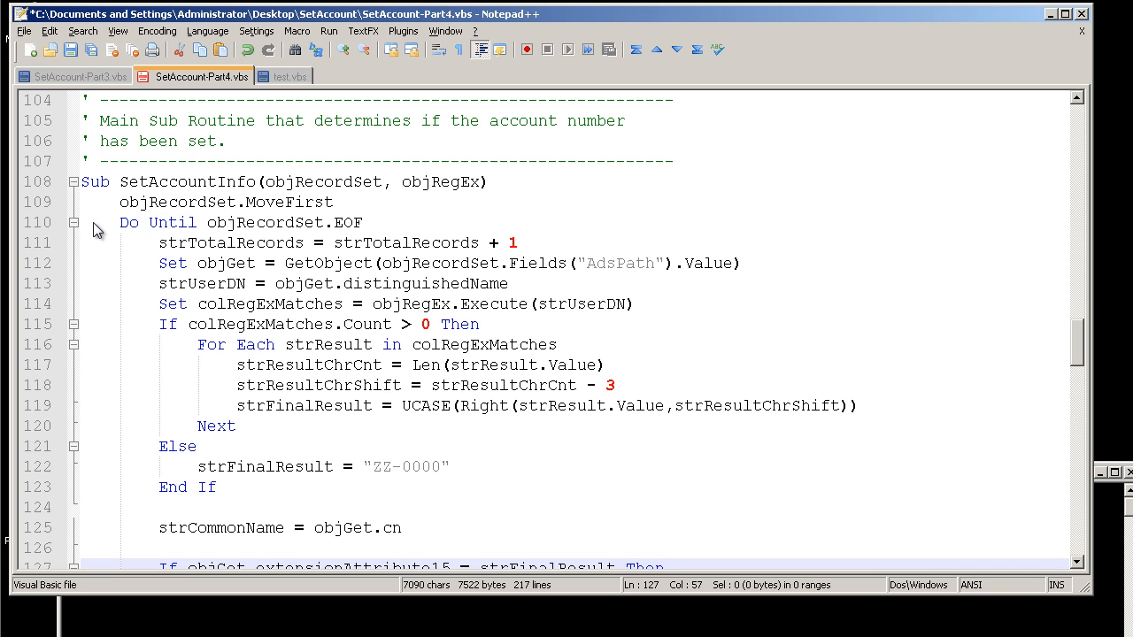
{"action": "mouse_move", "coordinate": [230, 237]}
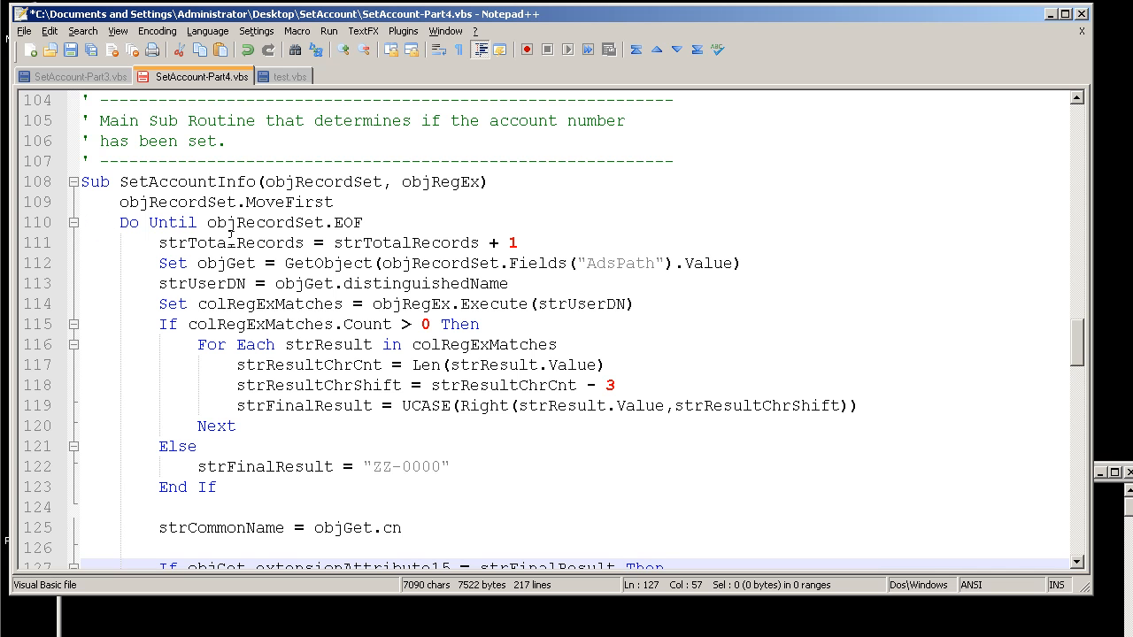
Review the record-processing loop, the ZZ-0000 default, and highlight strCommonName before the attribute comparison.
{"action": "left_click_drag", "start_coordinate": [120, 223], "coordinate": [496, 467]}
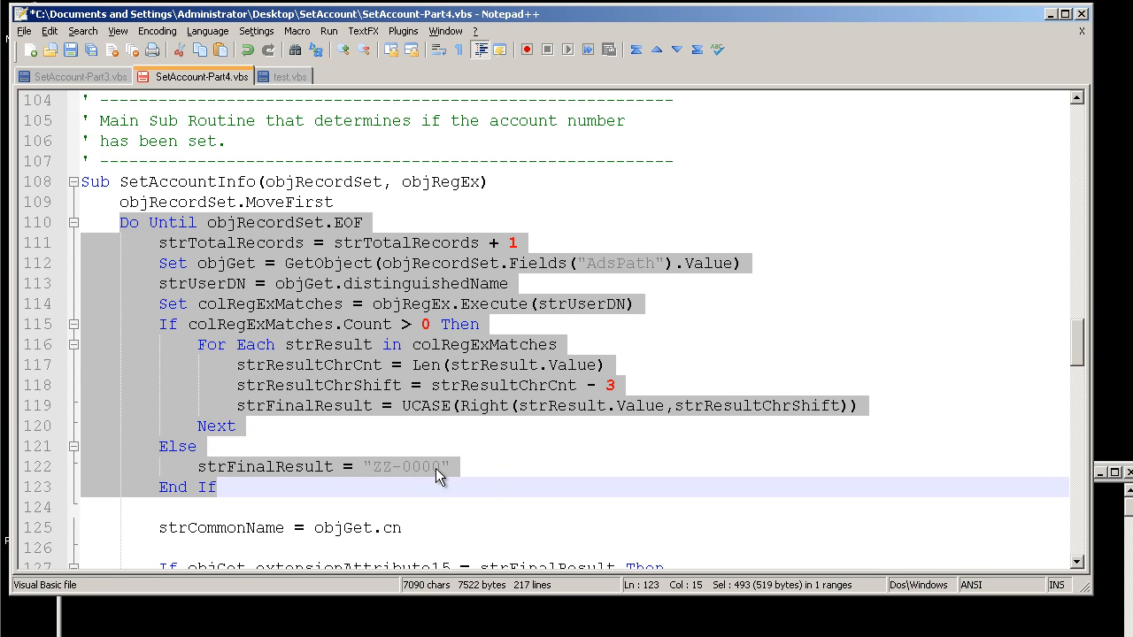
{"action": "mouse_move", "coordinate": [293, 320]}
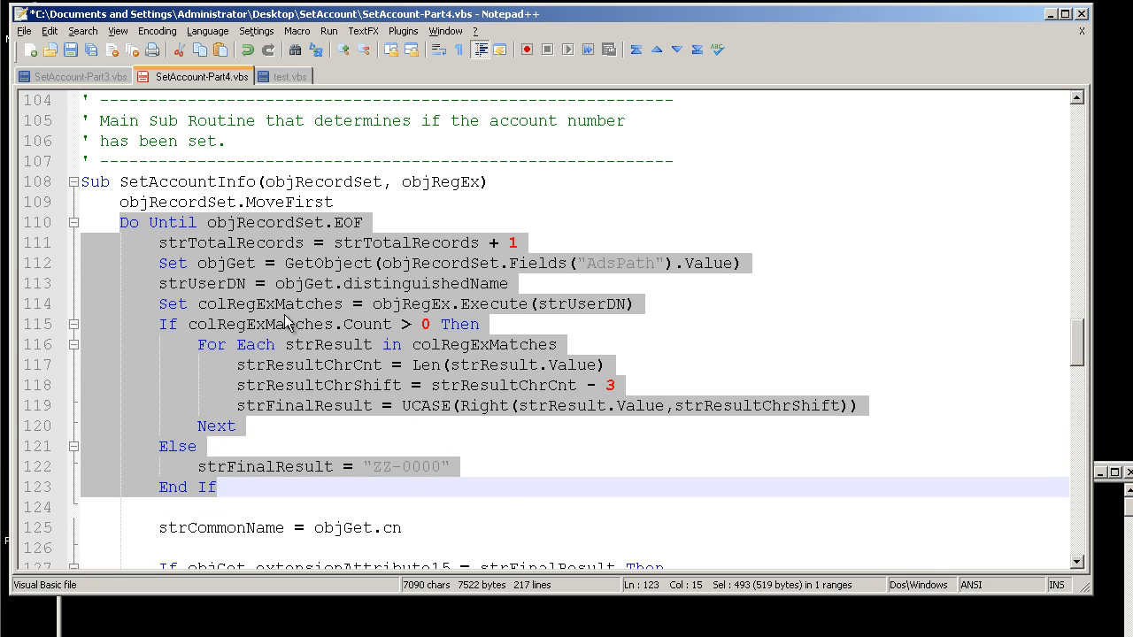
{"action": "mouse_move", "coordinate": [266, 246]}
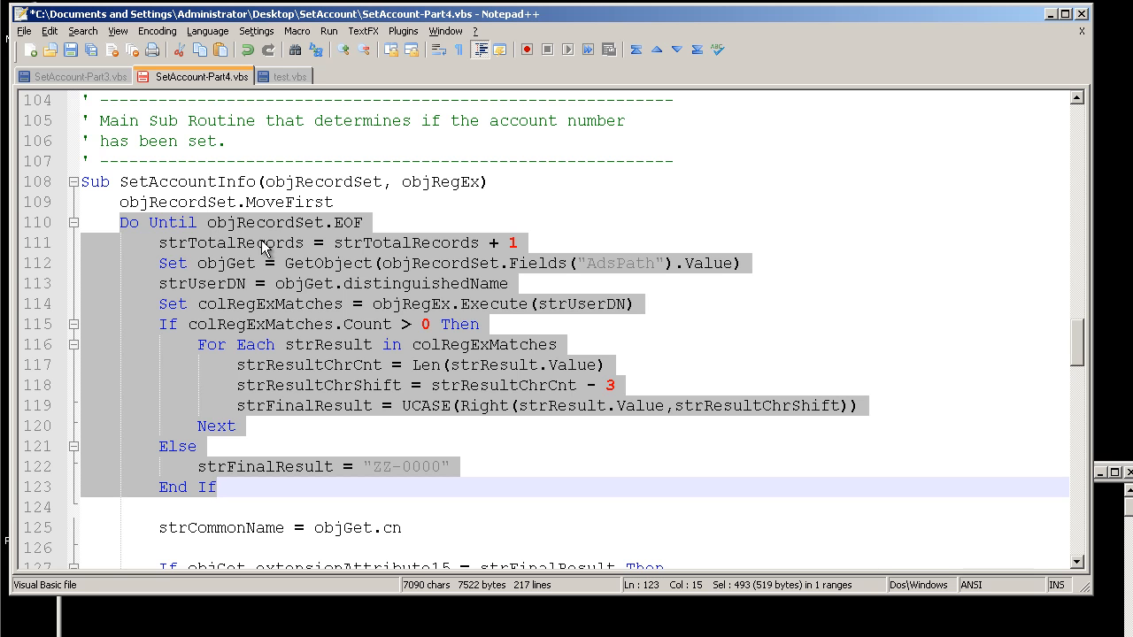
{"action": "mouse_move", "coordinate": [273, 331]}
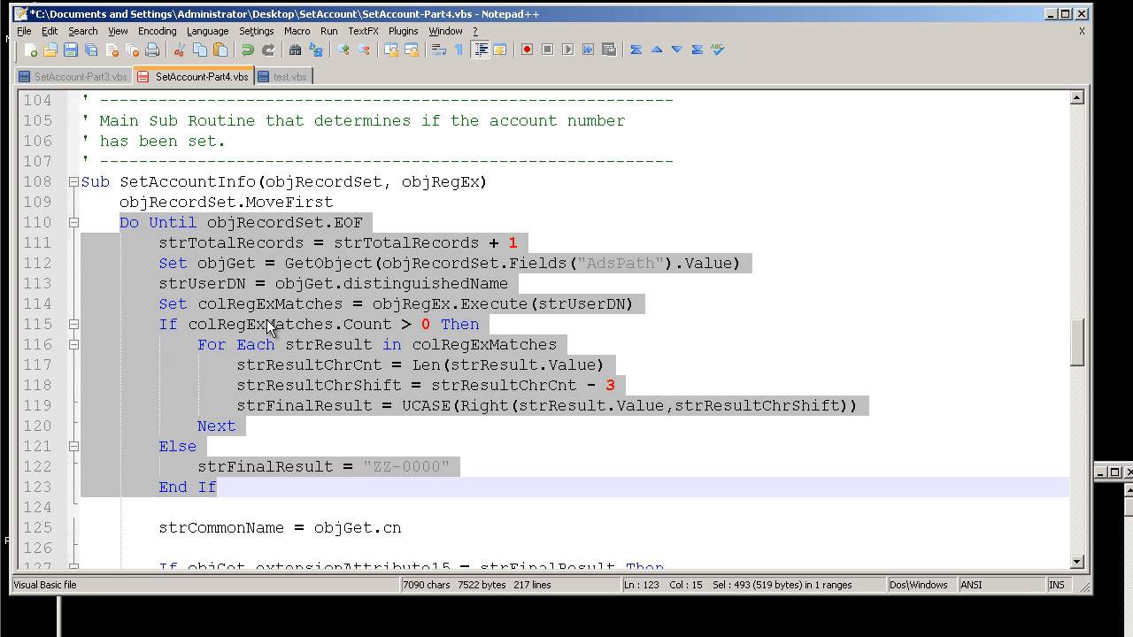
{"action": "mouse_move", "coordinate": [446, 320]}
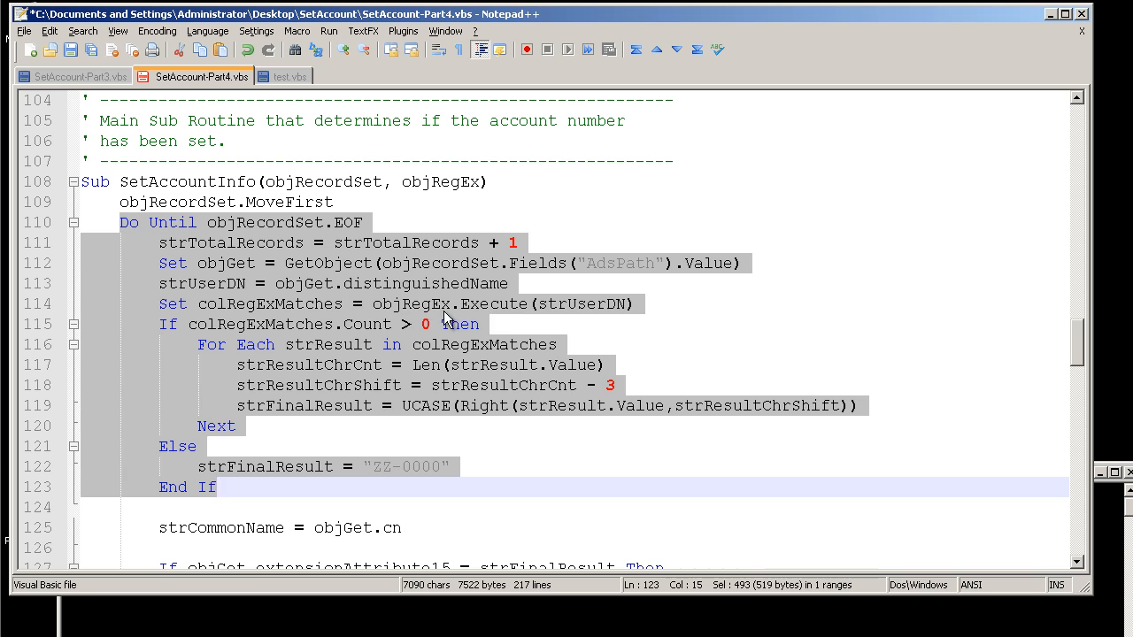
{"action": "mouse_move", "coordinate": [418, 294]}
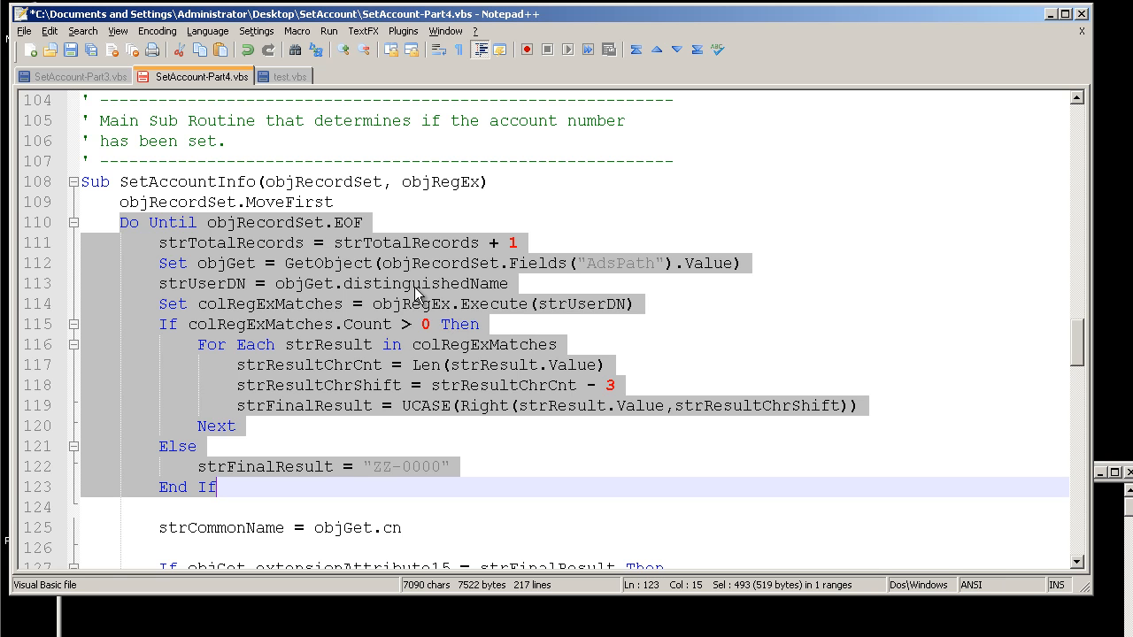
{"action": "mouse_move", "coordinate": [299, 312]}
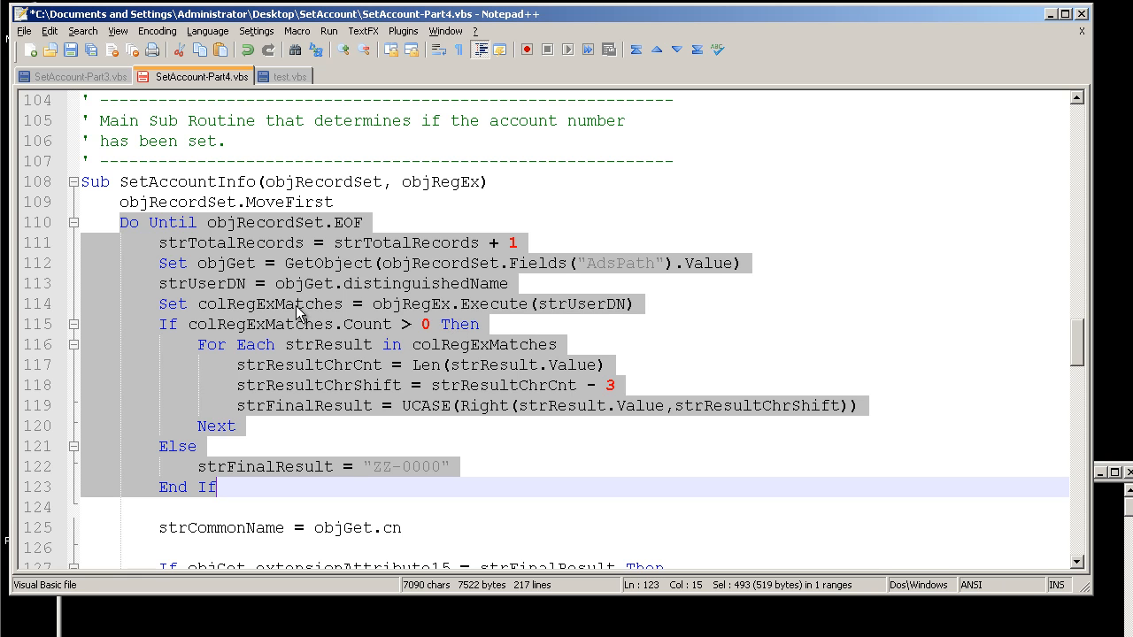
{"action": "mouse_move", "coordinate": [354, 478]}
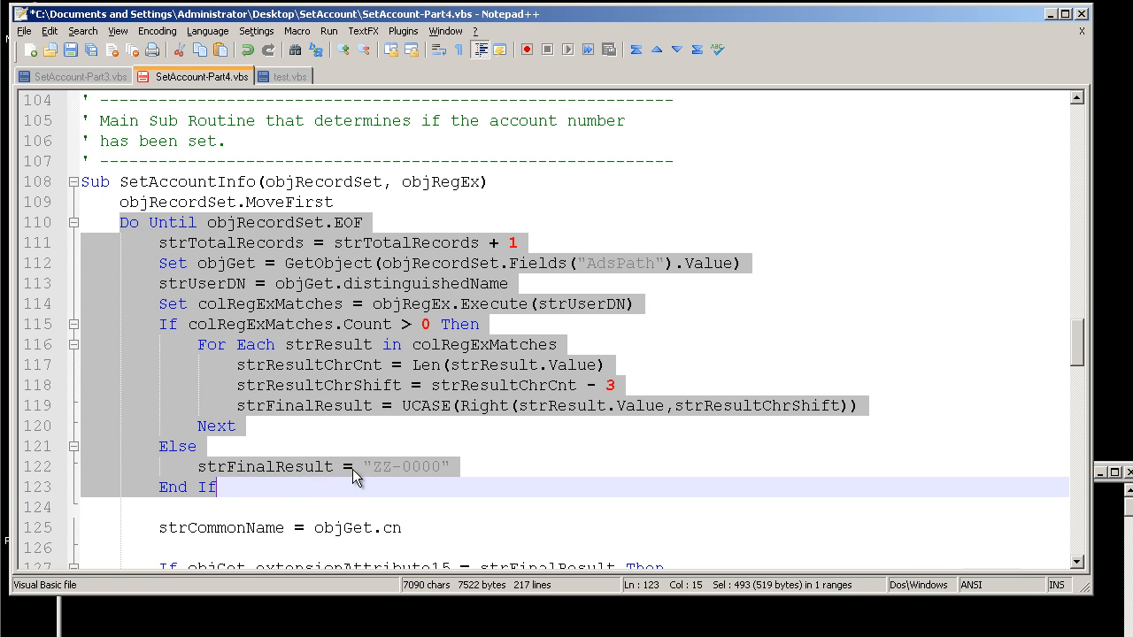
{"action": "mouse_move", "coordinate": [379, 480]}
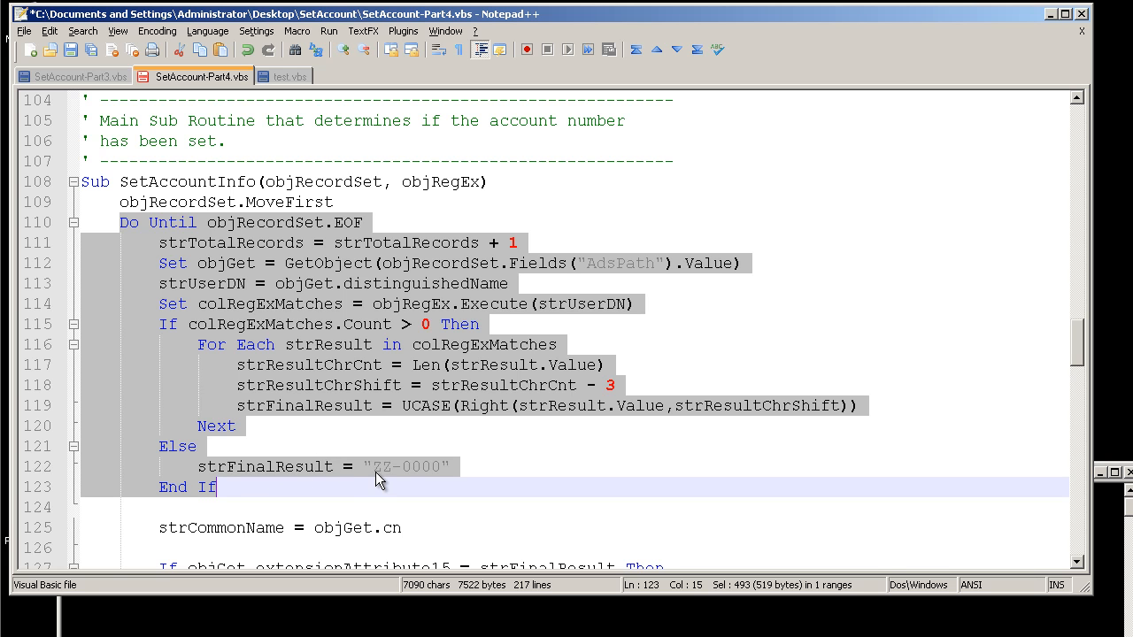
{"action": "left_click", "coordinate": [375, 467]}
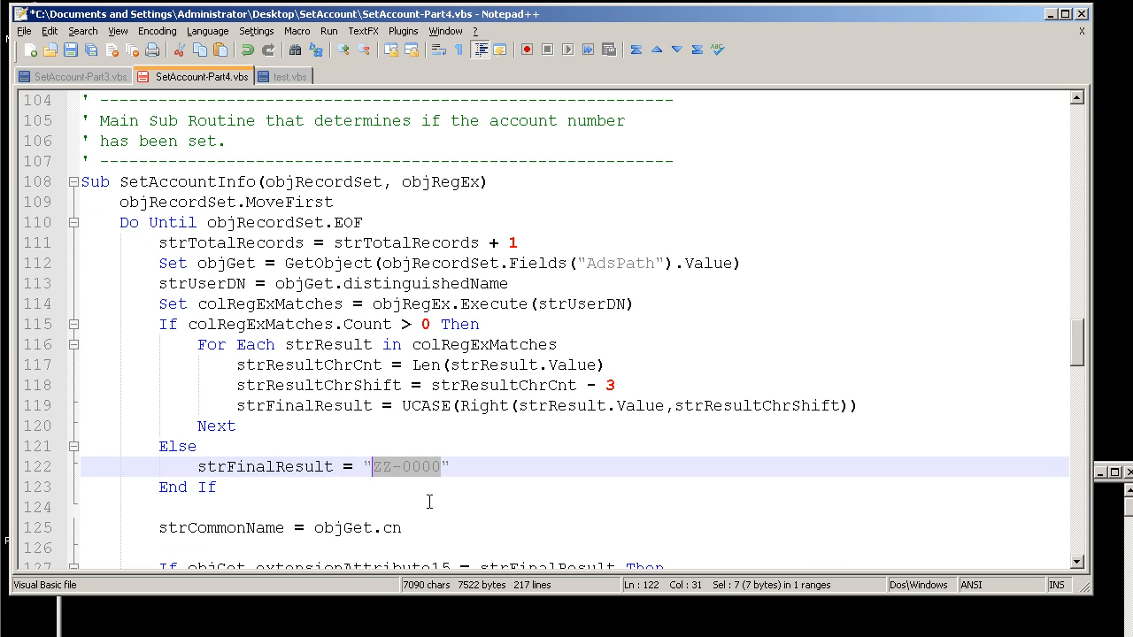
{"action": "scroll", "scroll_direction": "down", "scroll_amount": 3}
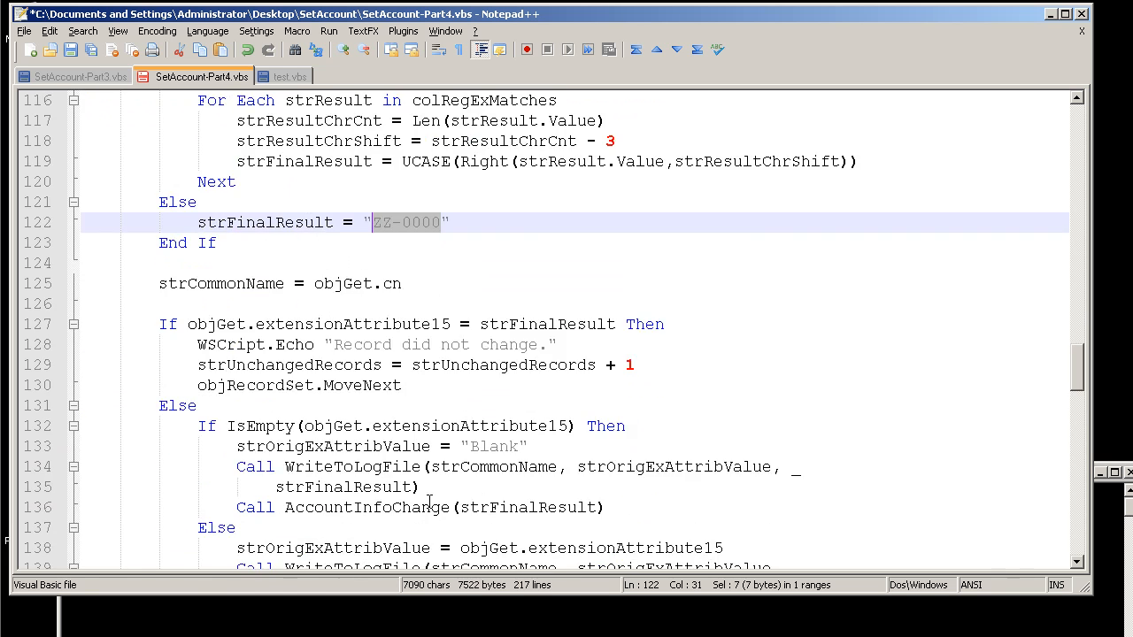
{"action": "scroll", "scroll_direction": "down", "scroll_amount": 3}
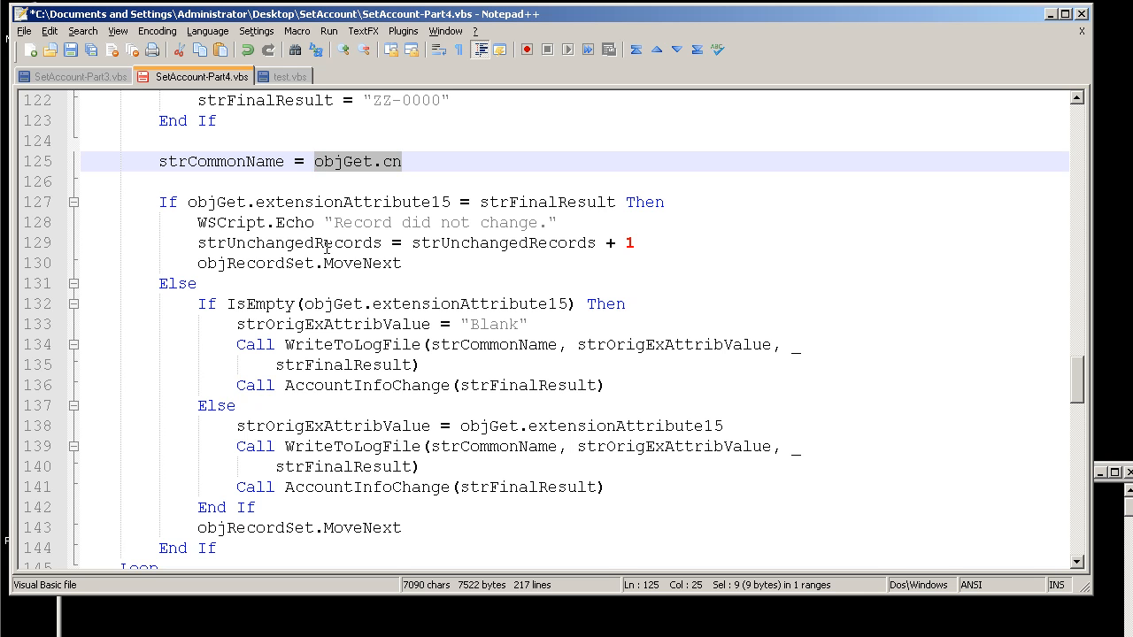
{"action": "mouse_move", "coordinate": [209, 173]}
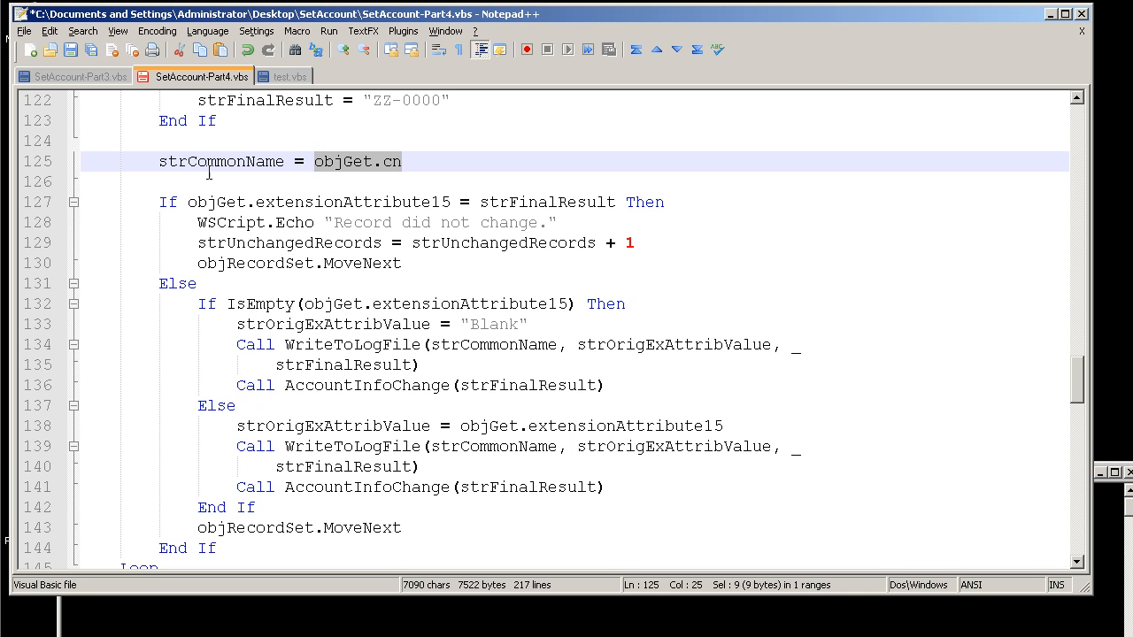
{"action": "double_click", "coordinate": [221, 161]}
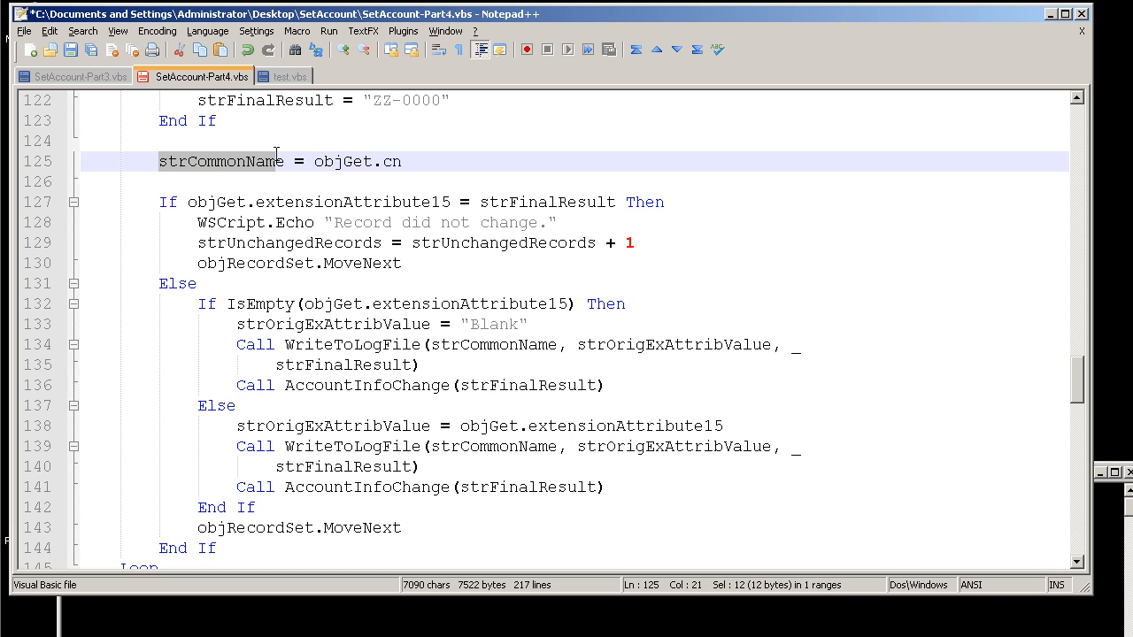
{"action": "mouse_move", "coordinate": [285, 411]}
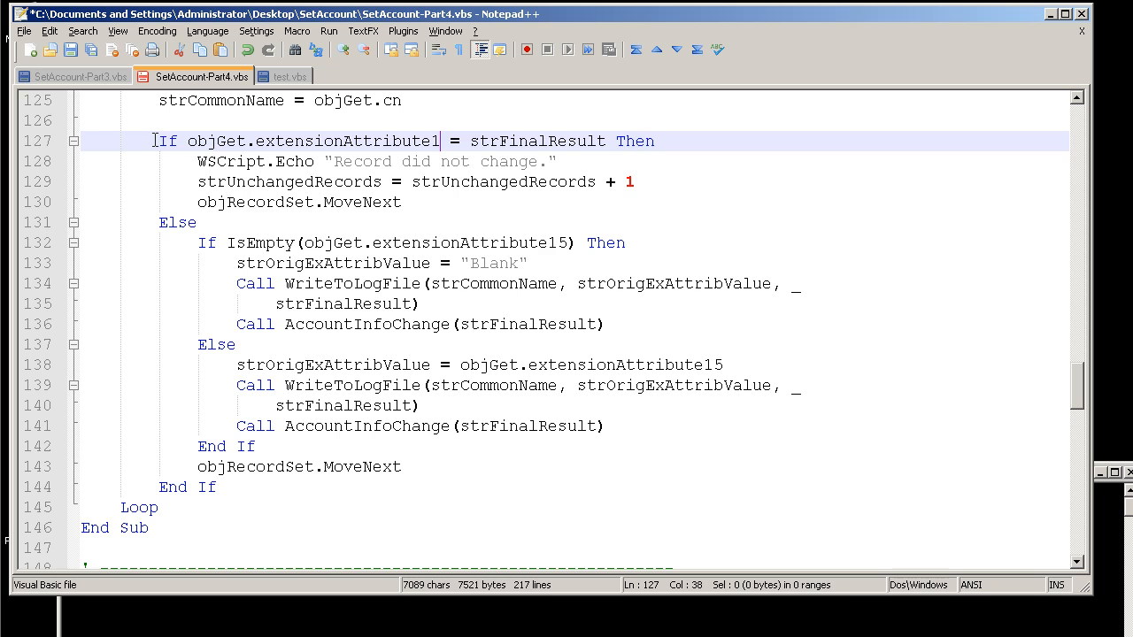
{"action": "left_click_drag", "start_coordinate": [163, 142], "coordinate": [435, 202]}
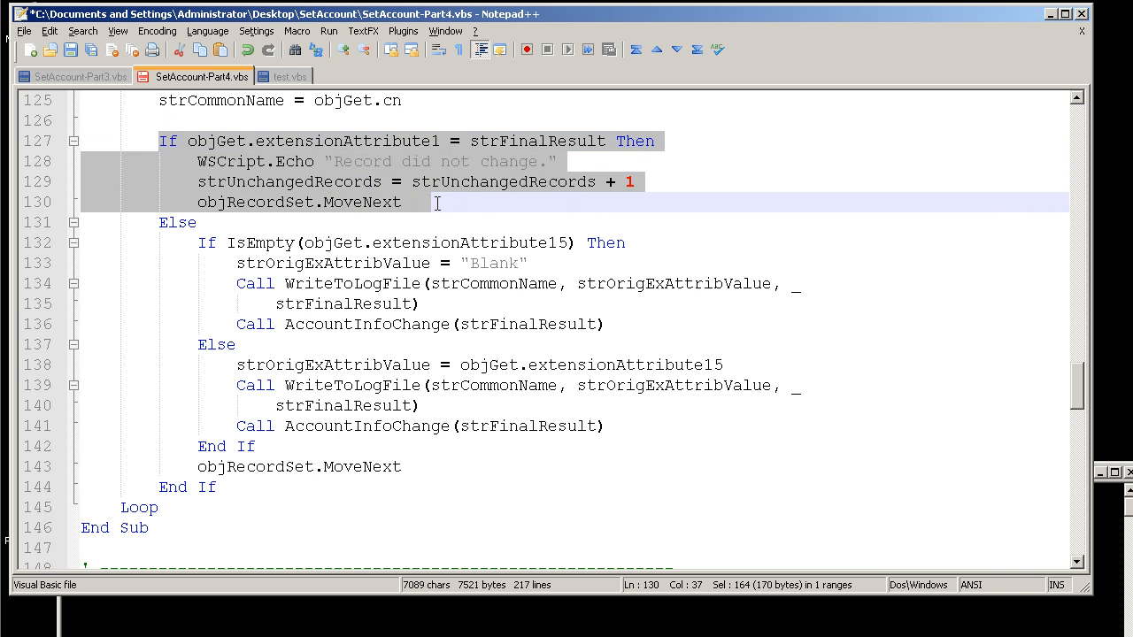
{"action": "mouse_move", "coordinate": [496, 152]}
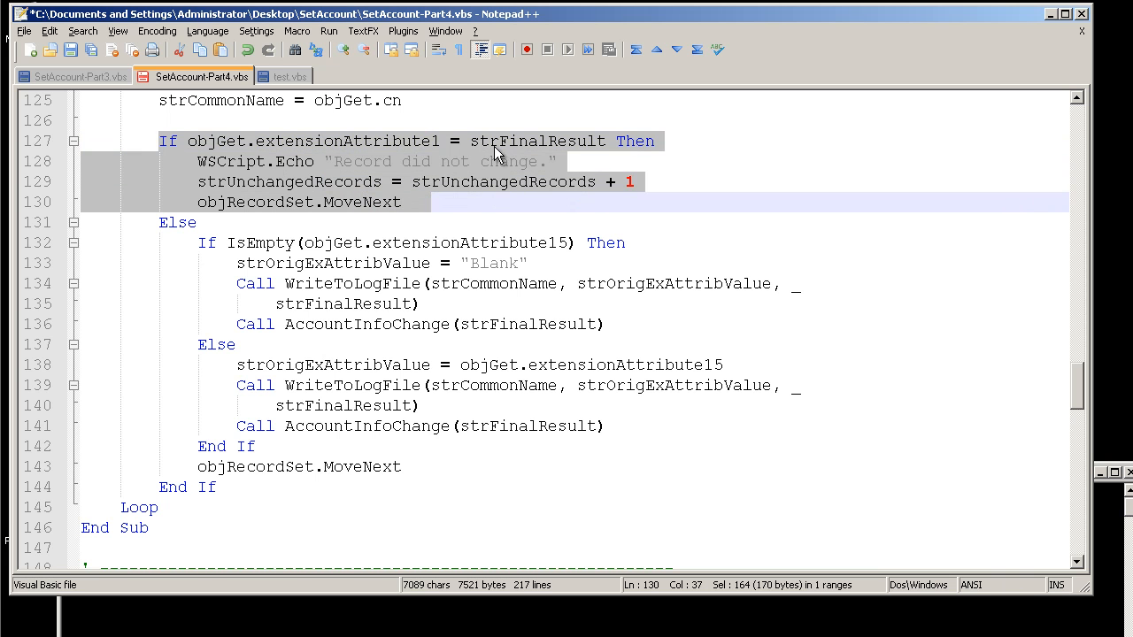
{"action": "mouse_move", "coordinate": [443, 150]}
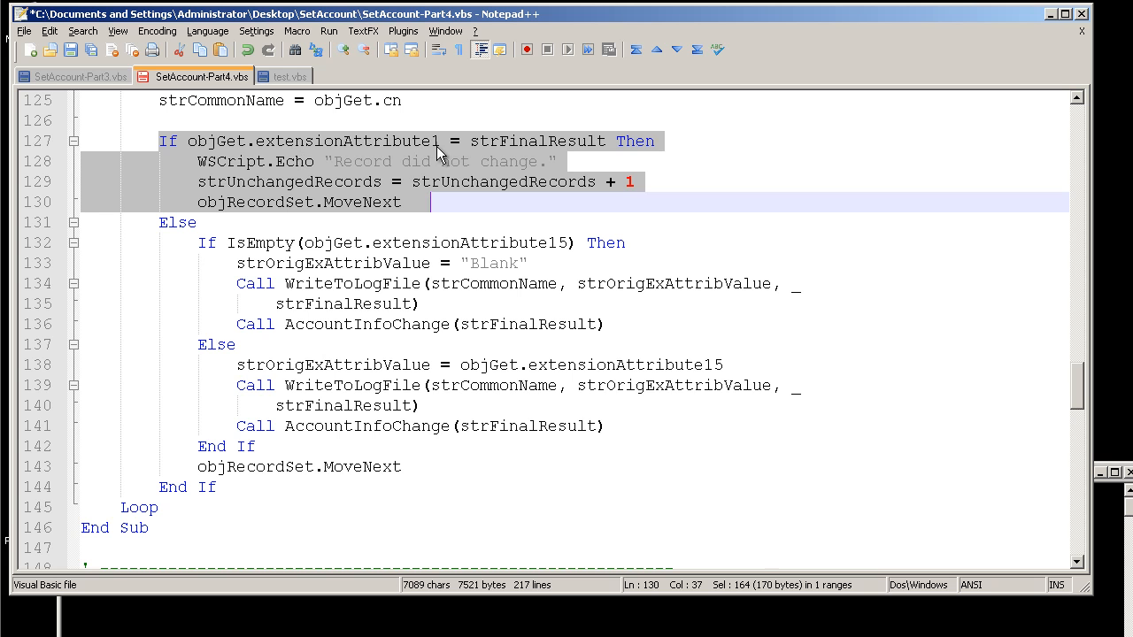
{"action": "mouse_move", "coordinate": [417, 157]}
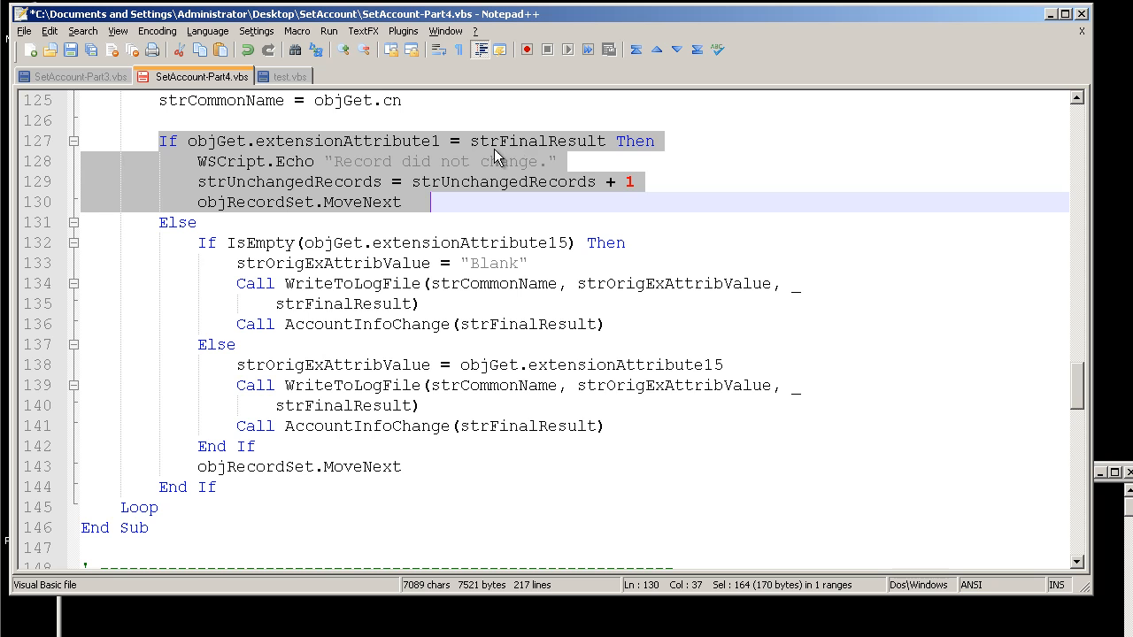
{"action": "mouse_move", "coordinate": [524, 169]}
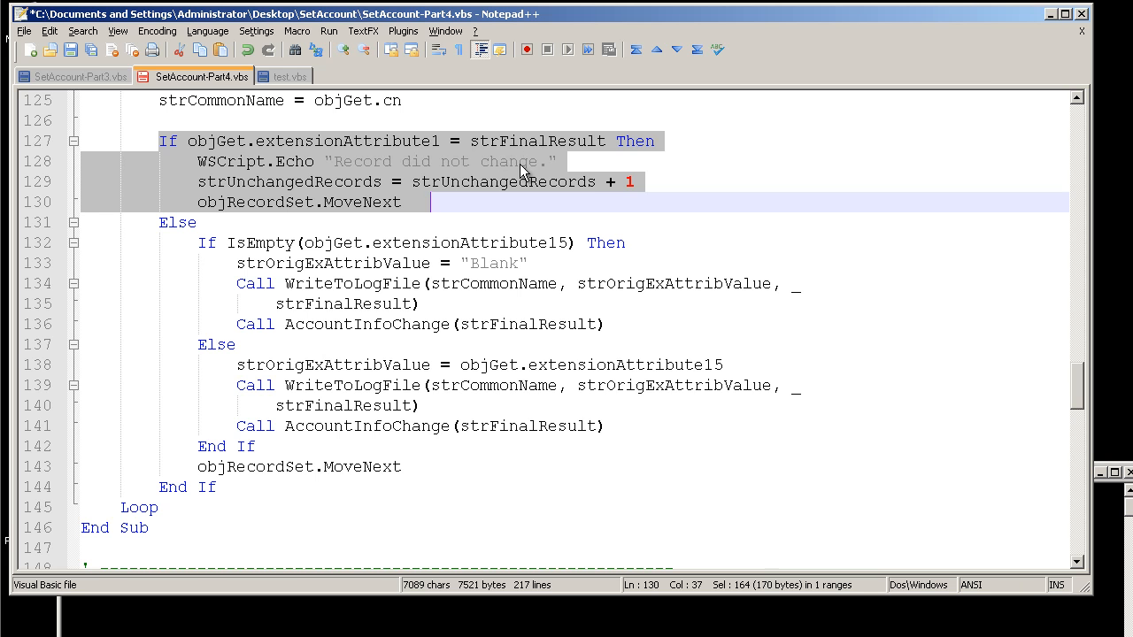
{"action": "mouse_move", "coordinate": [644, 156]}
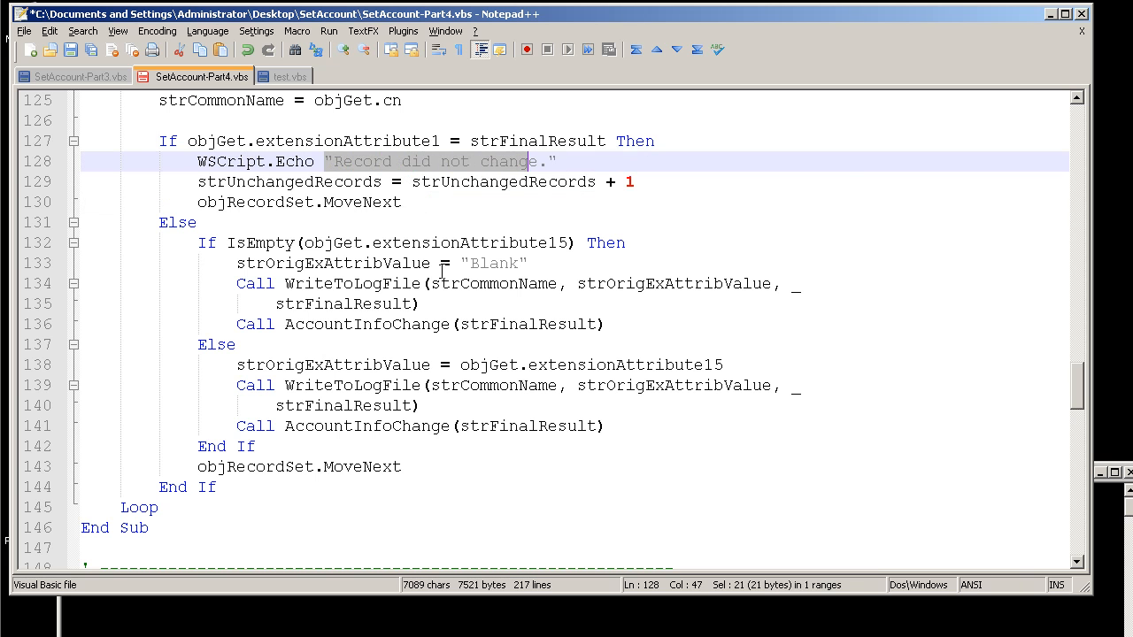
{"action": "left_click", "coordinate": [214, 180]}
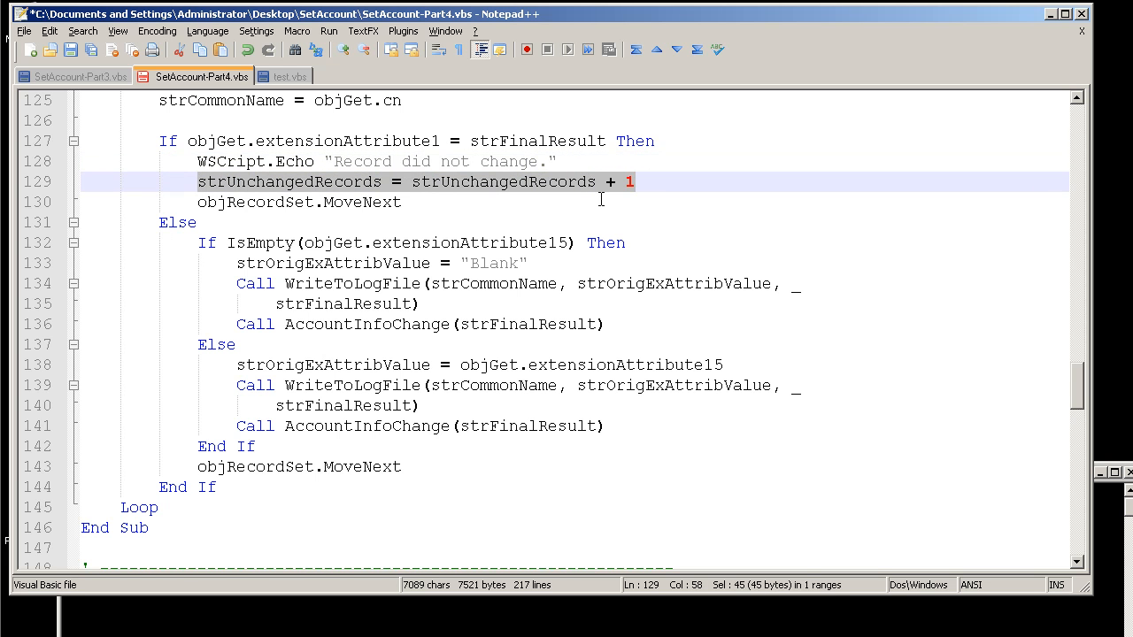
{"action": "mouse_move", "coordinate": [513, 248]}
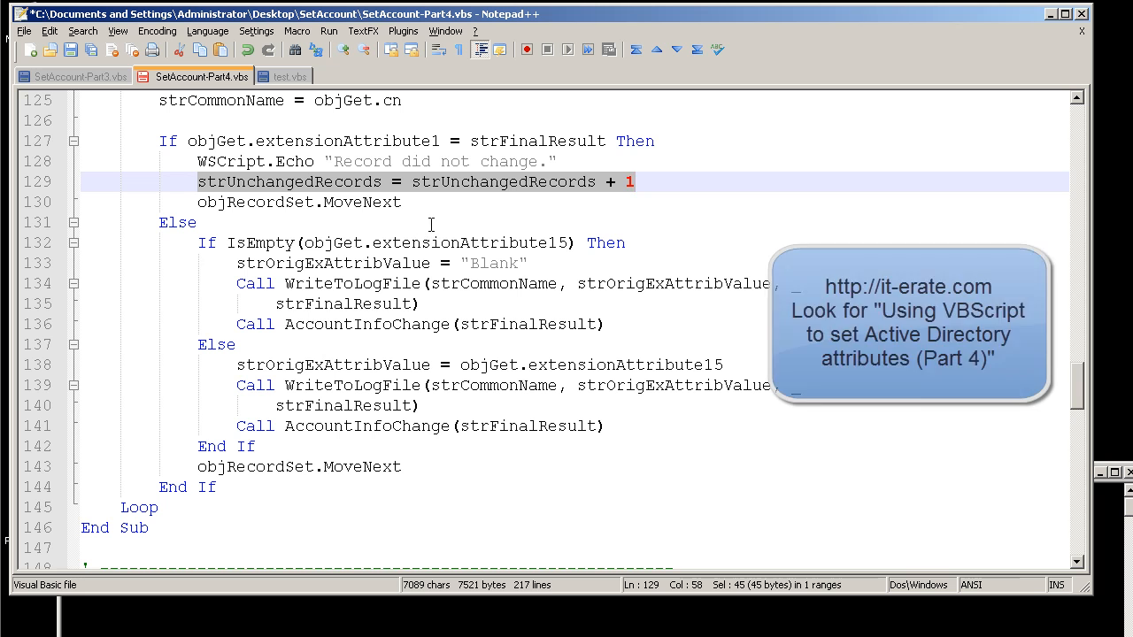
{"action": "mouse_move", "coordinate": [499, 167]}
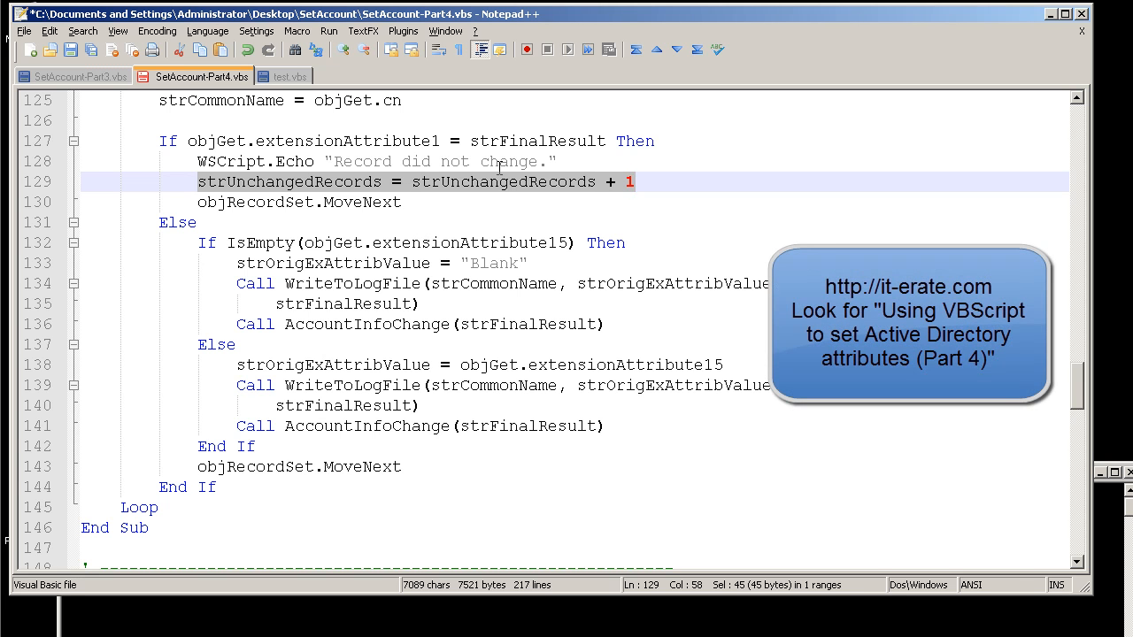
{"action": "mouse_move", "coordinate": [255, 216]}
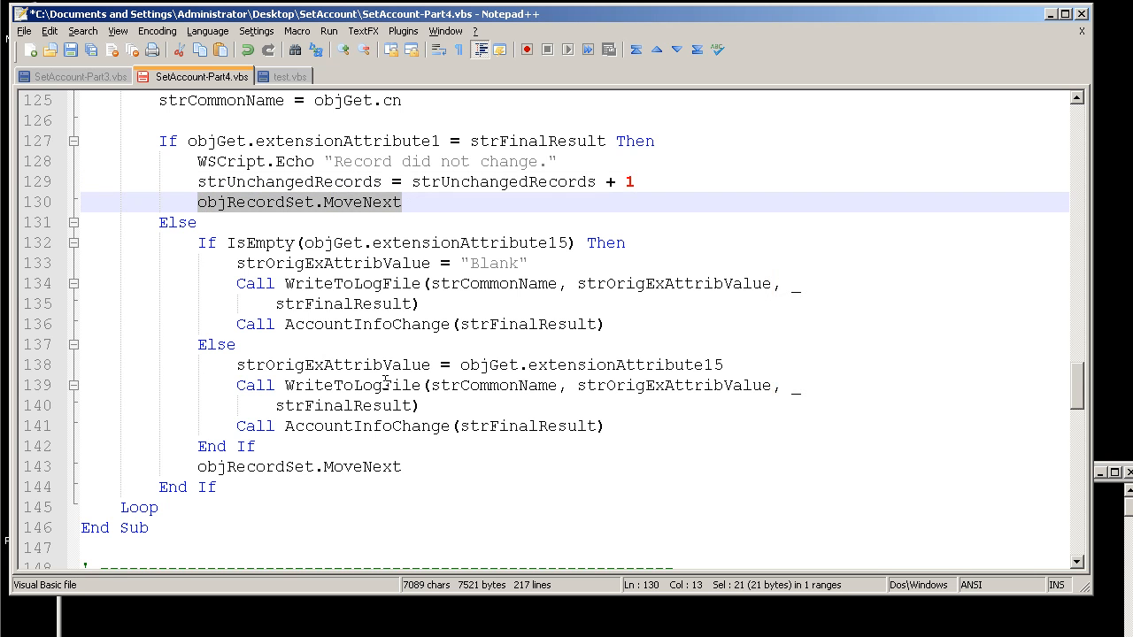
{"action": "mouse_move", "coordinate": [283, 372]}
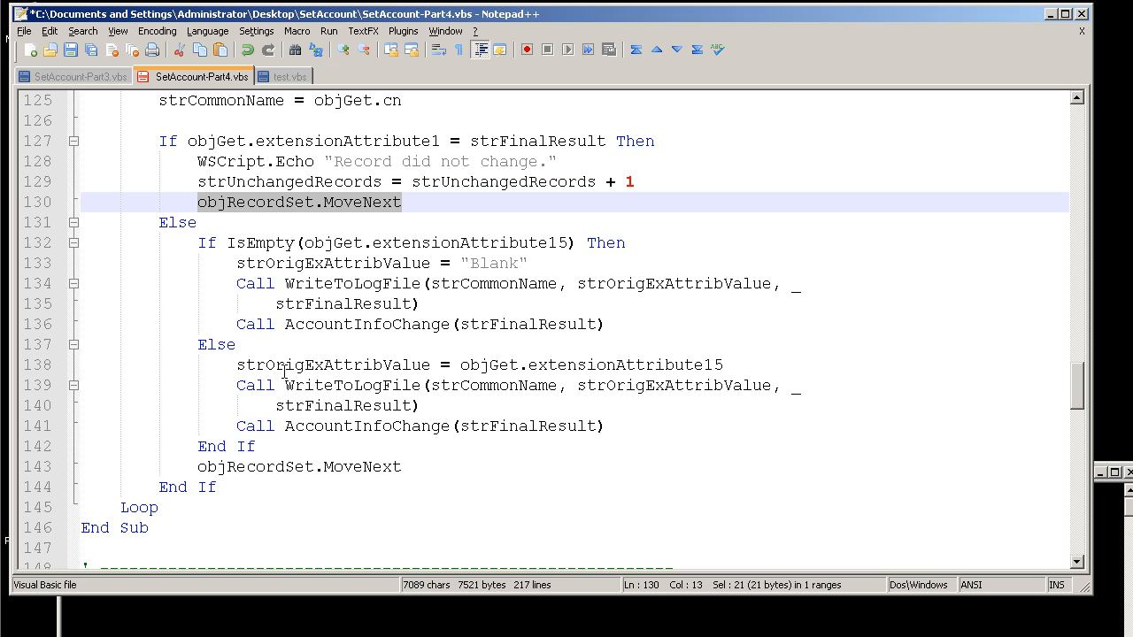
{"action": "mouse_move", "coordinate": [156, 223]}
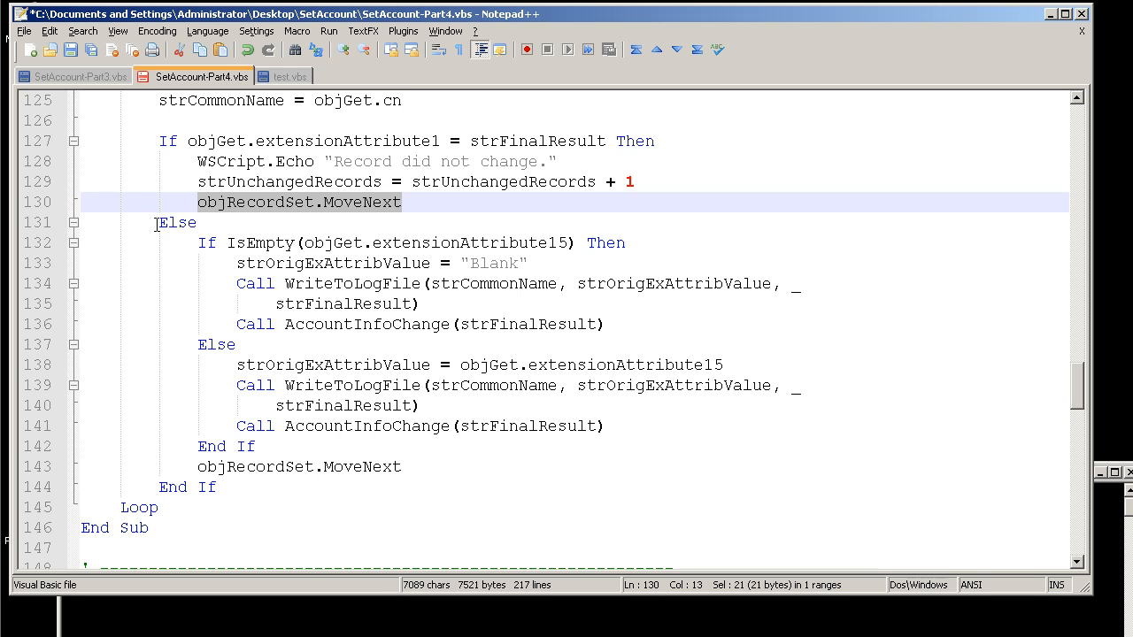
Mark the empty-attribute Else branch through its logging call and highlight strFinalResult uses.
{"action": "left_click_drag", "start_coordinate": [156, 223], "coordinate": [357, 283]}
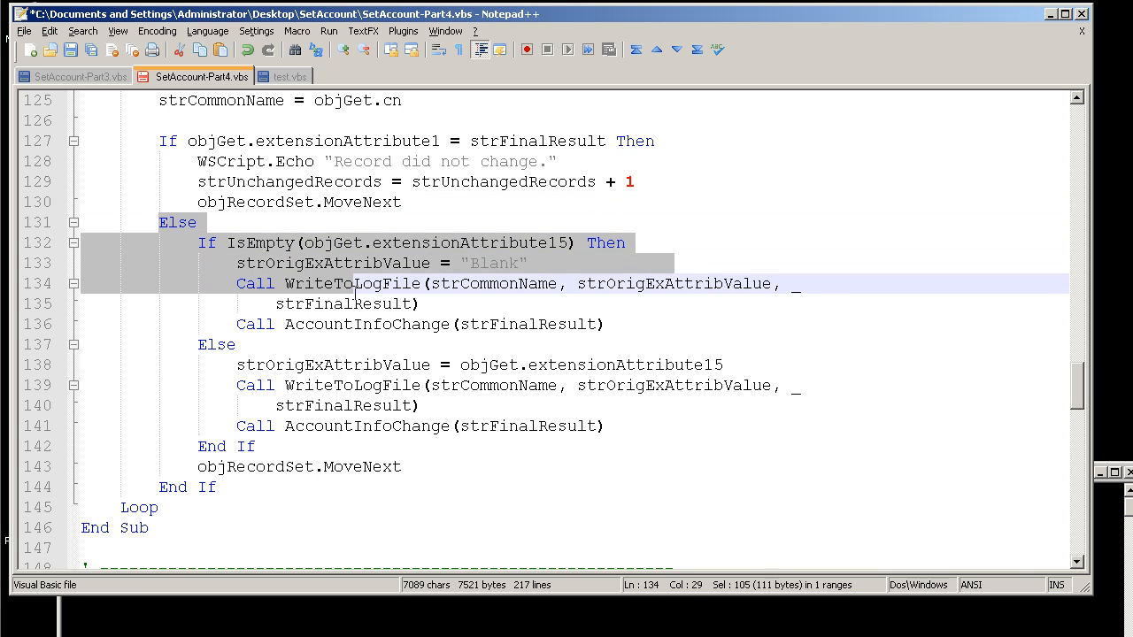
{"action": "left_click", "coordinate": [420, 304]}
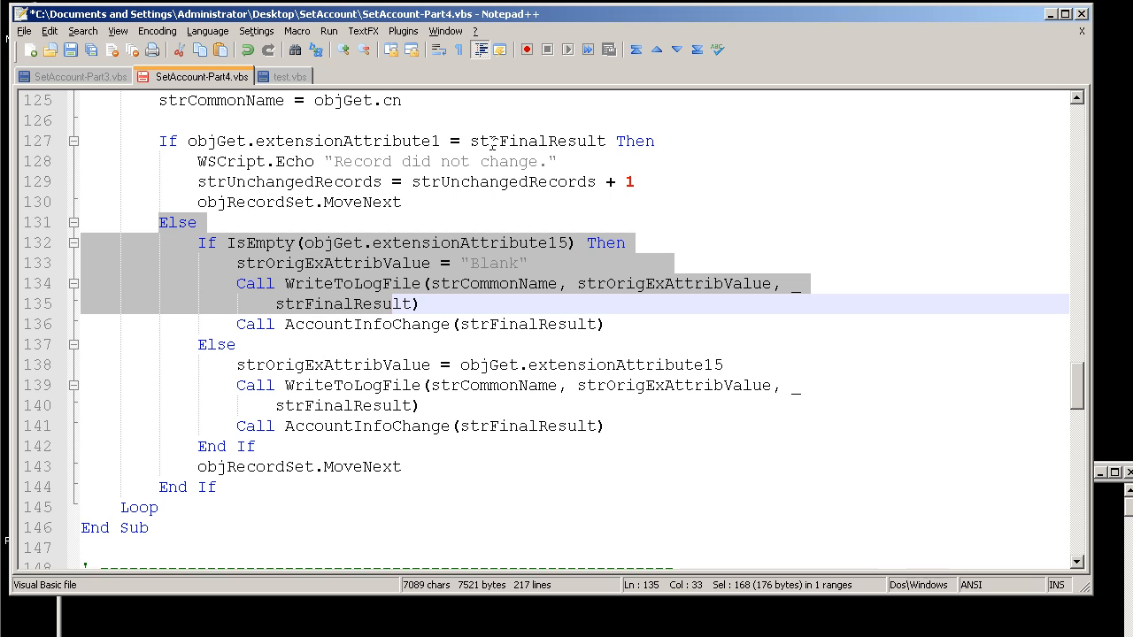
{"action": "double_click", "coordinate": [538, 142]}
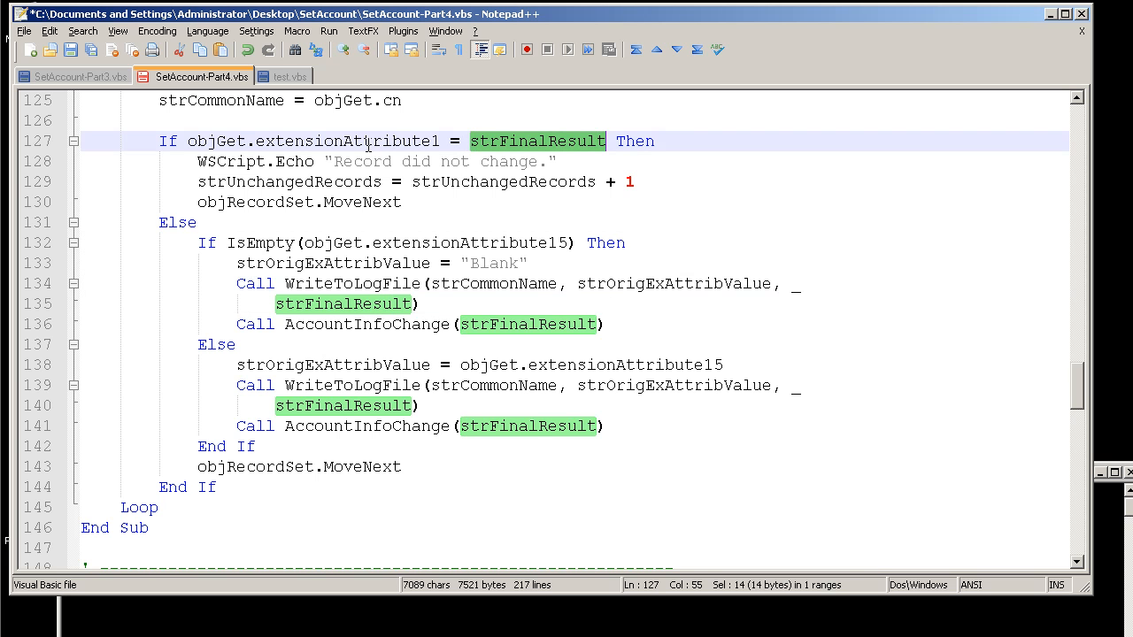
{"action": "mouse_move", "coordinate": [351, 347]}
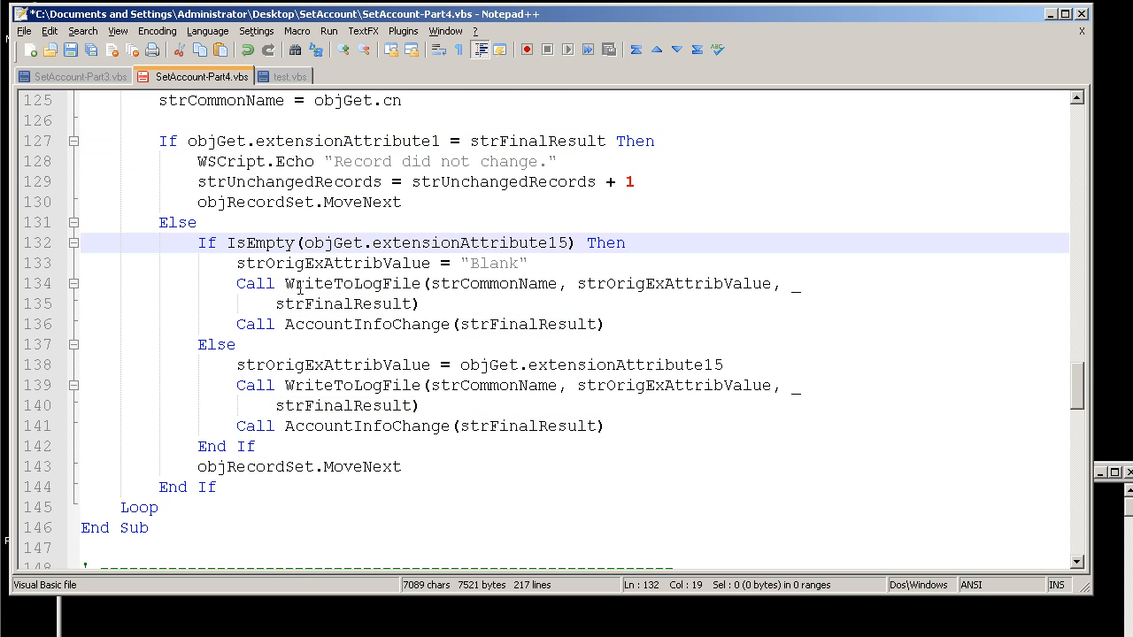
{"action": "scroll", "scroll_direction": "down", "scroll_amount": 3}
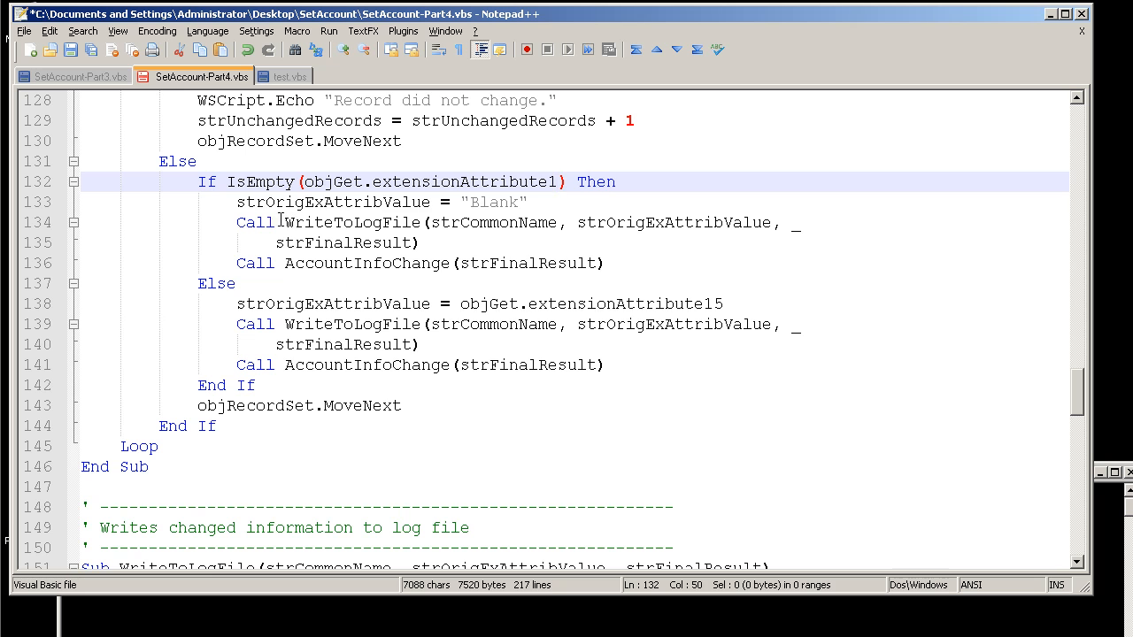
Highlight strOrigExAttribValue and strFinalResult uses in the Else branch reading extensionAttribute1.
{"action": "double_click", "coordinate": [333, 202]}
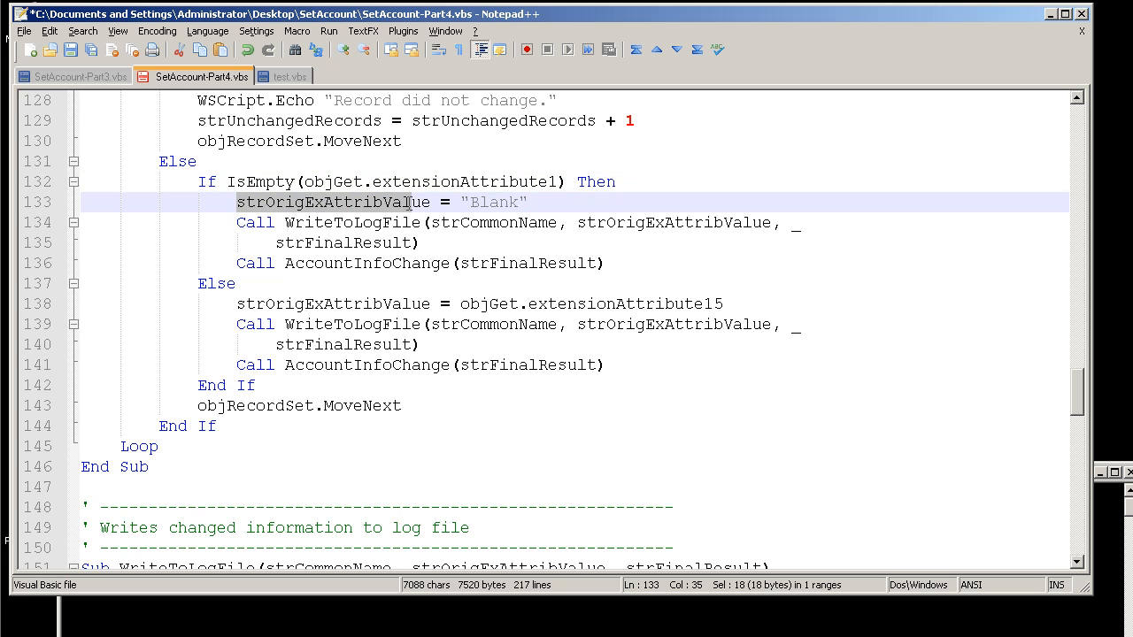
{"action": "double_click", "coordinate": [333, 201]}
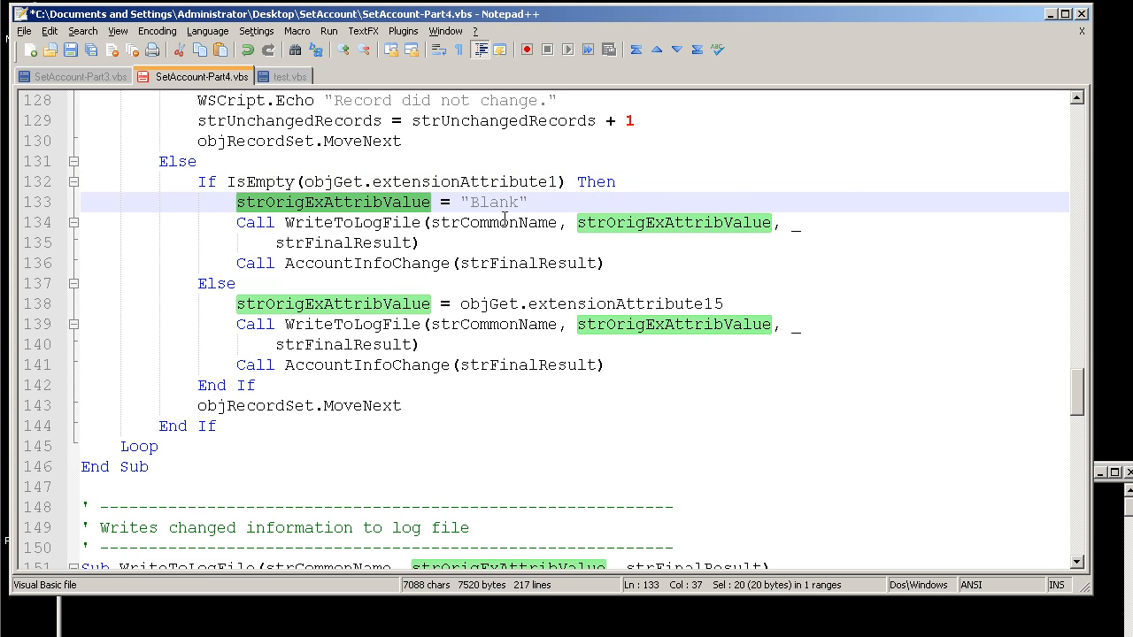
{"action": "mouse_move", "coordinate": [531, 421]}
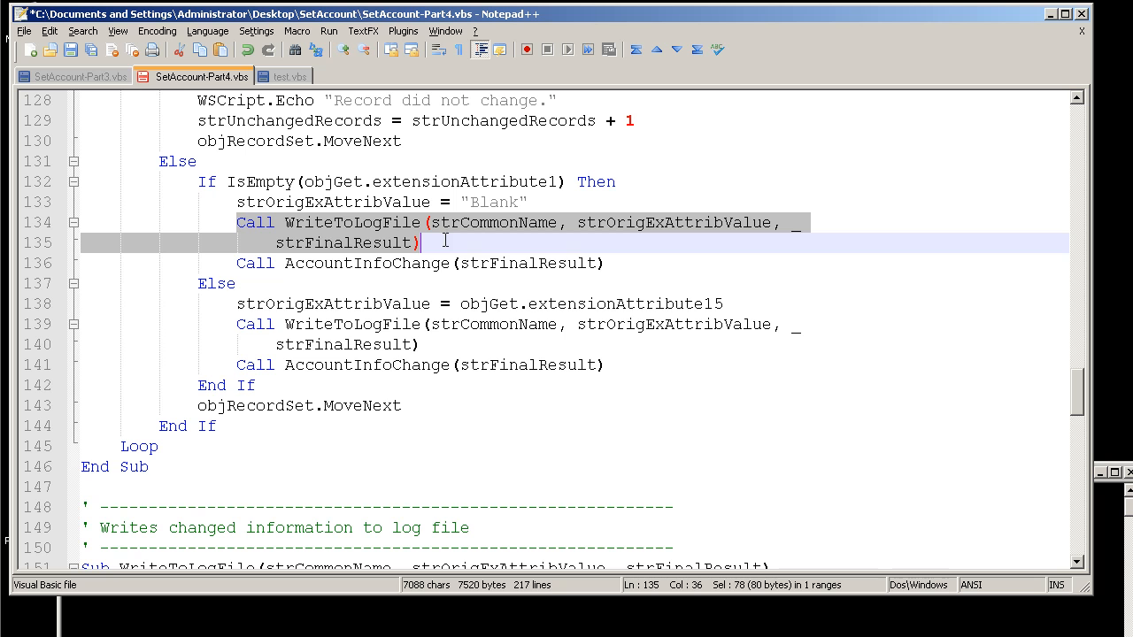
{"action": "mouse_move", "coordinate": [381, 283]}
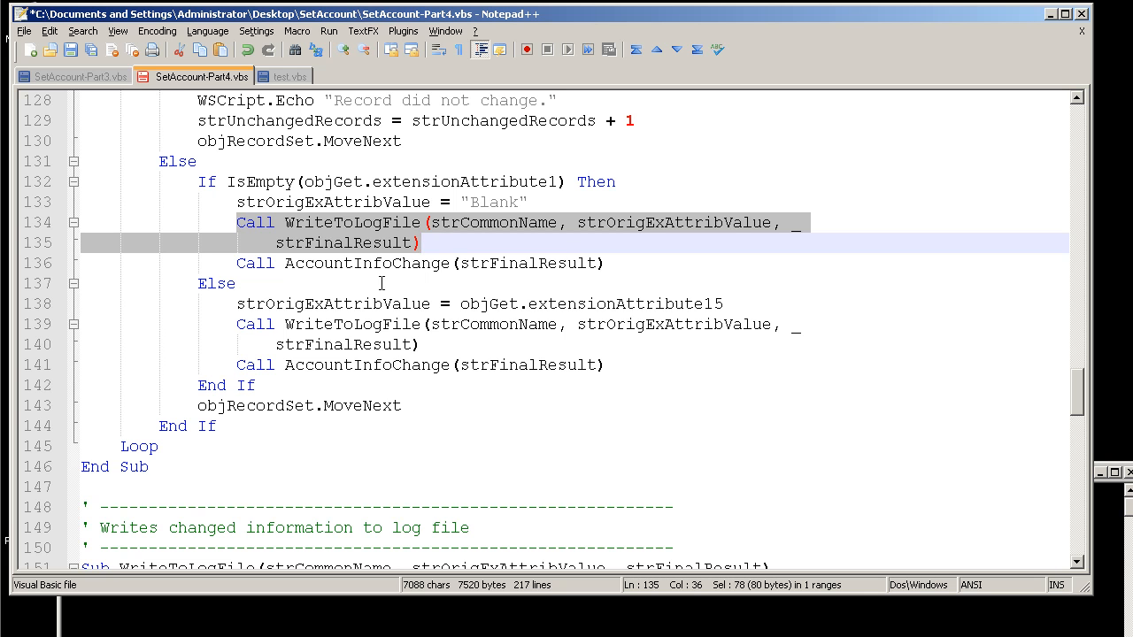
{"action": "left_click", "coordinate": [237, 262]}
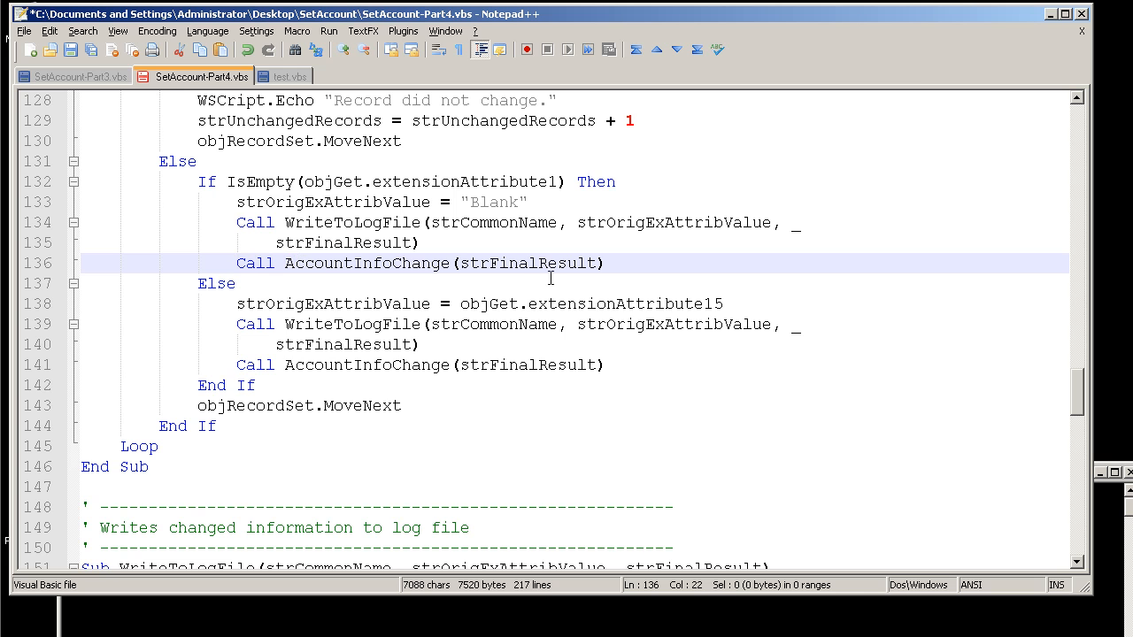
{"action": "double_click", "coordinate": [527, 262]}
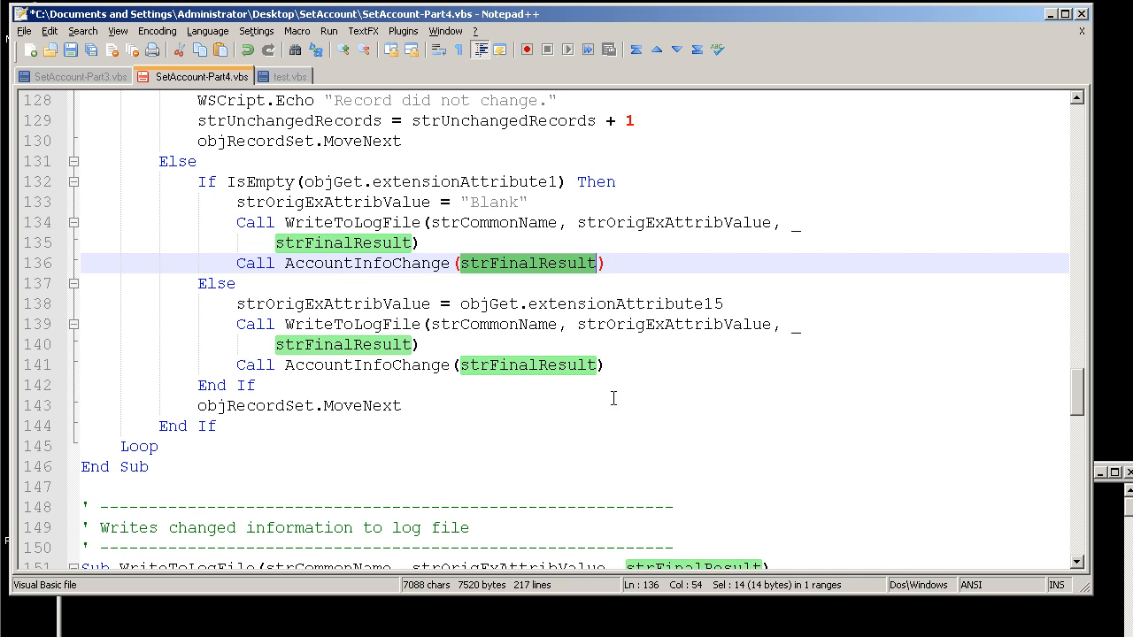
{"action": "mouse_move", "coordinate": [244, 327]}
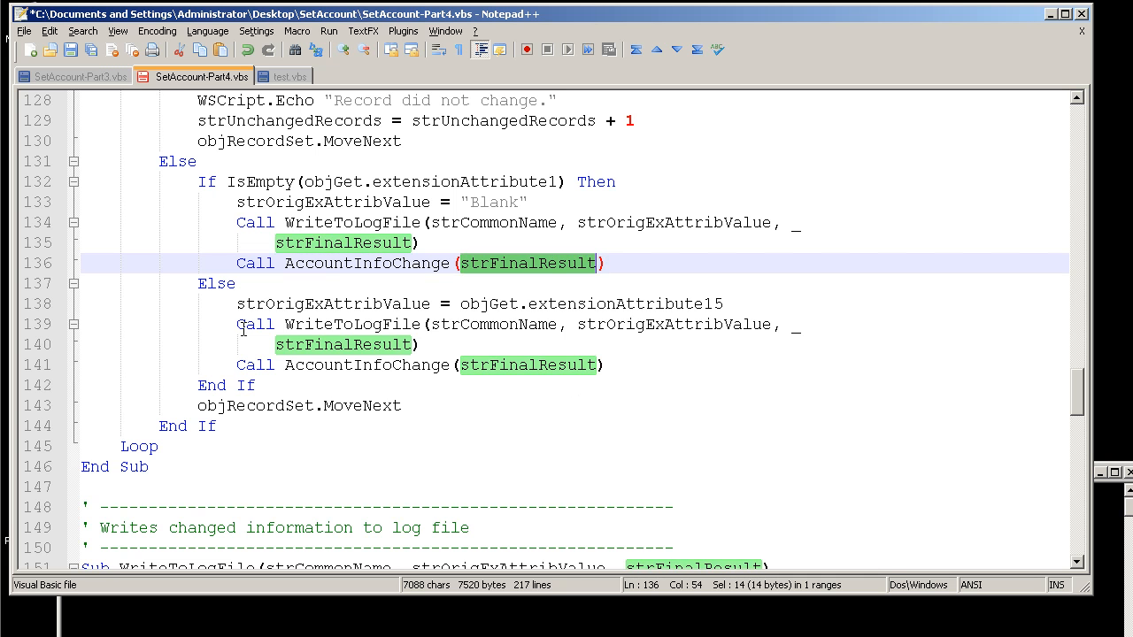
{"action": "mouse_move", "coordinate": [461, 213]}
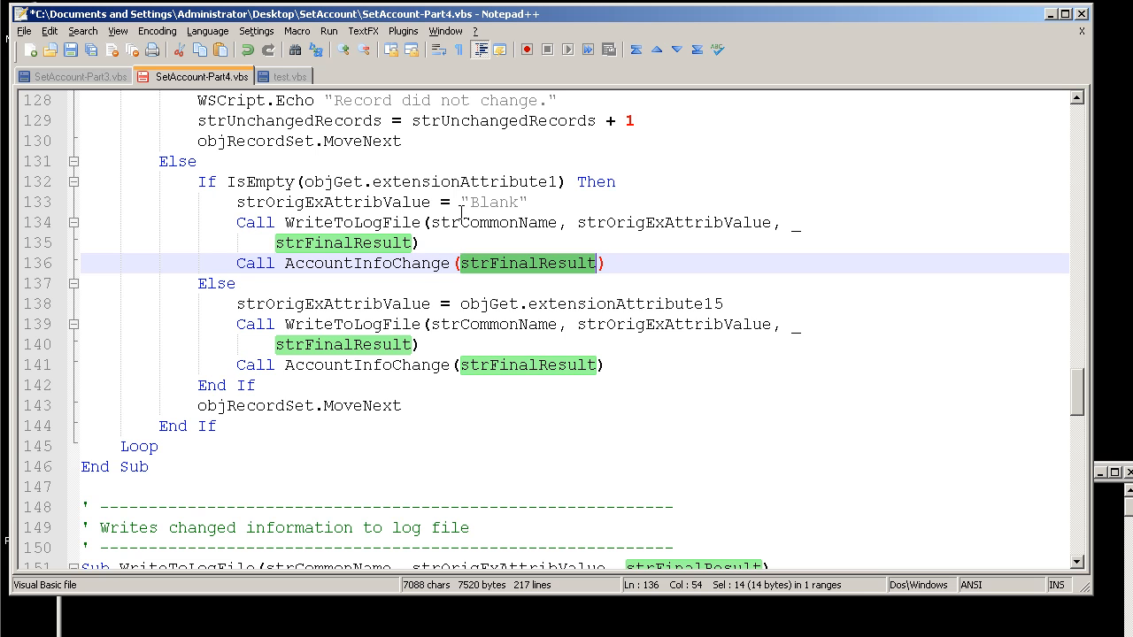
{"action": "mouse_move", "coordinate": [425, 209]}
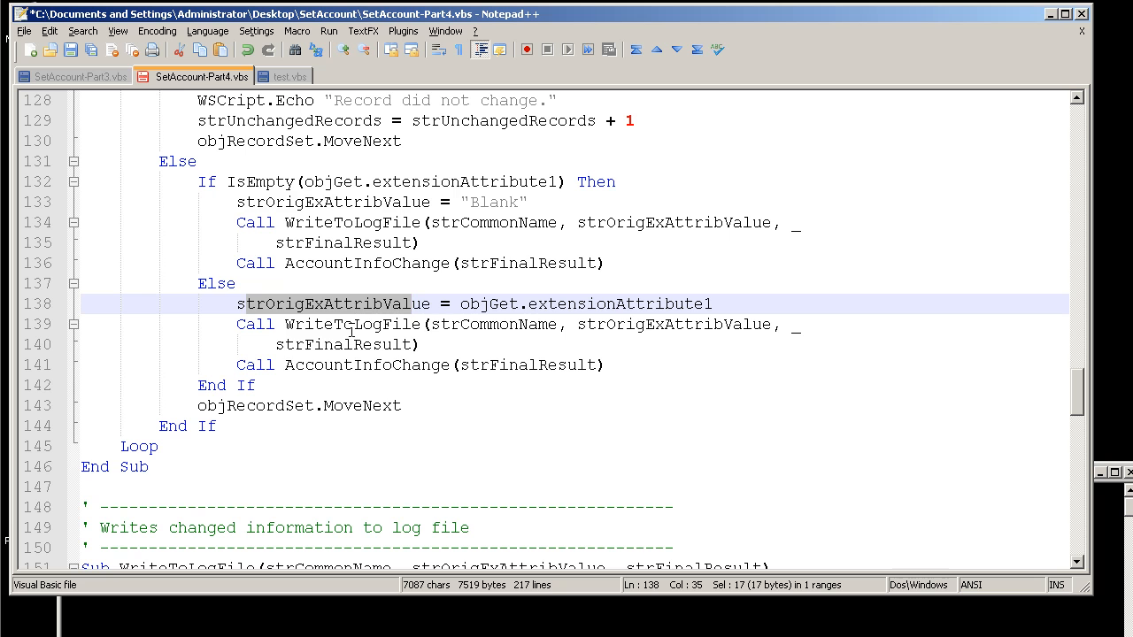
{"action": "mouse_move", "coordinate": [528, 432]}
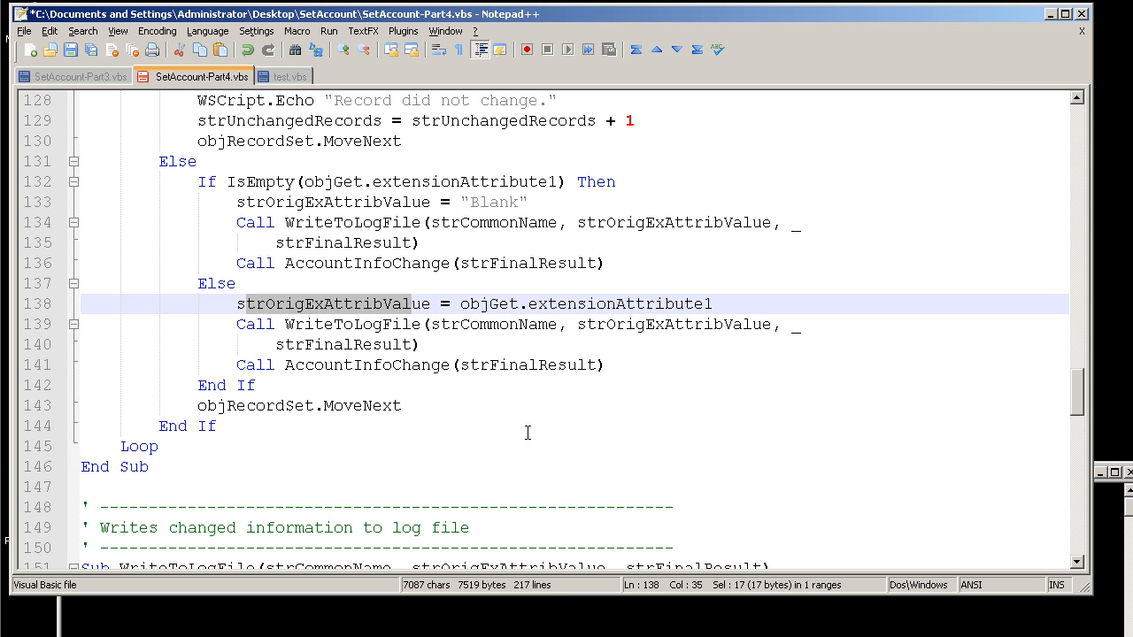
{"action": "mouse_move", "coordinate": [285, 327]}
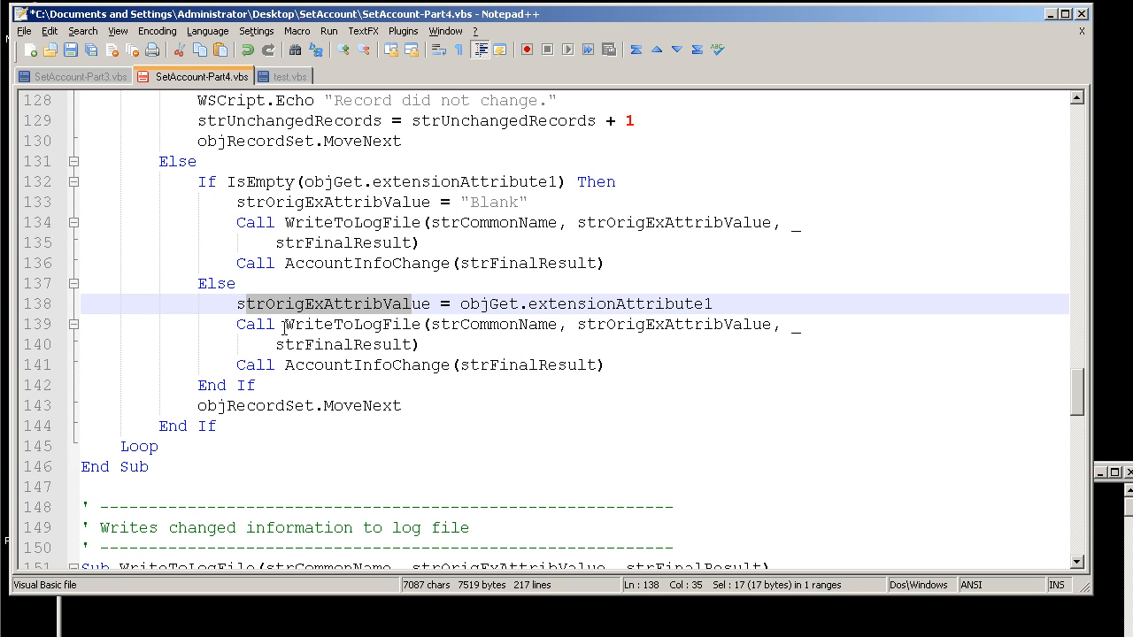
{"action": "left_click", "coordinate": [393, 324]}
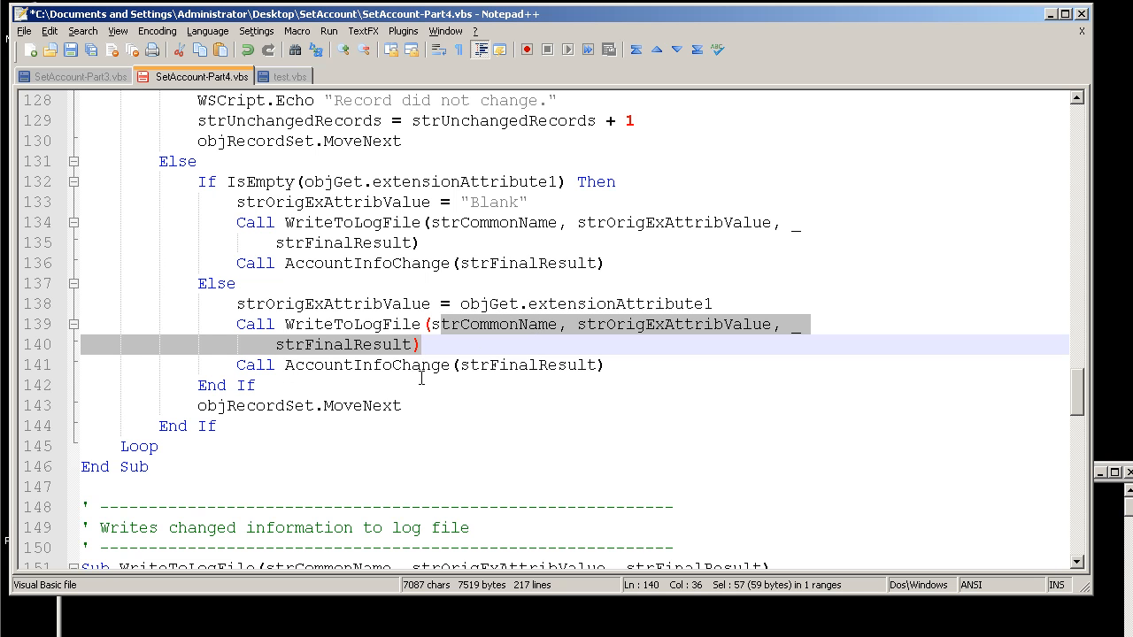
{"action": "mouse_move", "coordinate": [506, 219]}
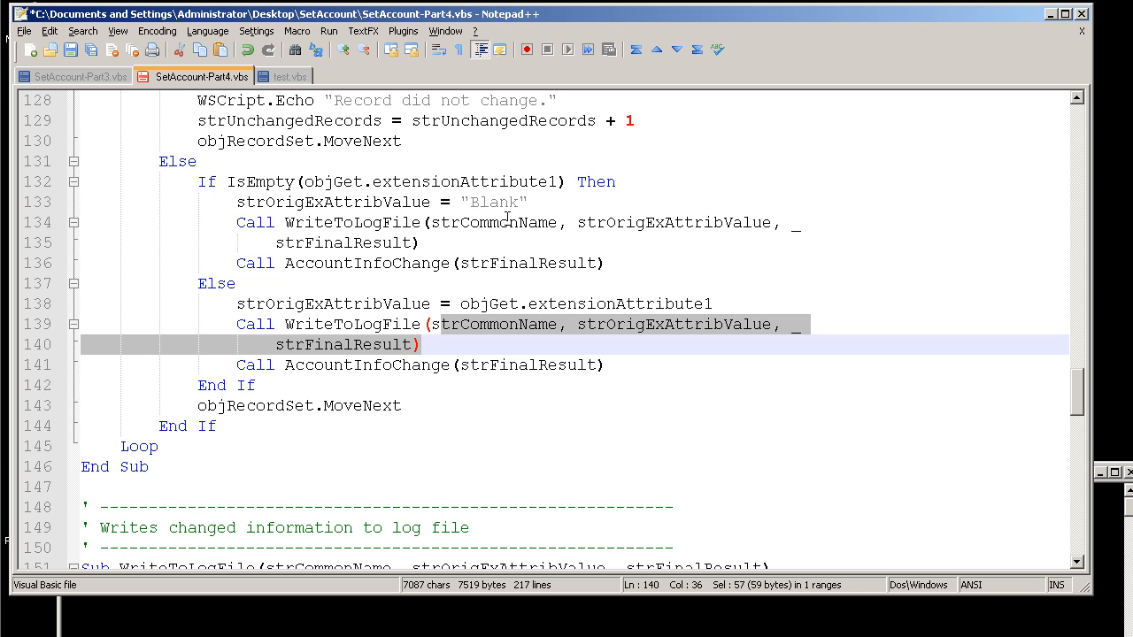
{"action": "mouse_move", "coordinate": [421, 201]}
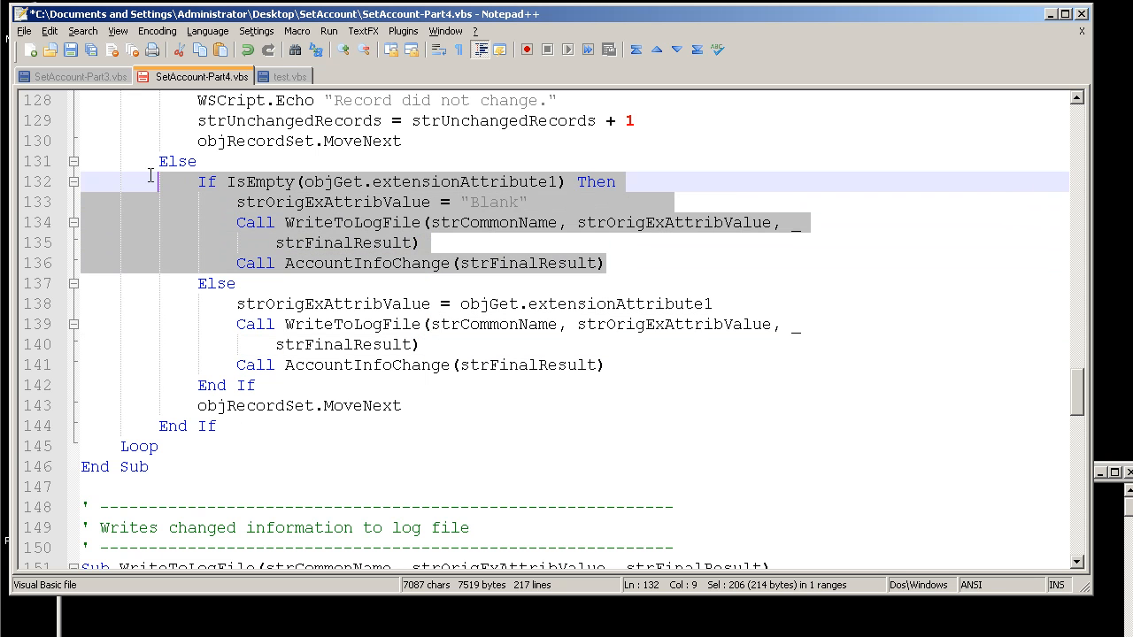
{"action": "mouse_move", "coordinate": [311, 376]}
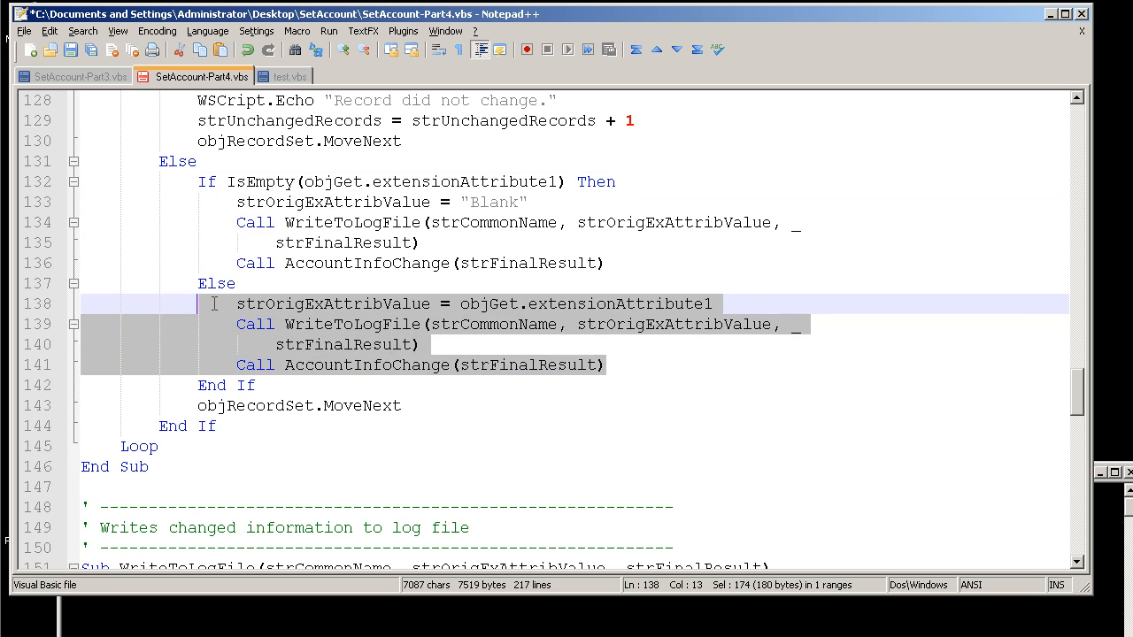
{"action": "mouse_move", "coordinate": [499, 209]}
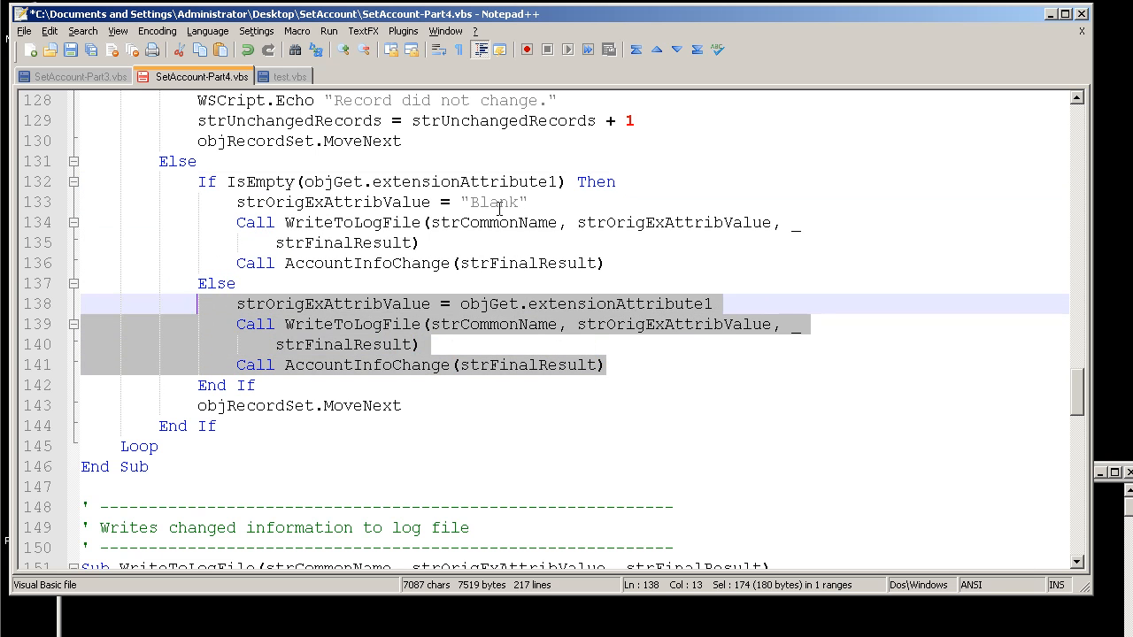
{"action": "mouse_move", "coordinate": [485, 322]}
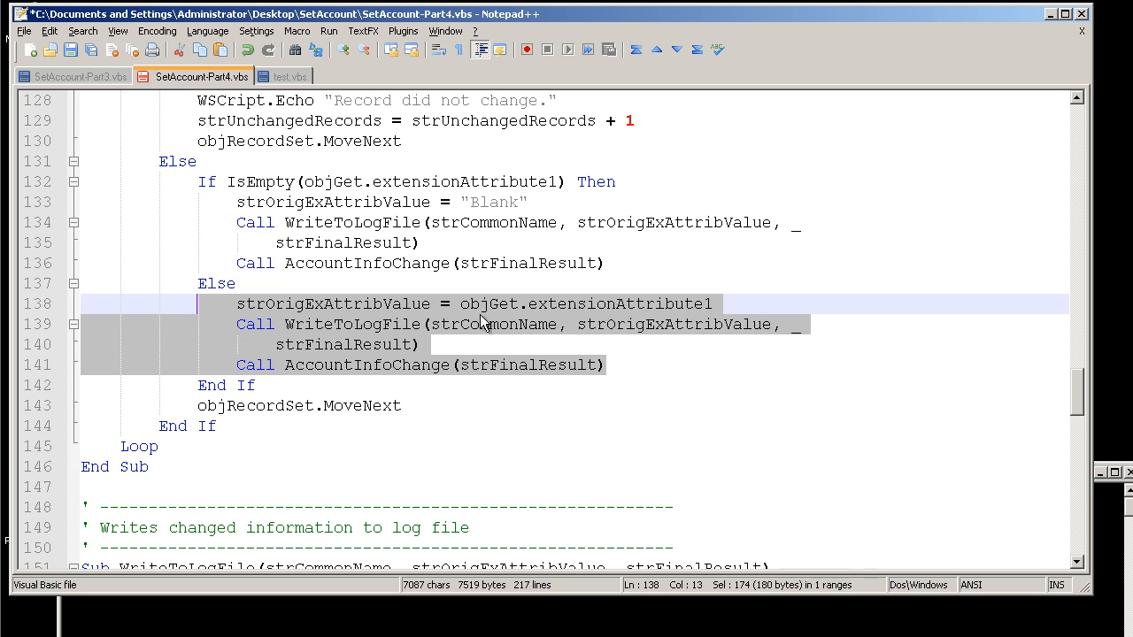
{"action": "mouse_move", "coordinate": [372, 319]}
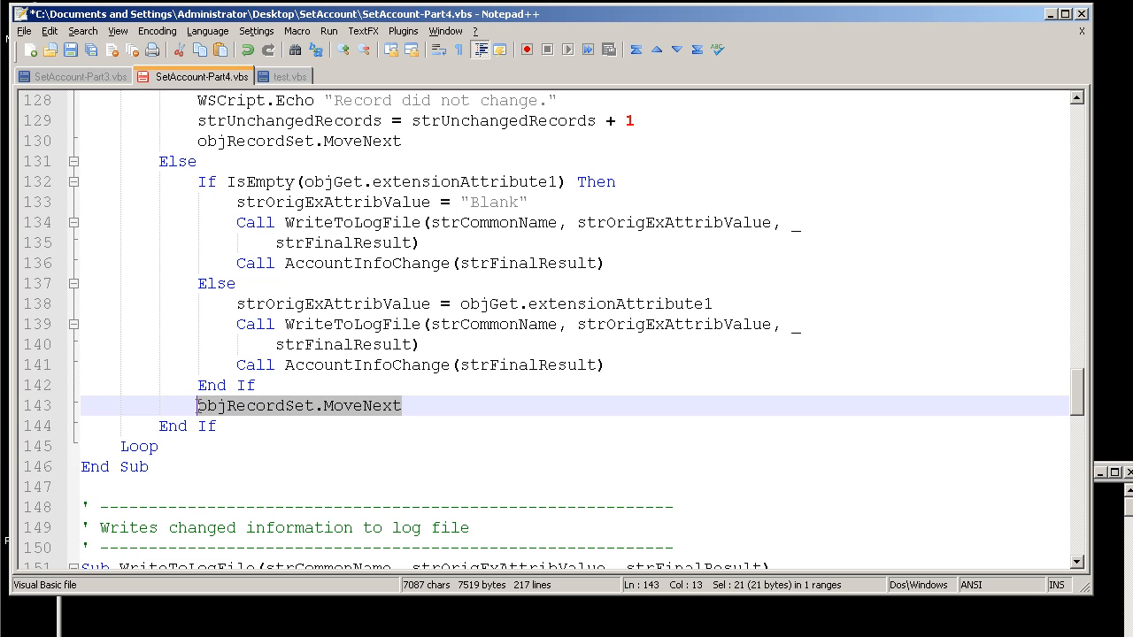
{"action": "mouse_move", "coordinate": [297, 358]}
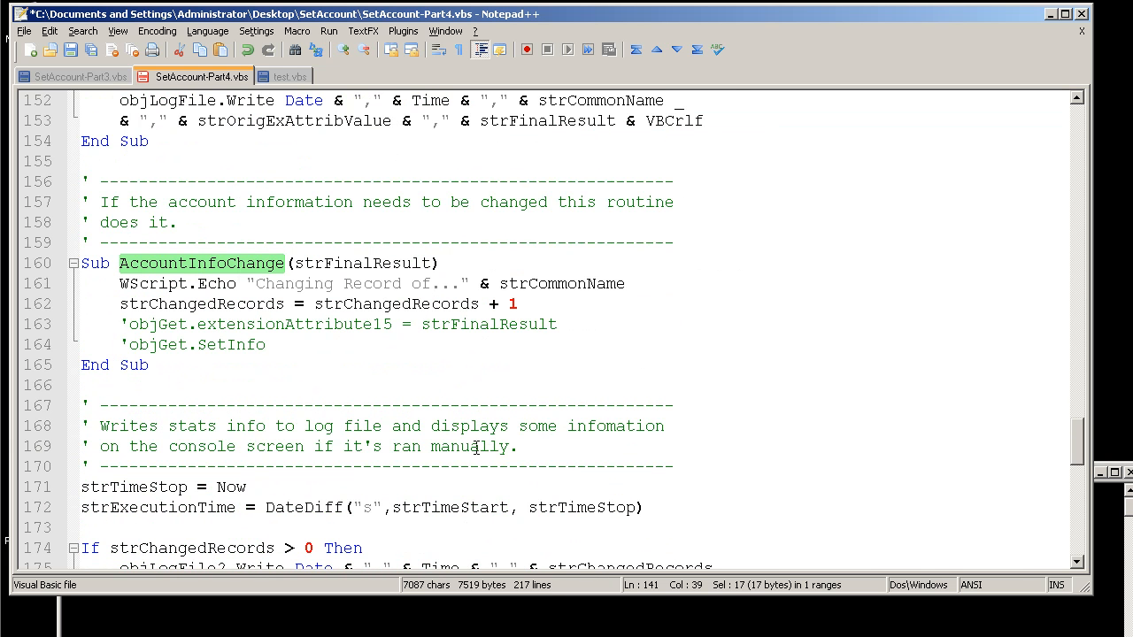
{"action": "left_click", "coordinate": [127, 324]}
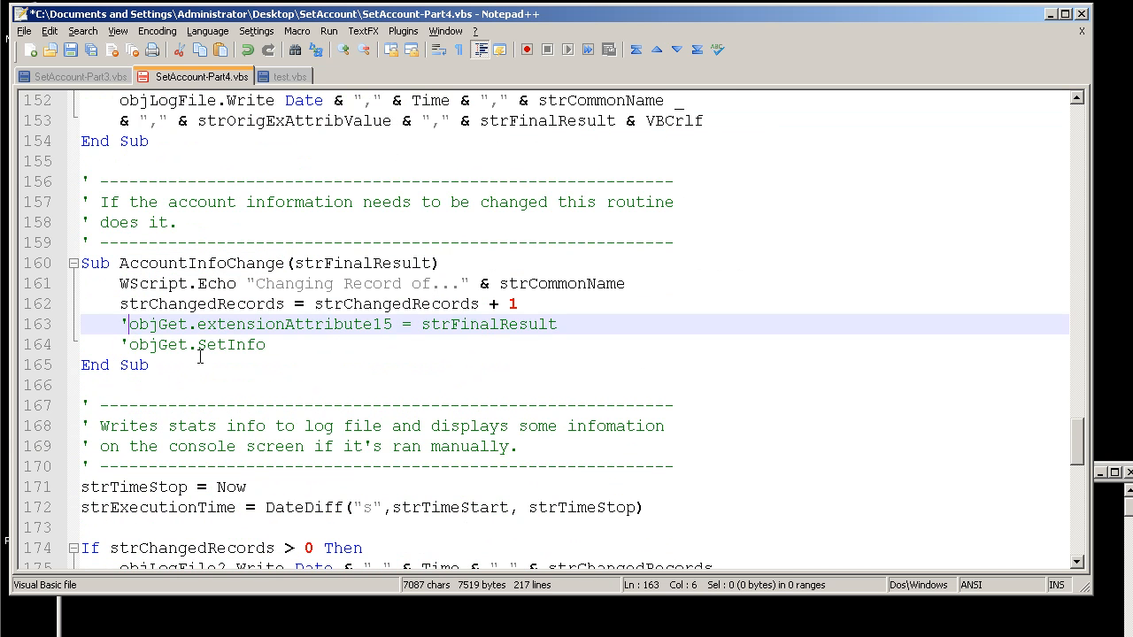
{"action": "left_click", "coordinate": [127, 343]}
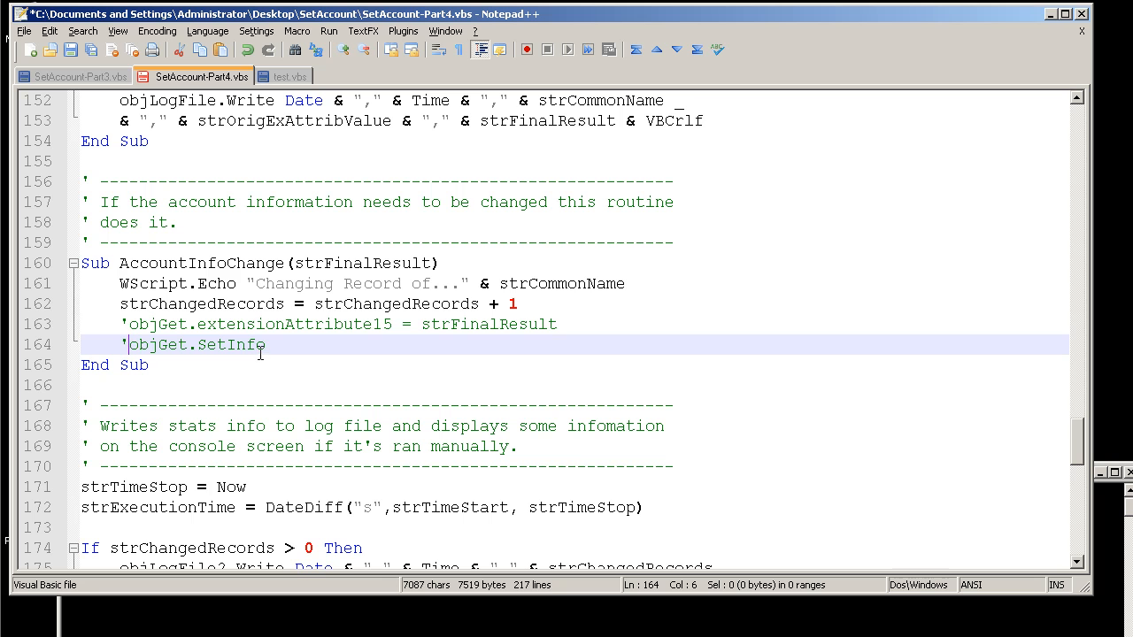
{"action": "mouse_move", "coordinate": [326, 331]}
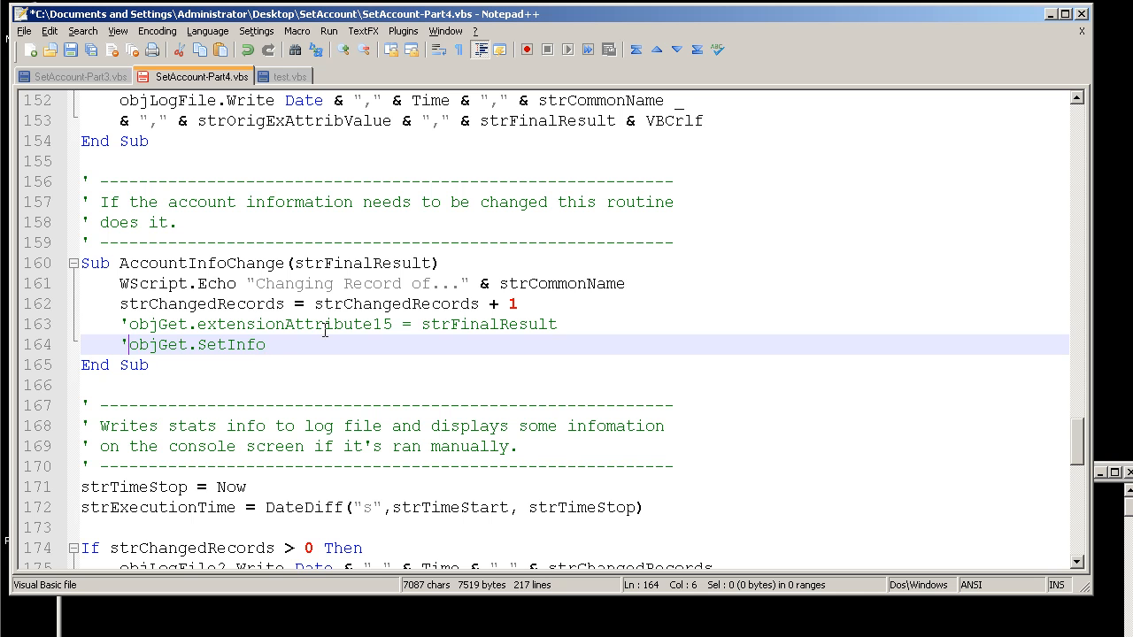
{"action": "mouse_move", "coordinate": [191, 363]}
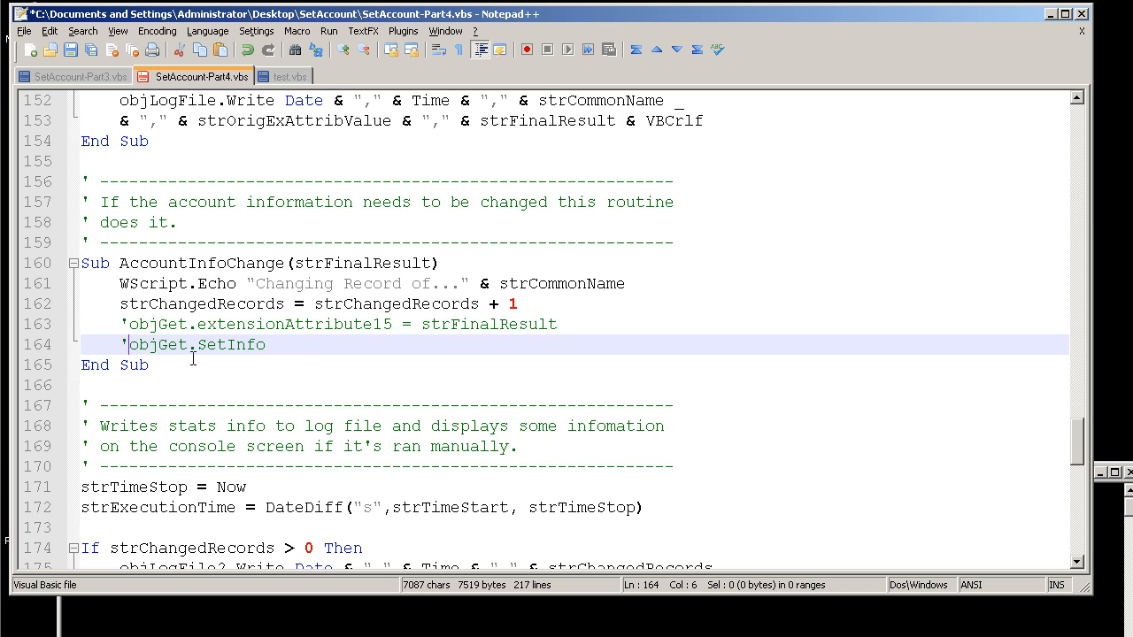
{"action": "left_click", "coordinate": [163, 283]}
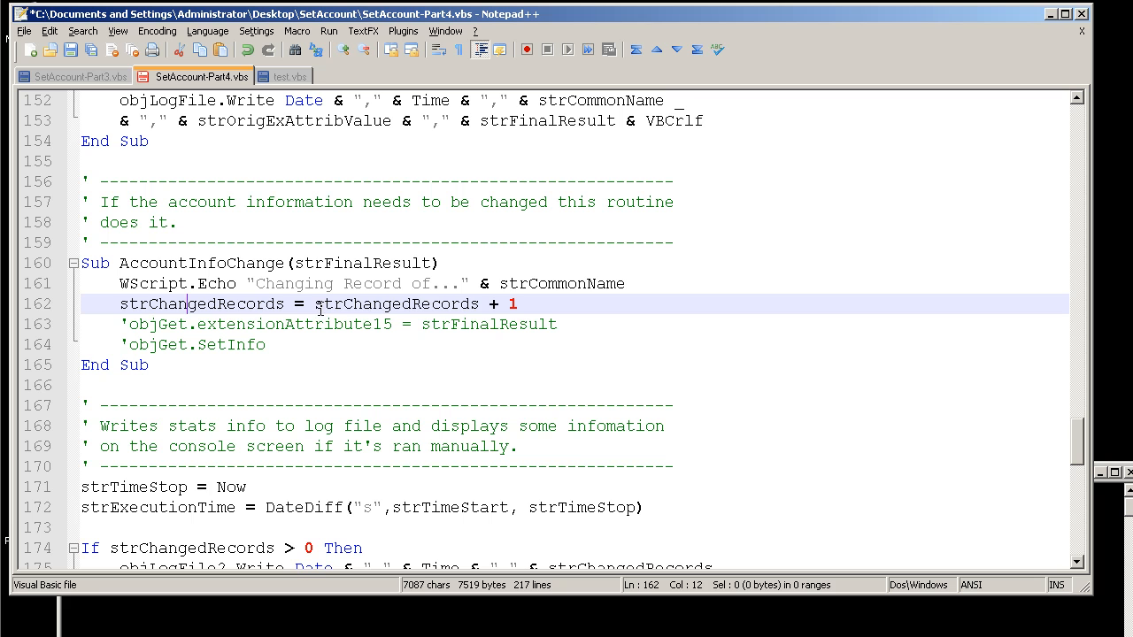
{"action": "double_click", "coordinate": [397, 305]}
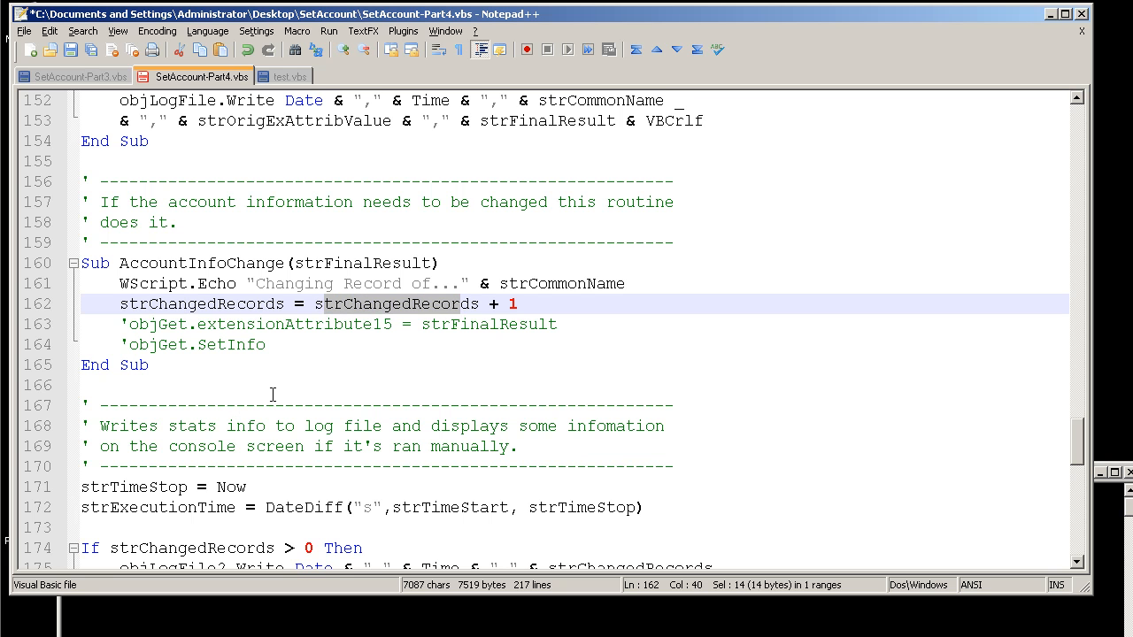
{"action": "mouse_move", "coordinate": [524, 310]}
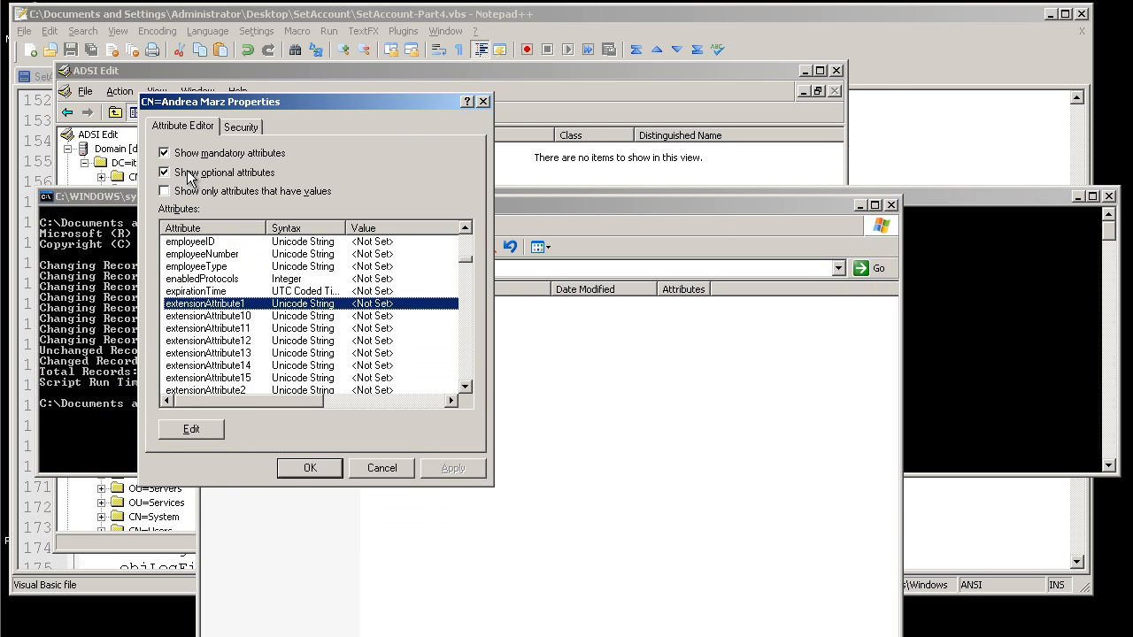
{"action": "mouse_move", "coordinate": [206, 319]}
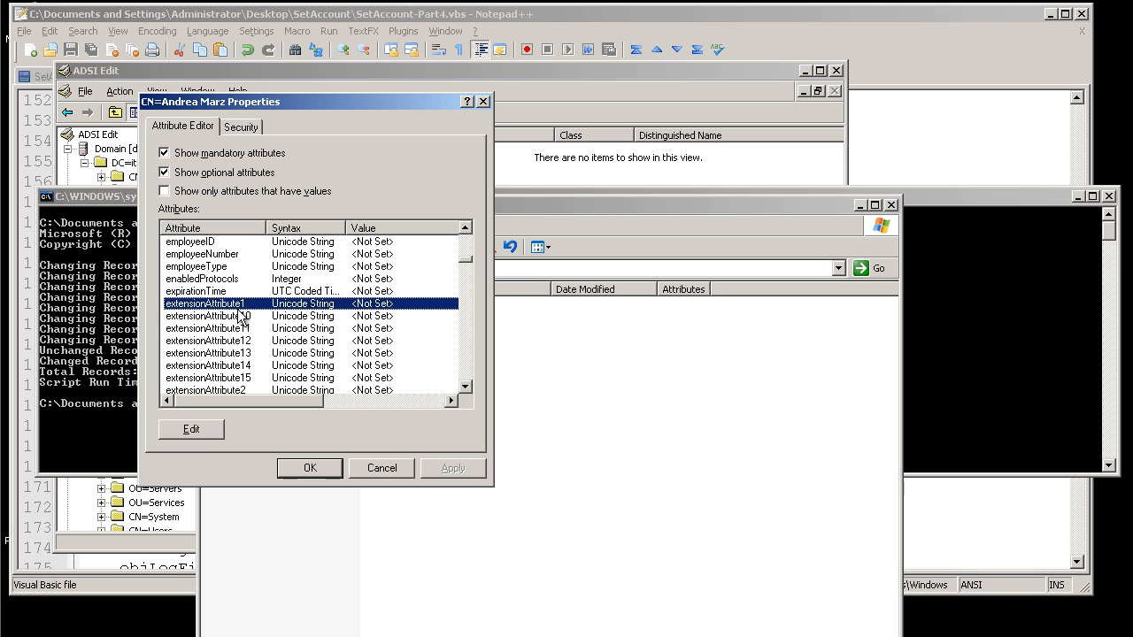
{"action": "mouse_move", "coordinate": [397, 315]}
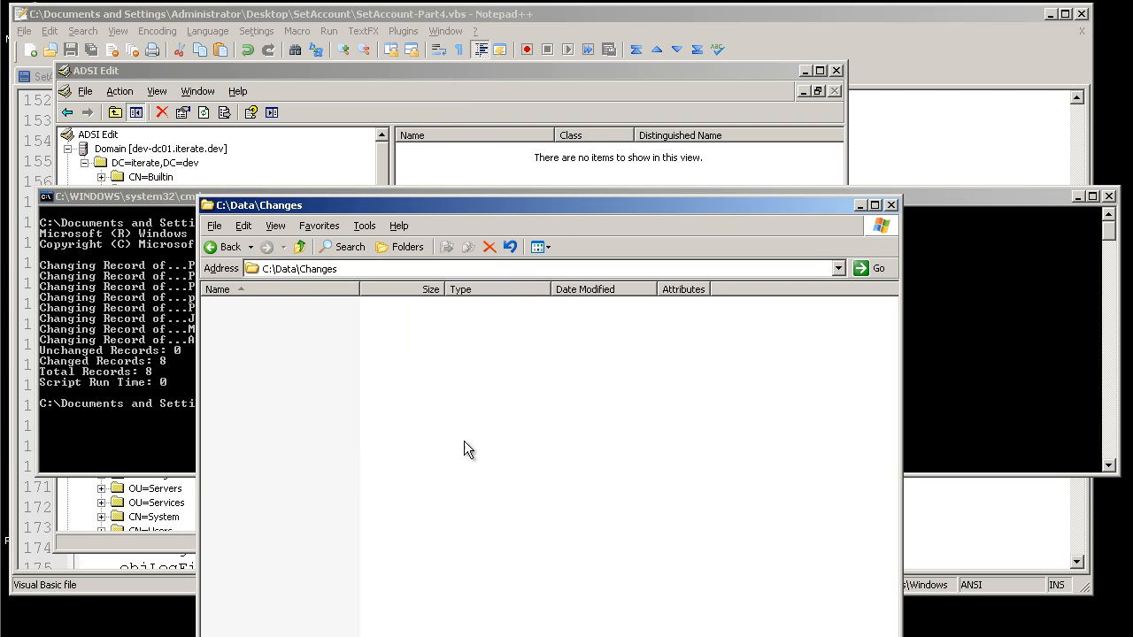
{"action": "mouse_move", "coordinate": [329, 314]}
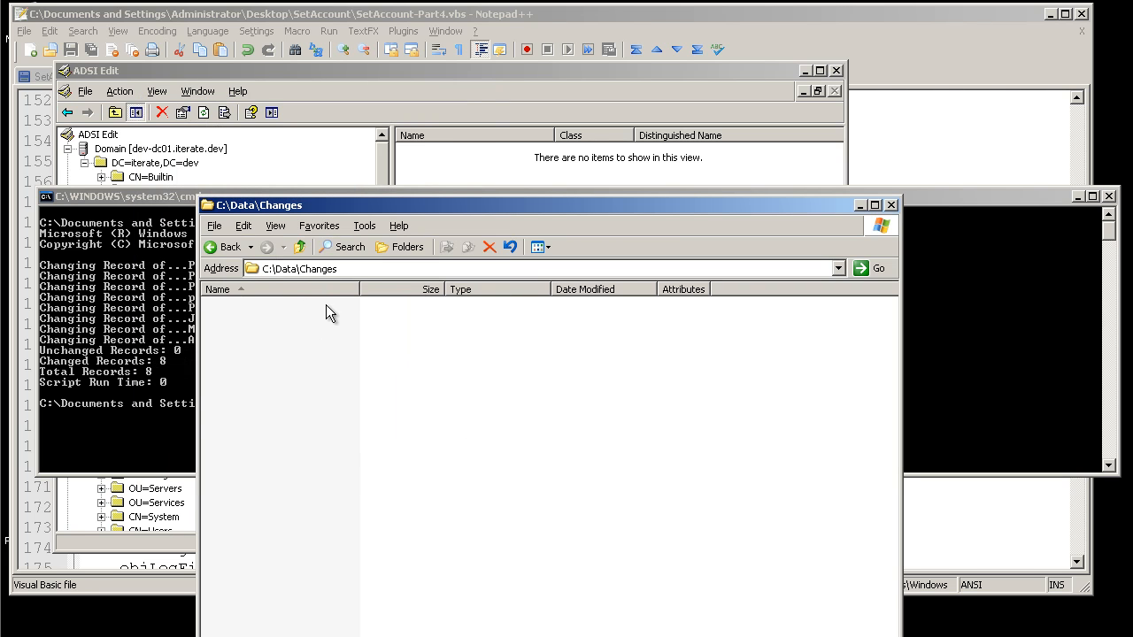
{"action": "mouse_move", "coordinate": [191, 340]}
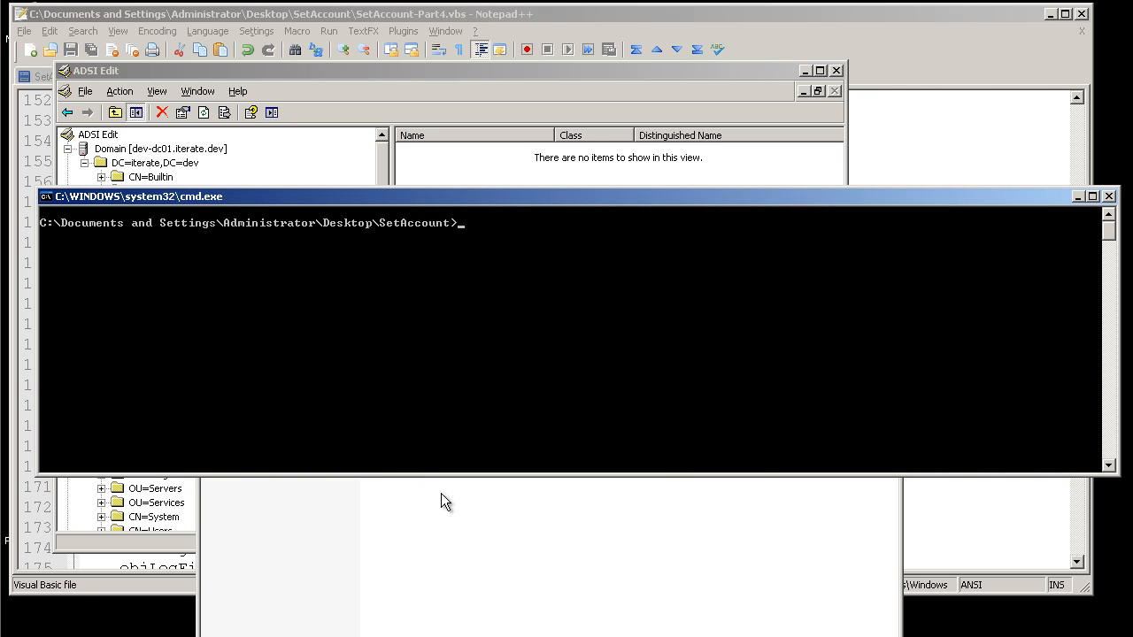
Run cscript SetAccount-Part4.vbs, reporting 8 changed records of 8 total.
{"action": "type", "text": "cscript SetAccount-Part4.vbs"}
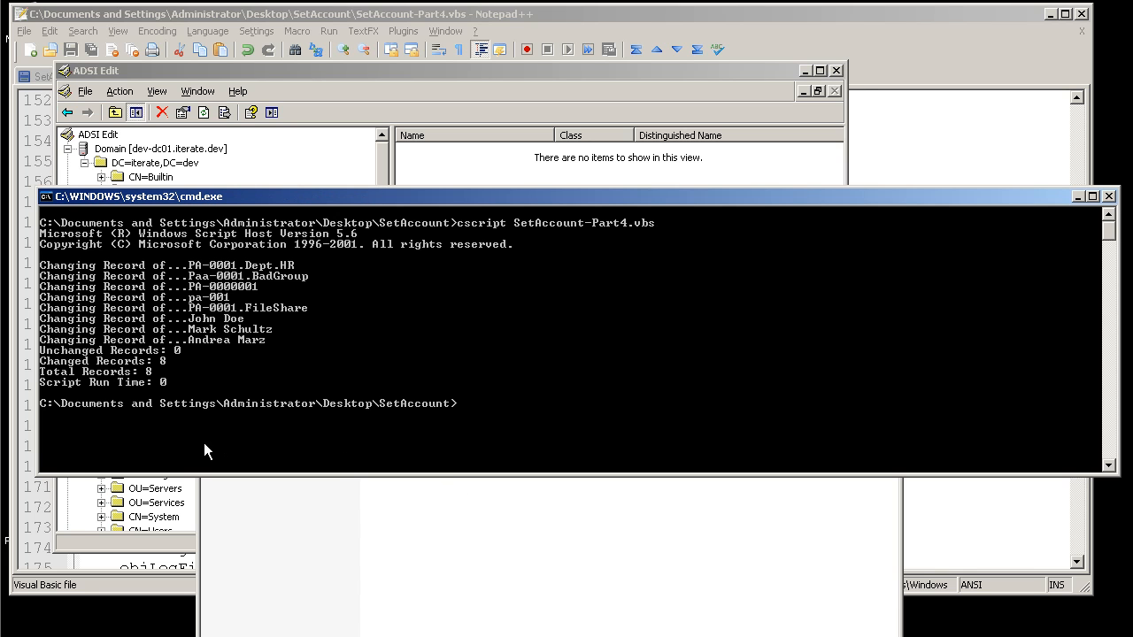
{"action": "mouse_move", "coordinate": [80, 390]}
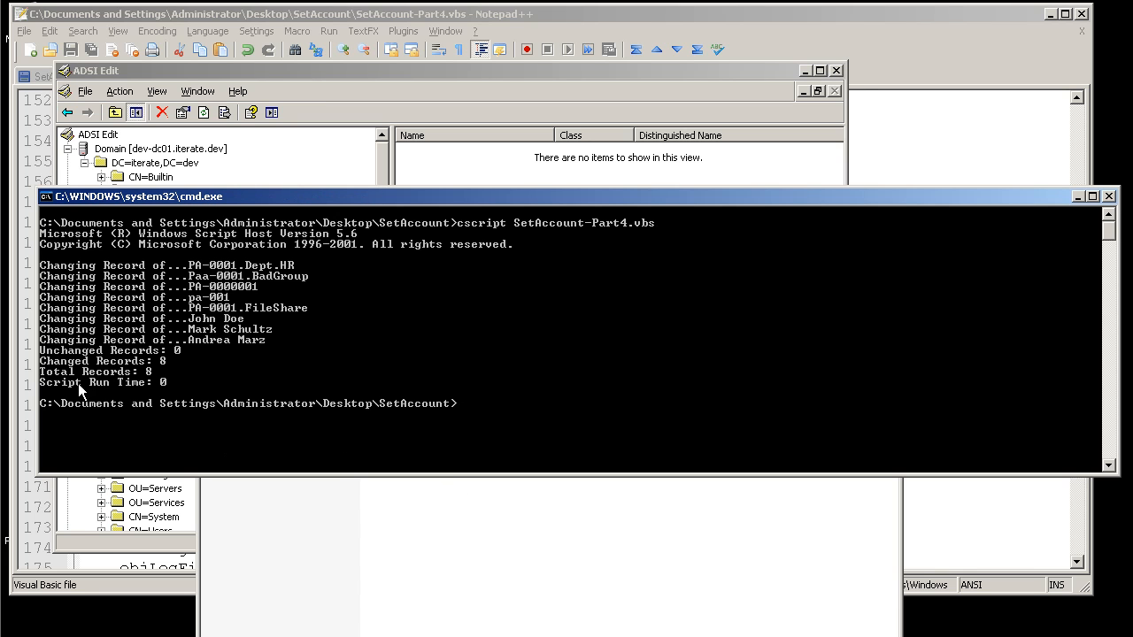
{"action": "mouse_move", "coordinate": [150, 390]}
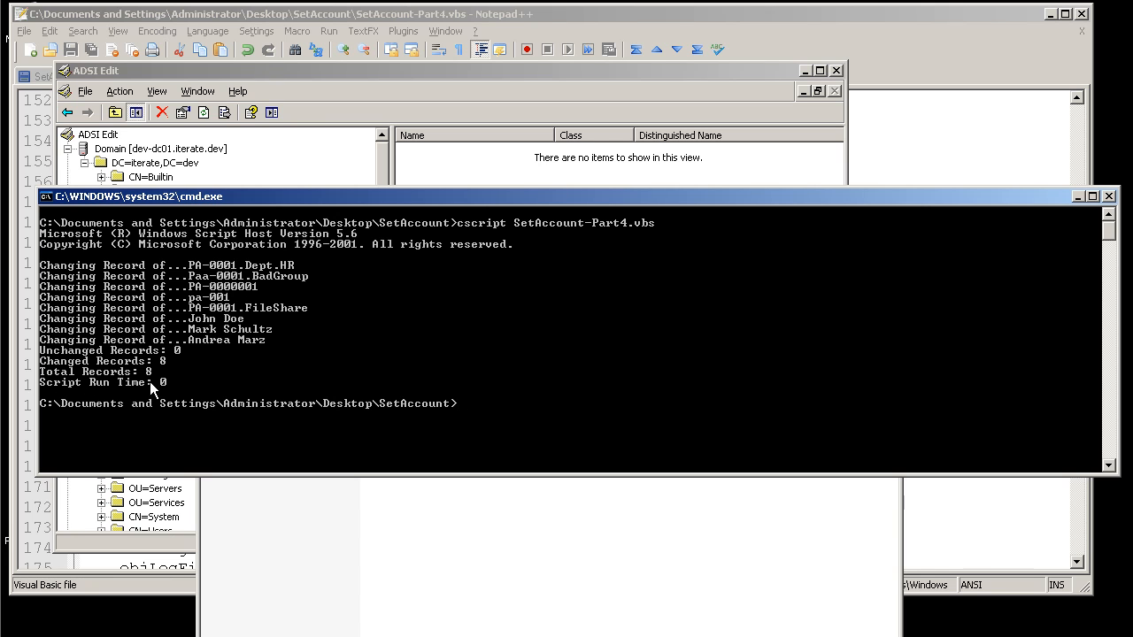
{"action": "mouse_move", "coordinate": [247, 441]}
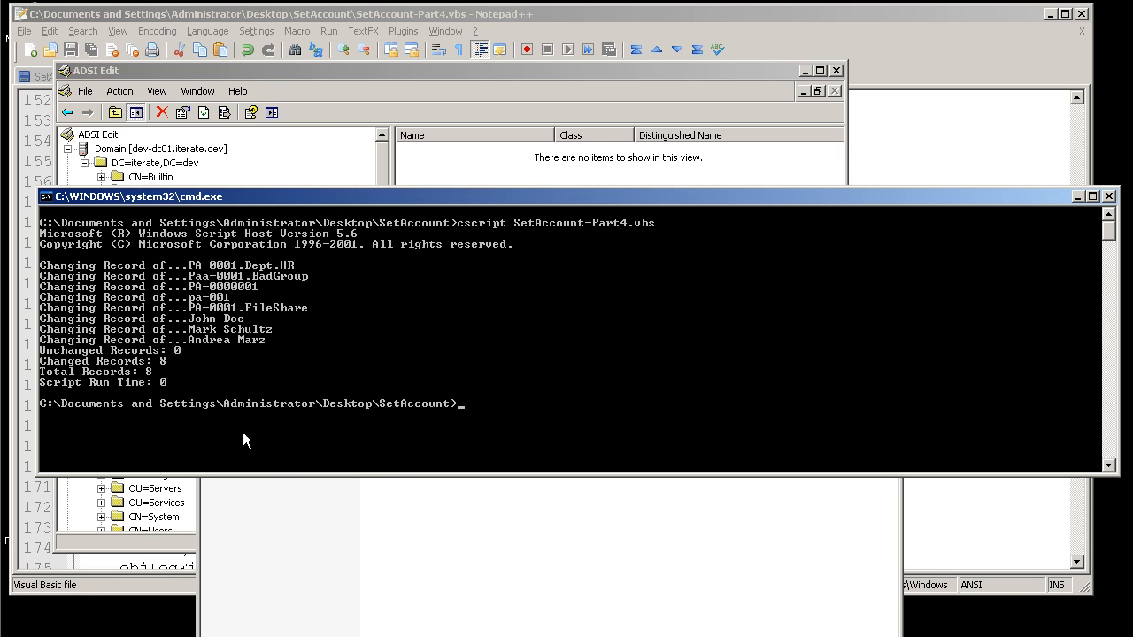
{"action": "mouse_move", "coordinate": [397, 581]}
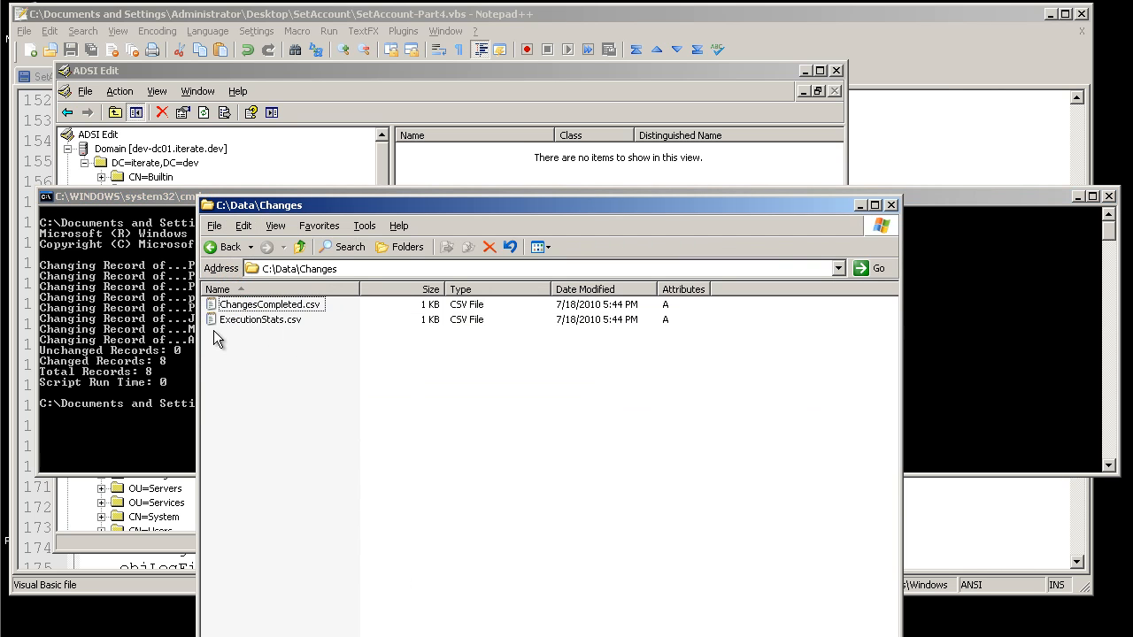
Open ChangesCompleted.csv in Notepad and review the eight rows changed from Blank.
{"action": "double_click", "coordinate": [269, 304]}
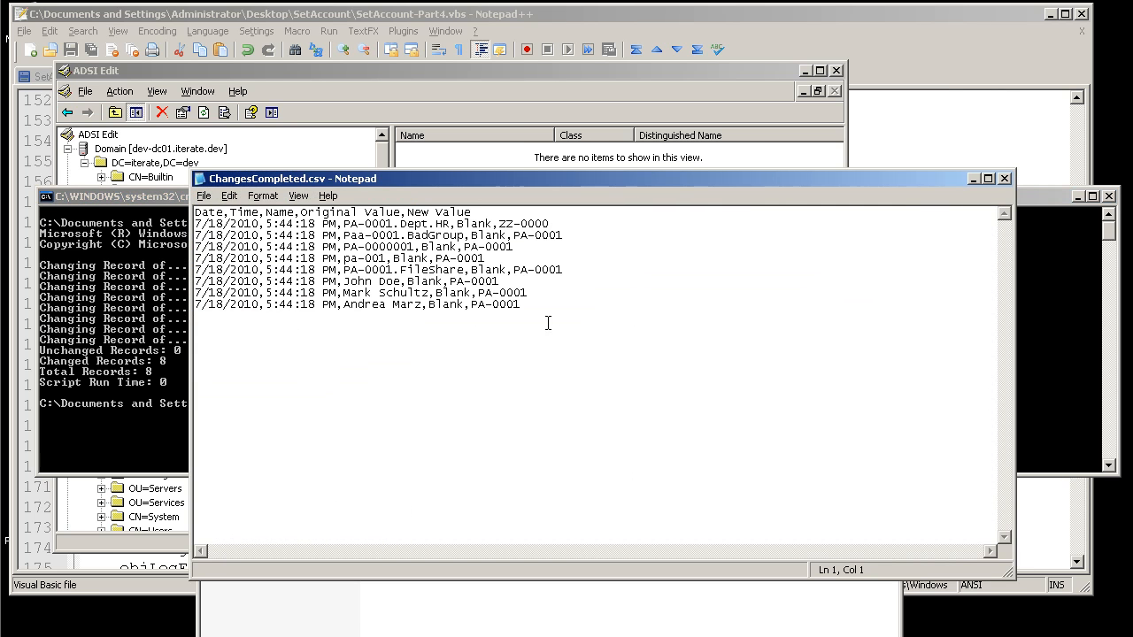
{"action": "left_click_drag", "start_coordinate": [198, 223], "coordinate": [521, 305]}
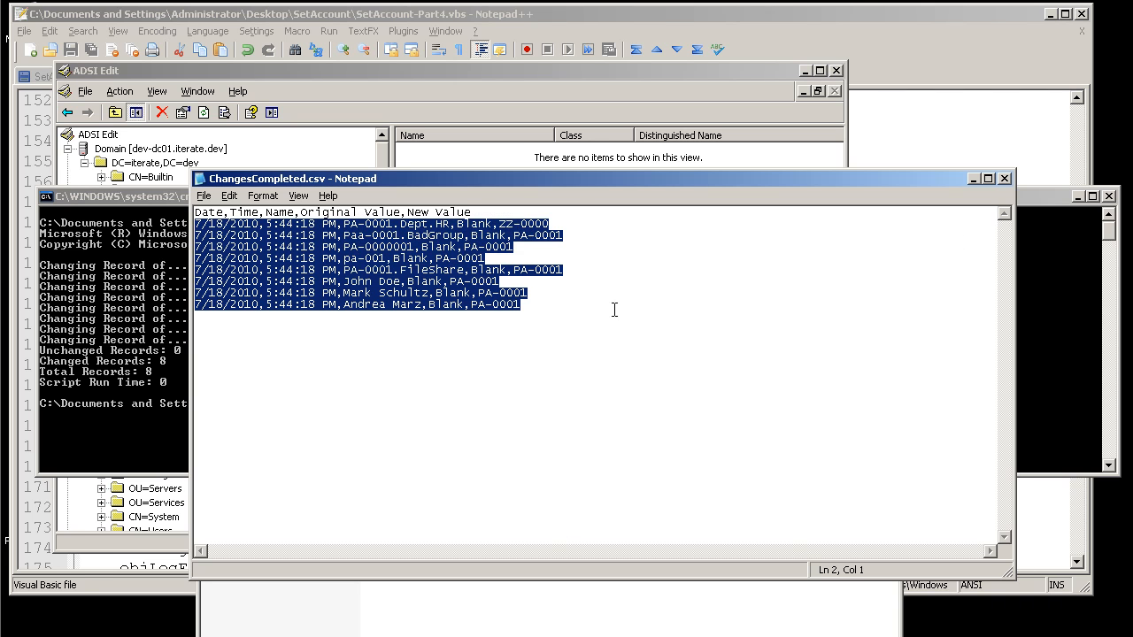
{"action": "mouse_move", "coordinate": [754, 292]}
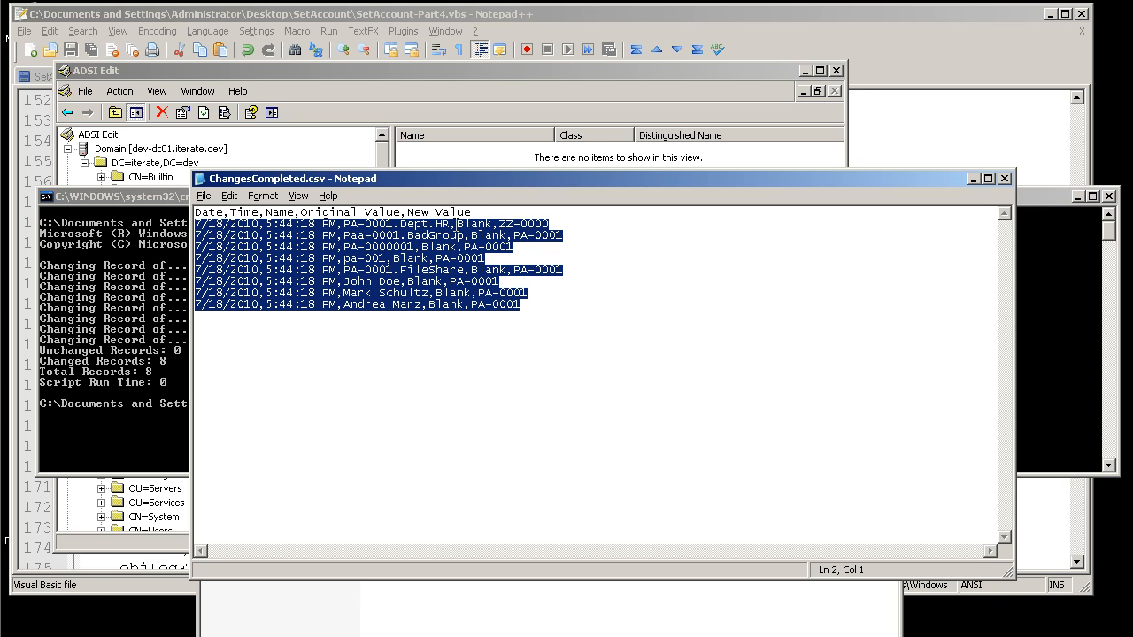
{"action": "double_click", "coordinate": [474, 223]}
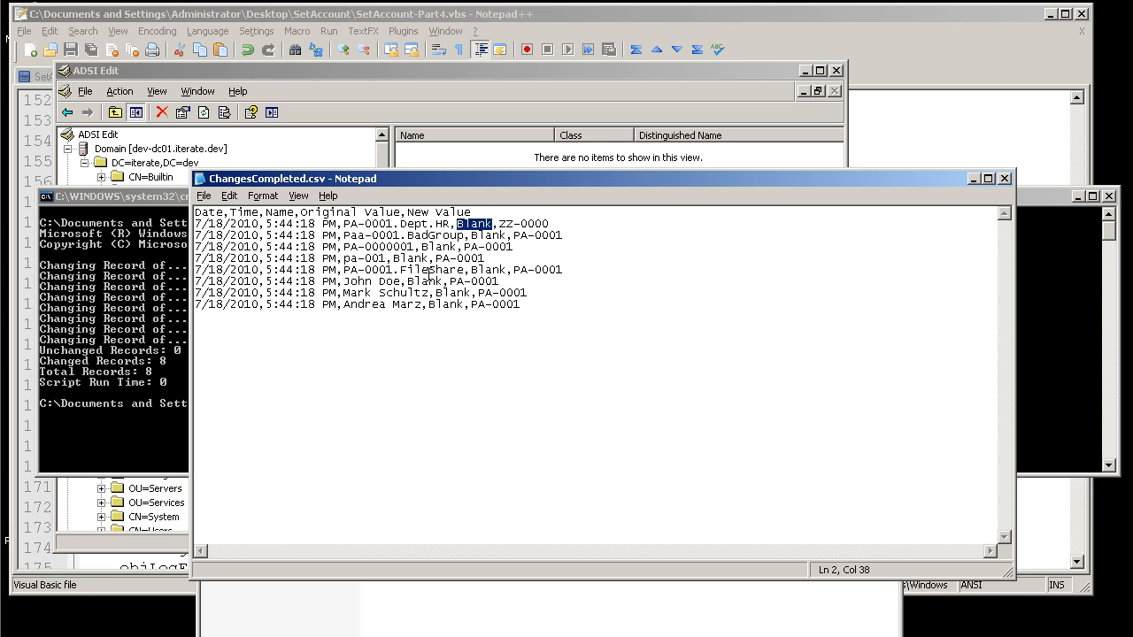
{"action": "mouse_move", "coordinate": [475, 331]}
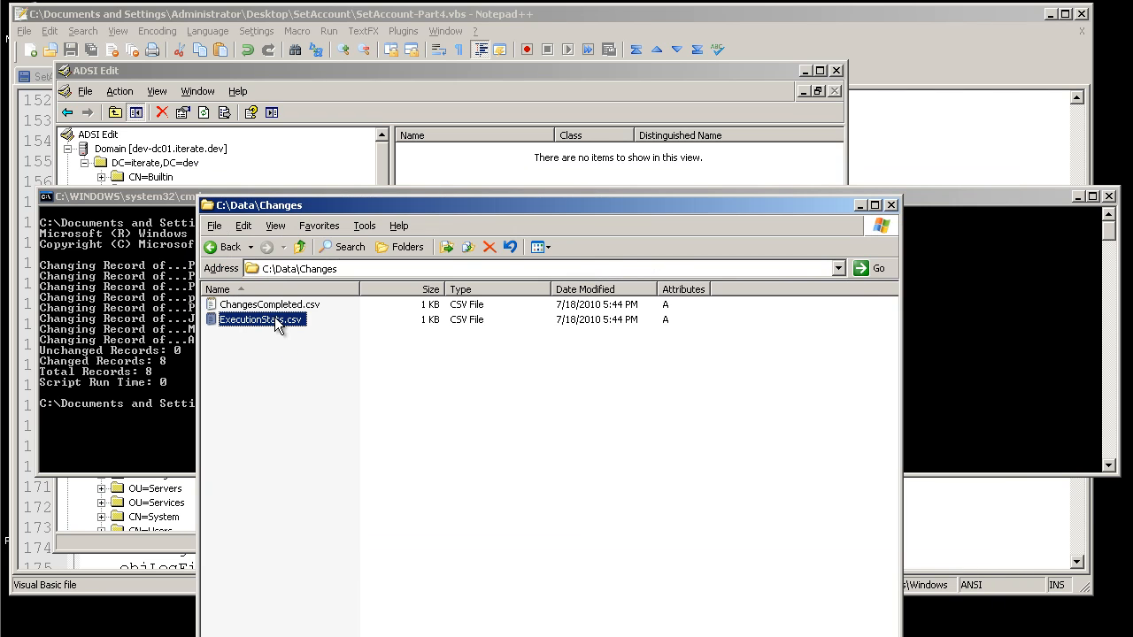
Open ExecutionStats.csv in Notepad showing 8 changed, 0 unchanged, 8 total, 0 seconds.
{"action": "double_click", "coordinate": [260, 318]}
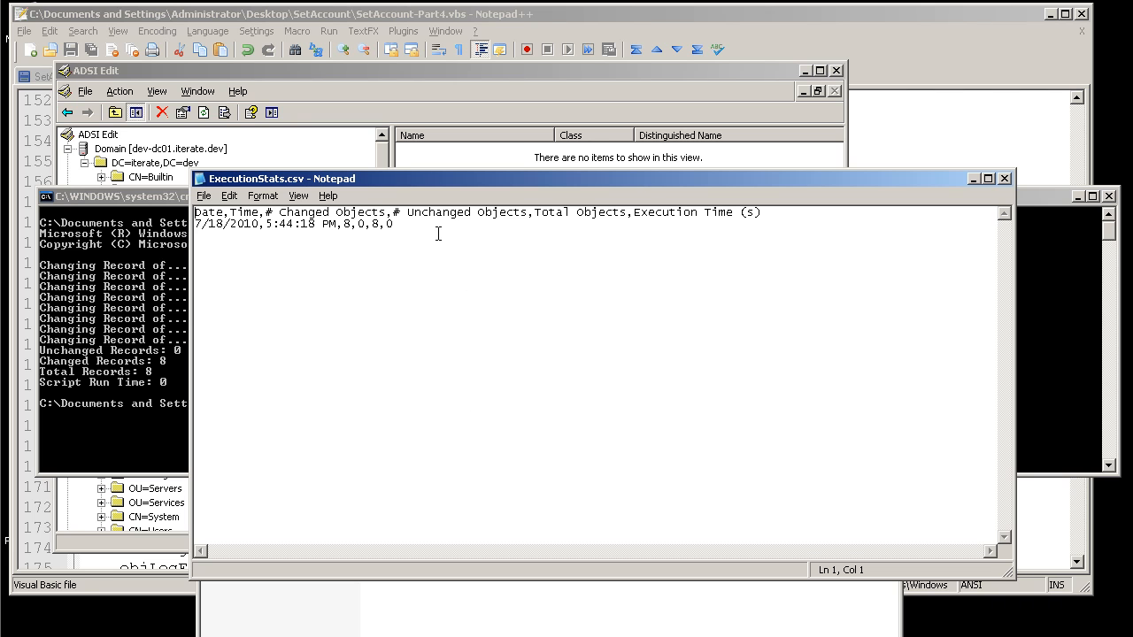
{"action": "key", "text": "ctrl+a"}
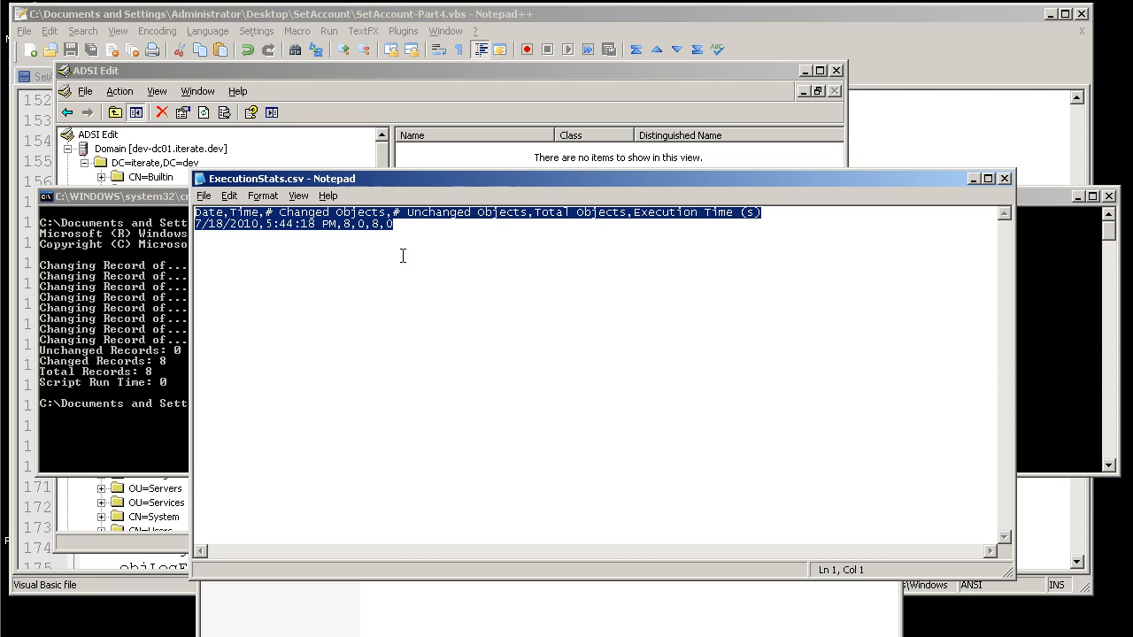
Return to SetAccount-Part4.vbs and review the If strChangedRecords > 0 stats-logging block.
{"action": "left_click", "coordinate": [447, 32]}
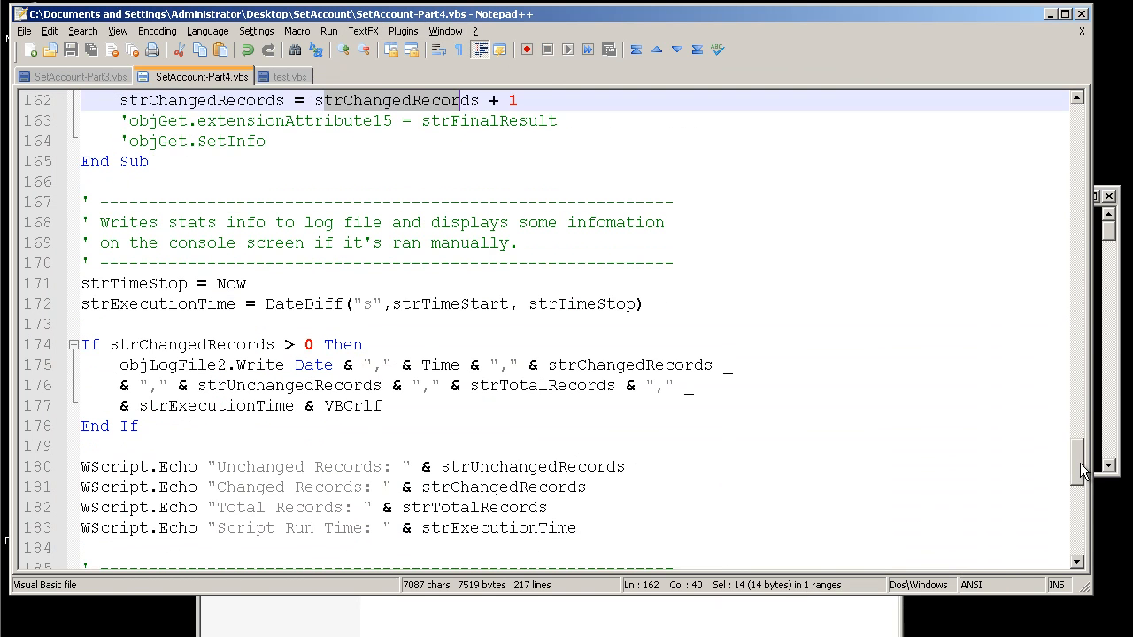
{"action": "scroll", "scroll_direction": "down", "scroll_amount": 3}
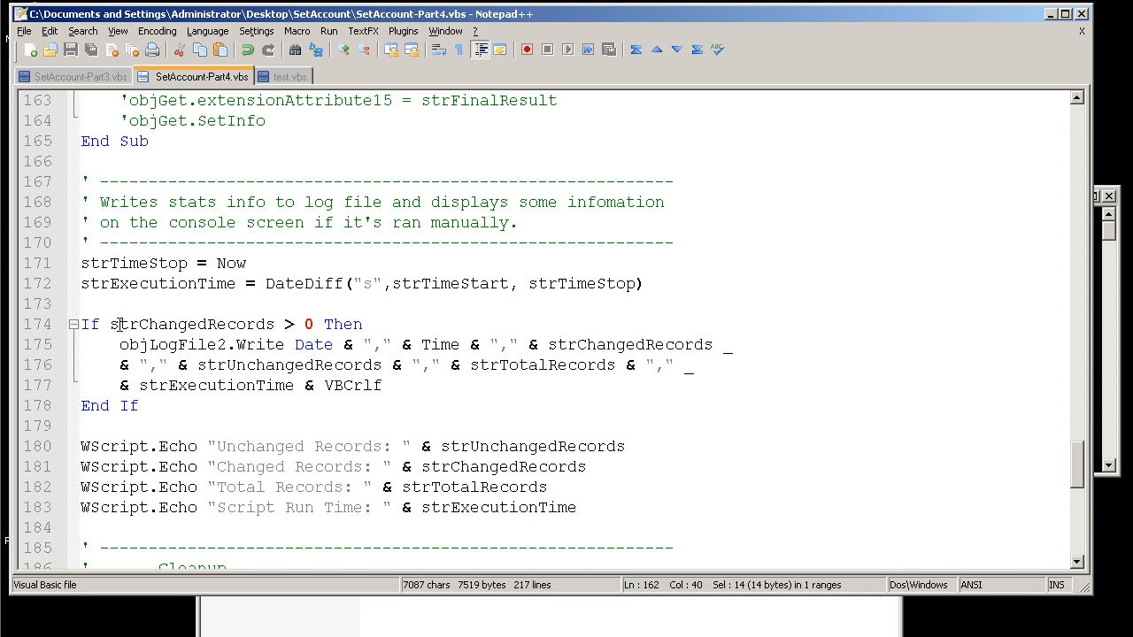
{"action": "double_click", "coordinate": [191, 324]}
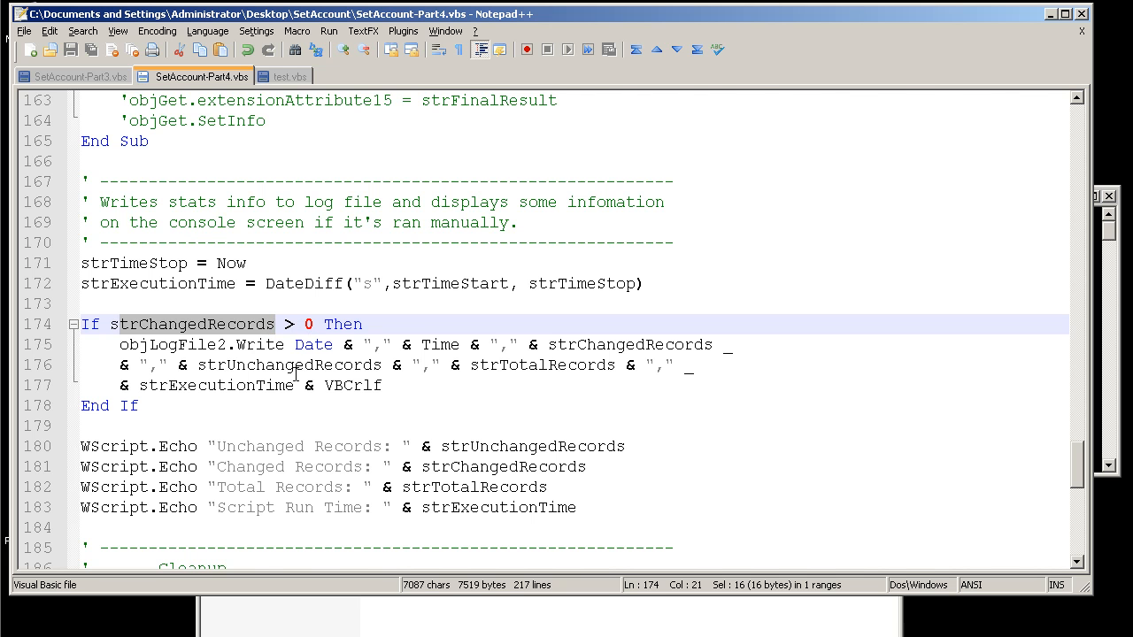
{"action": "scroll", "scroll_direction": "up", "scroll_amount": 3}
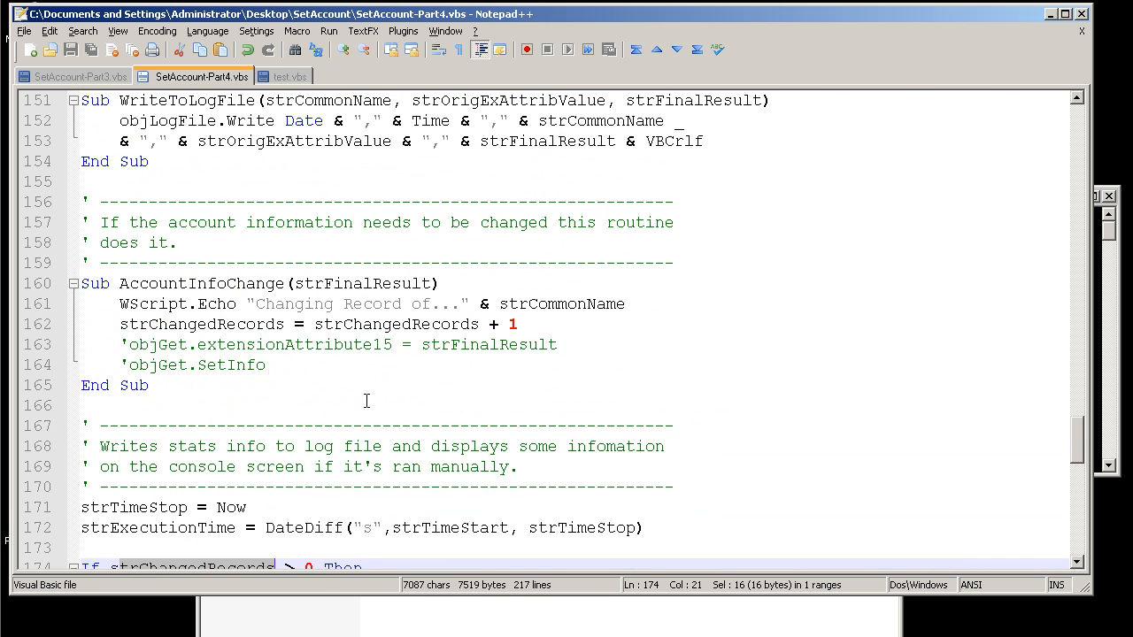
{"action": "scroll", "scroll_direction": "up", "scroll_amount": 3}
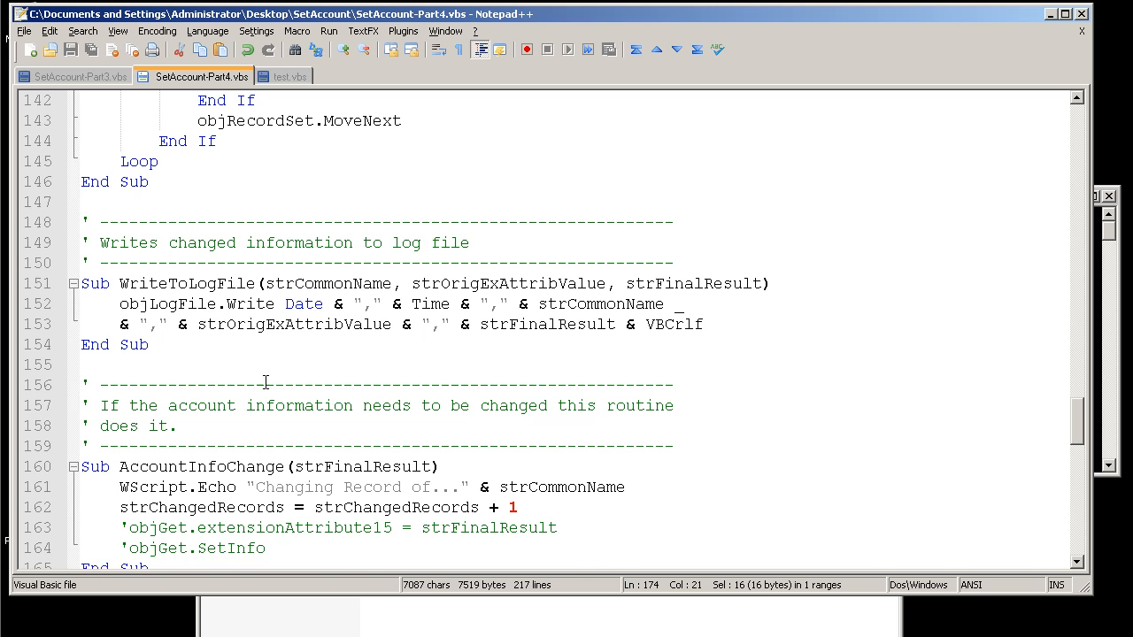
{"action": "scroll", "scroll_direction": "down", "scroll_amount": 3}
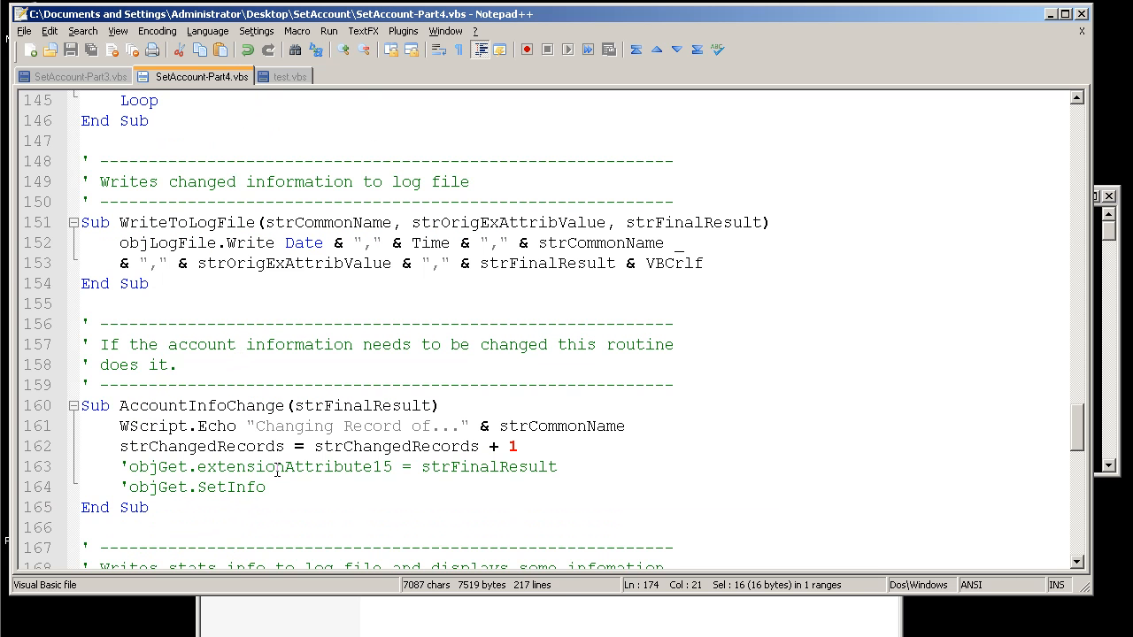
{"action": "mouse_move", "coordinate": [305, 453]}
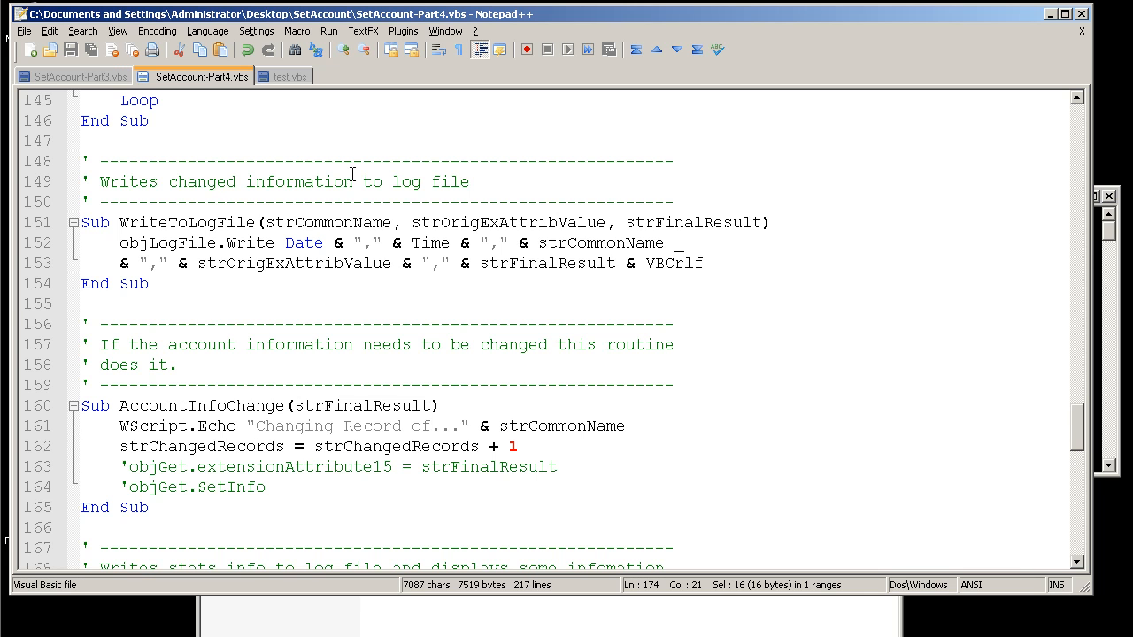
{"action": "double_click", "coordinate": [393, 446]}
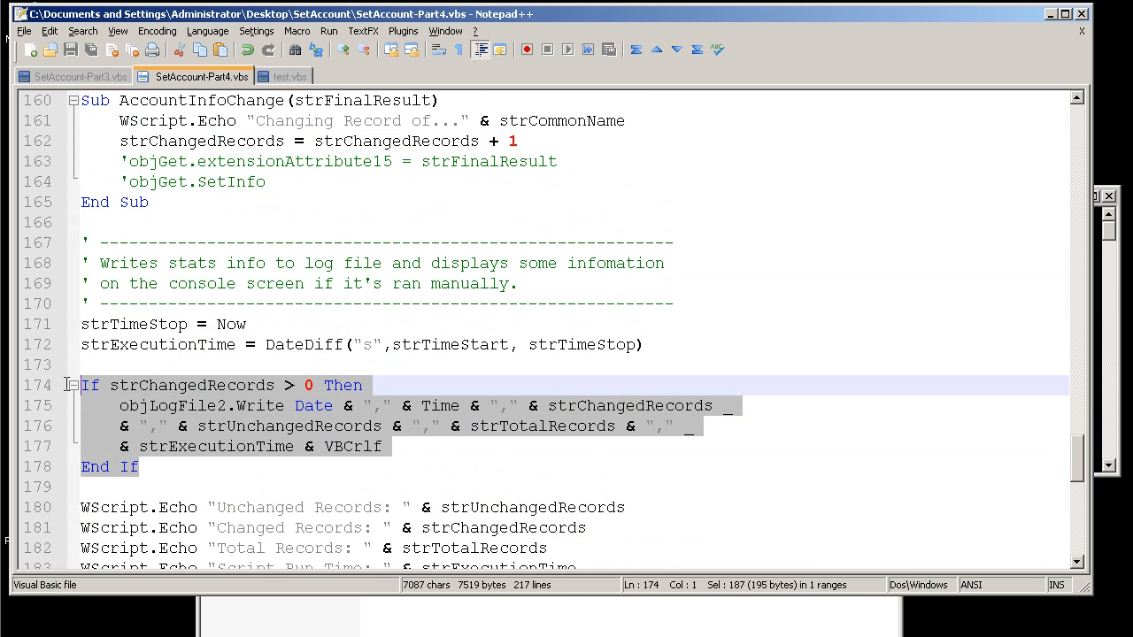
{"action": "mouse_move", "coordinate": [328, 421]}
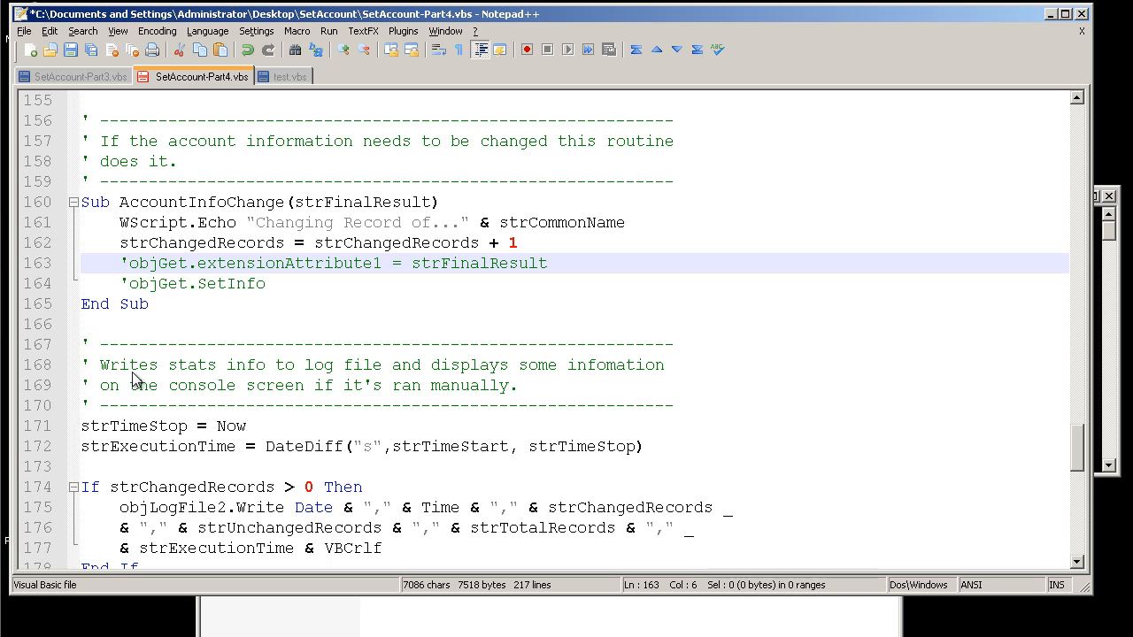
{"action": "mouse_move", "coordinate": [177, 287]}
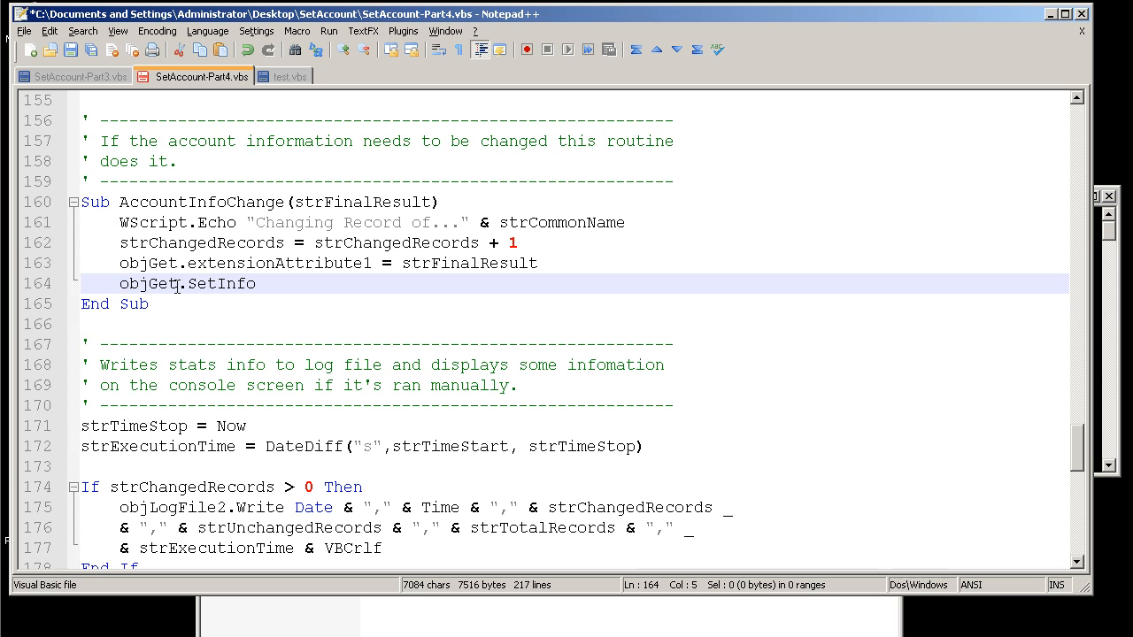
{"action": "mouse_move", "coordinate": [459, 283]}
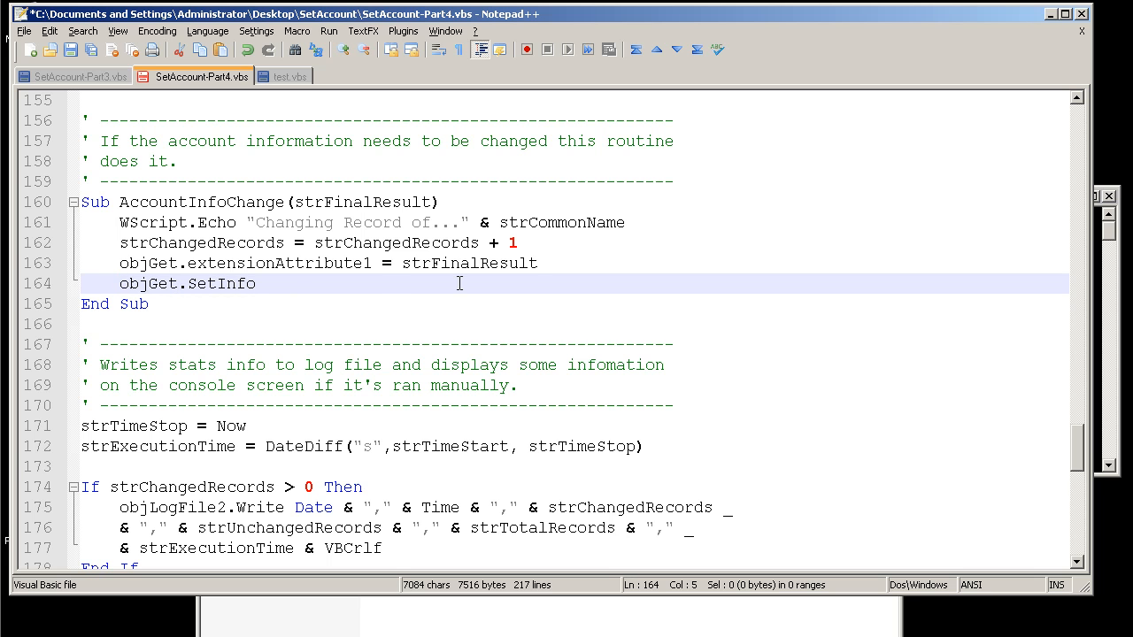
{"action": "double_click", "coordinate": [469, 262]}
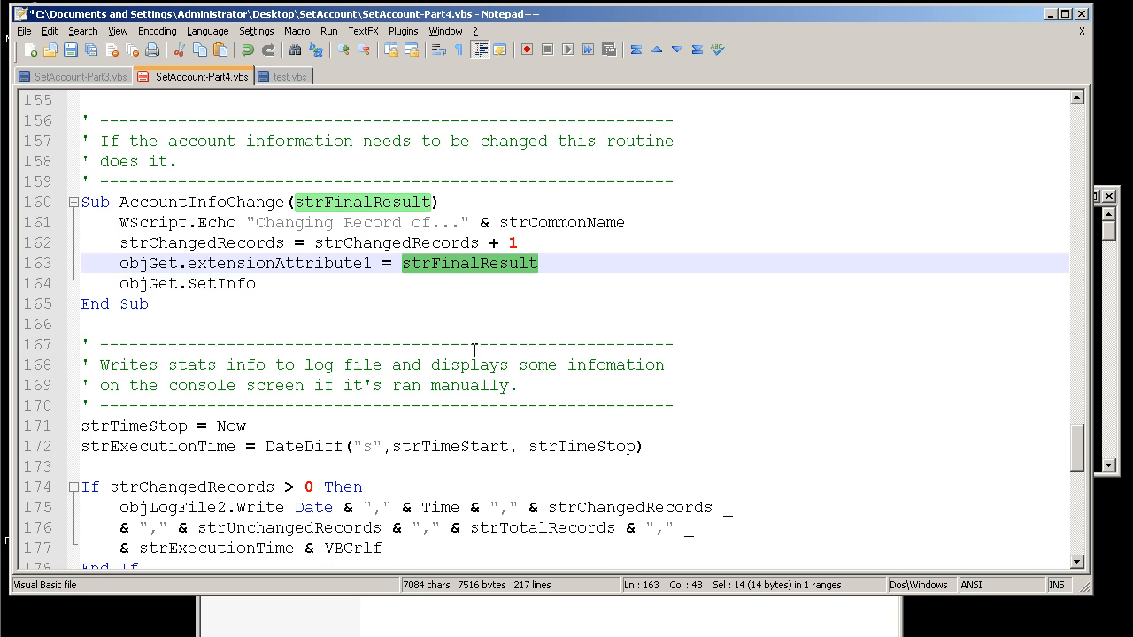
{"action": "mouse_move", "coordinate": [457, 354]}
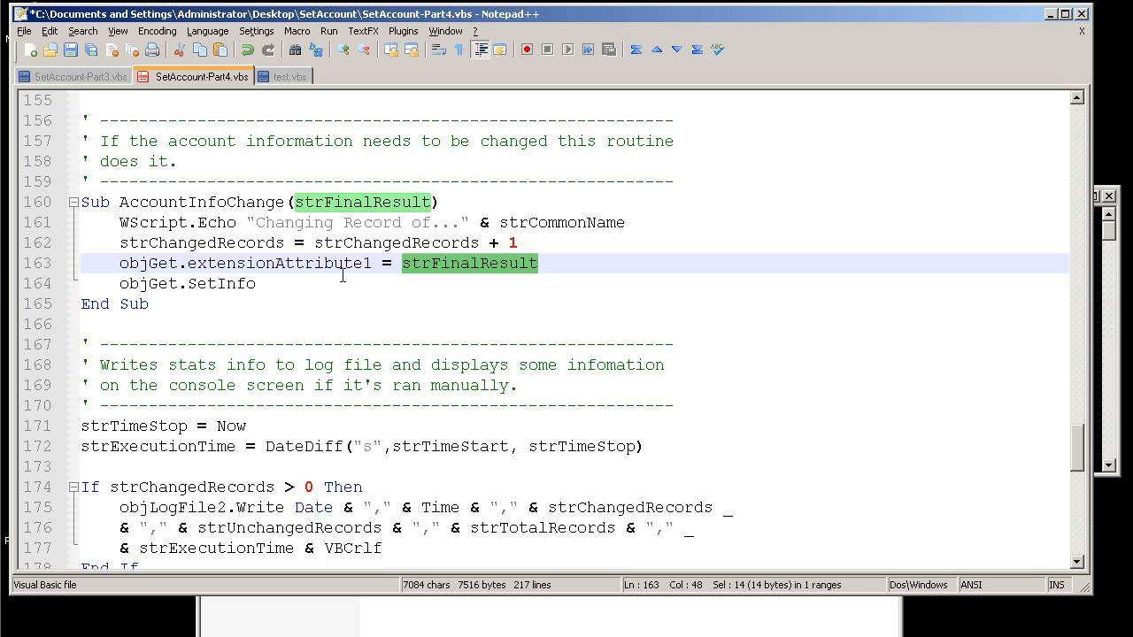
{"action": "left_click", "coordinate": [188, 262]}
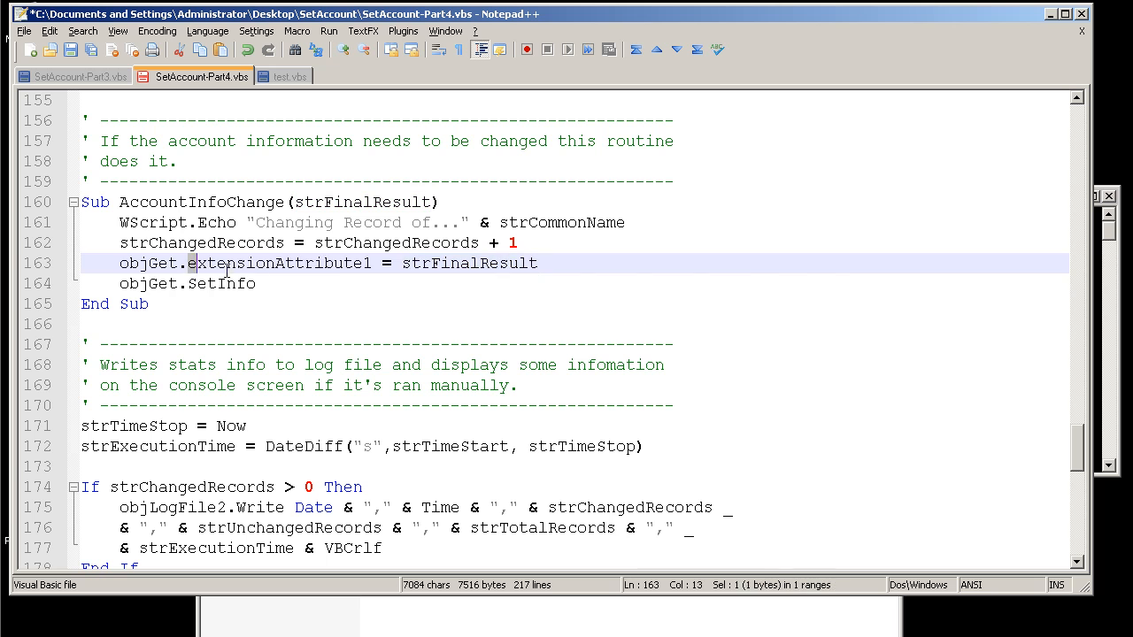
{"action": "double_click", "coordinate": [280, 262]}
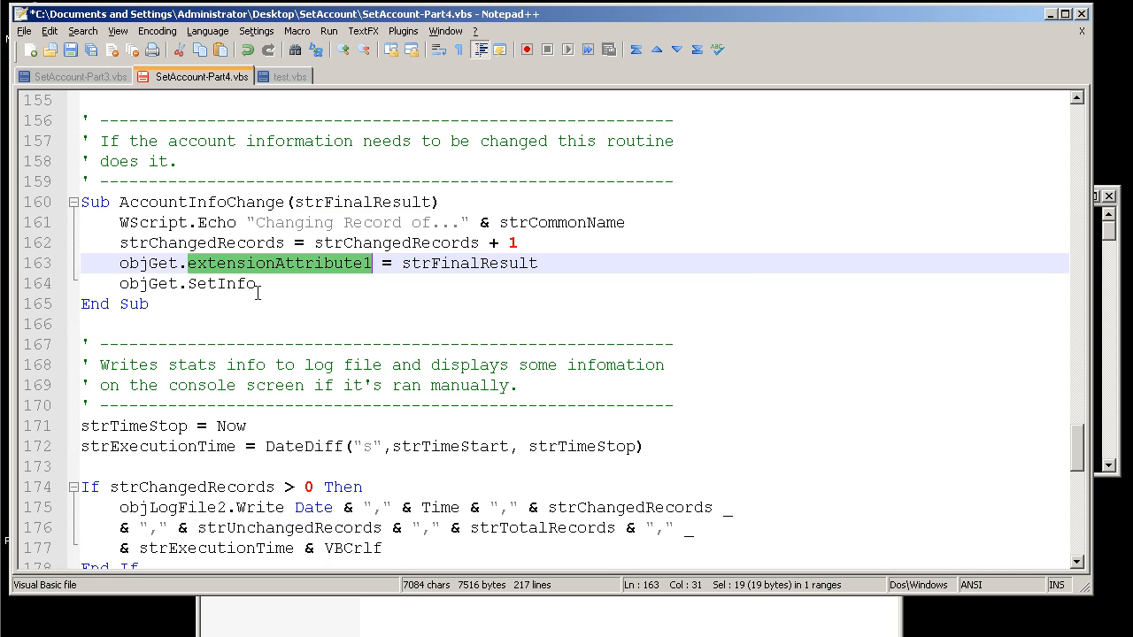
{"action": "mouse_move", "coordinate": [188, 285]}
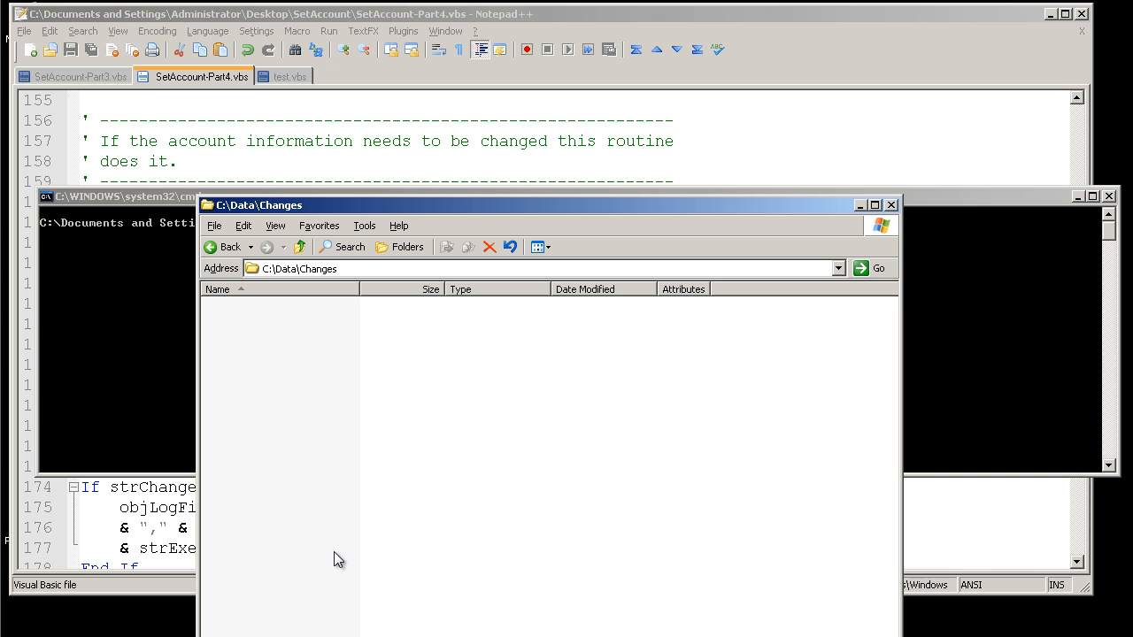
{"action": "mouse_move", "coordinate": [145, 414]}
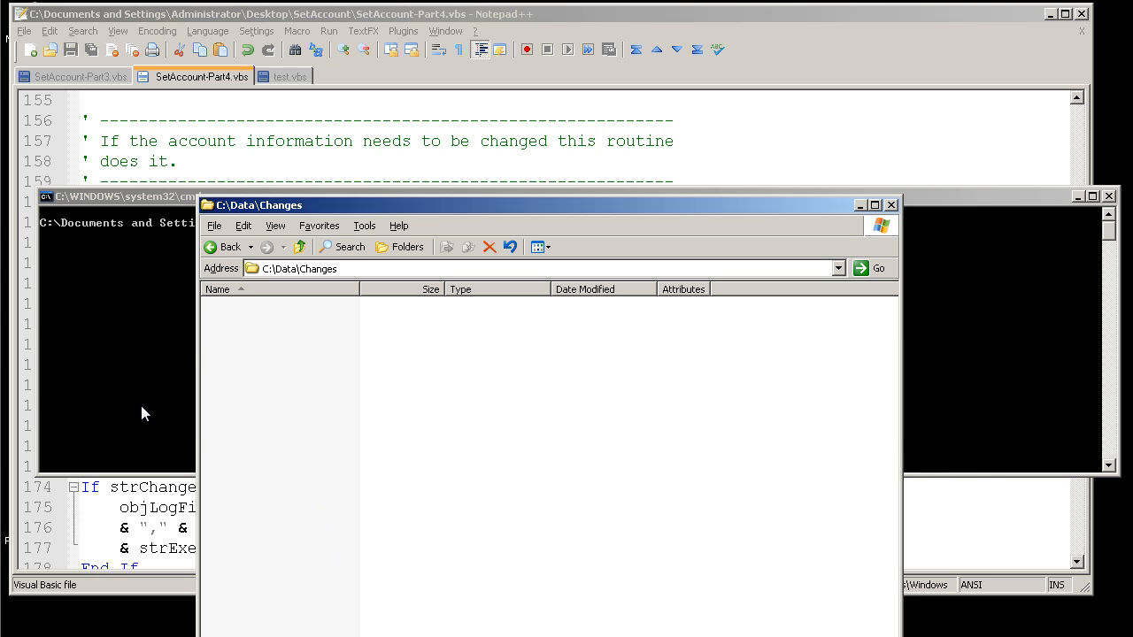
{"action": "mouse_move", "coordinate": [115, 354]}
{"action": "type", "text": "cscript SetAccount-Part4.vbs"}
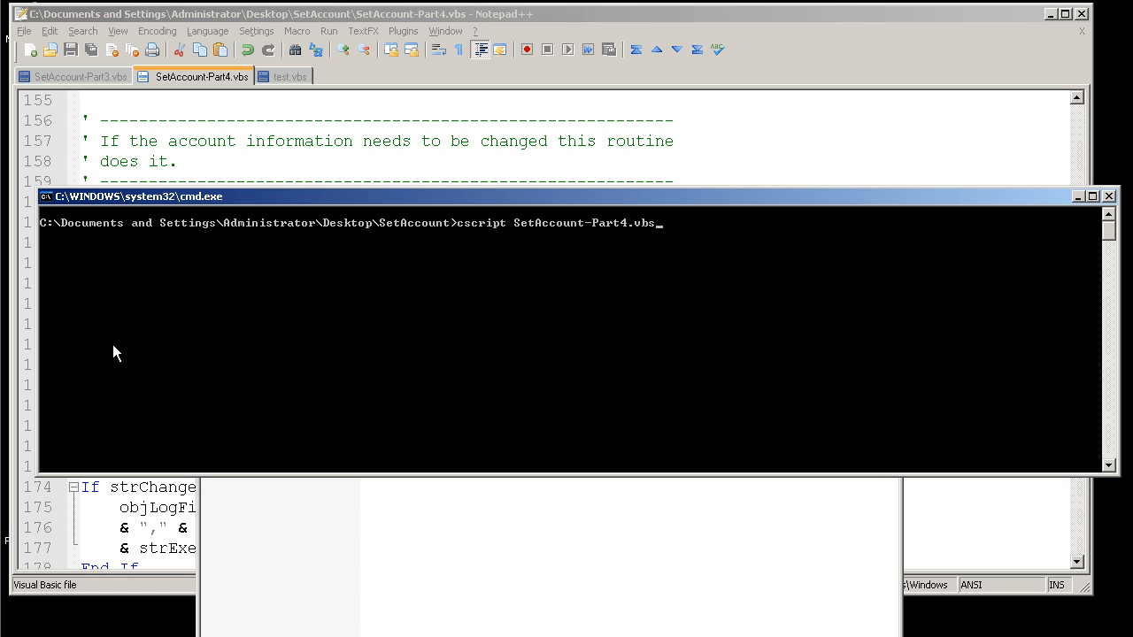
{"action": "key", "text": "Return"}
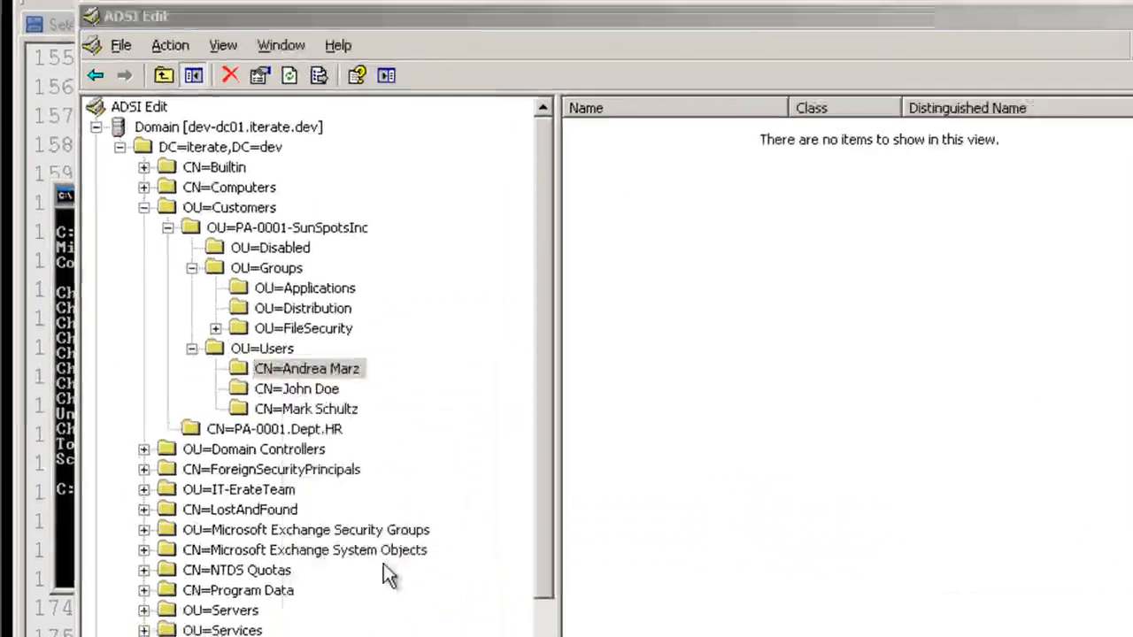
{"action": "double_click", "coordinate": [306, 369]}
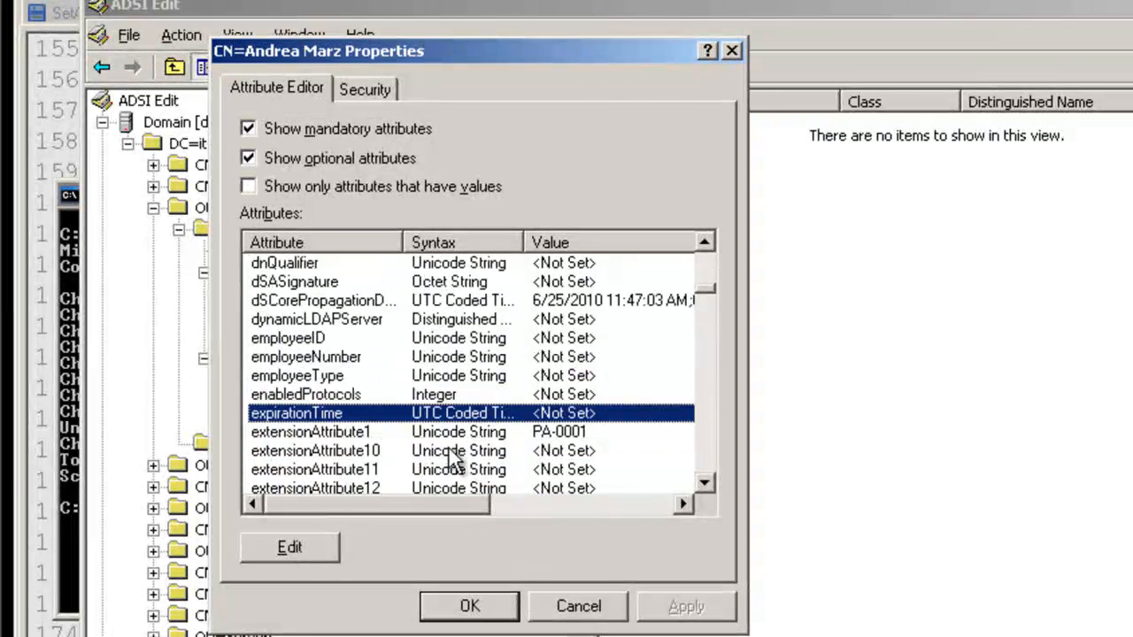
{"action": "left_click", "coordinate": [310, 432]}
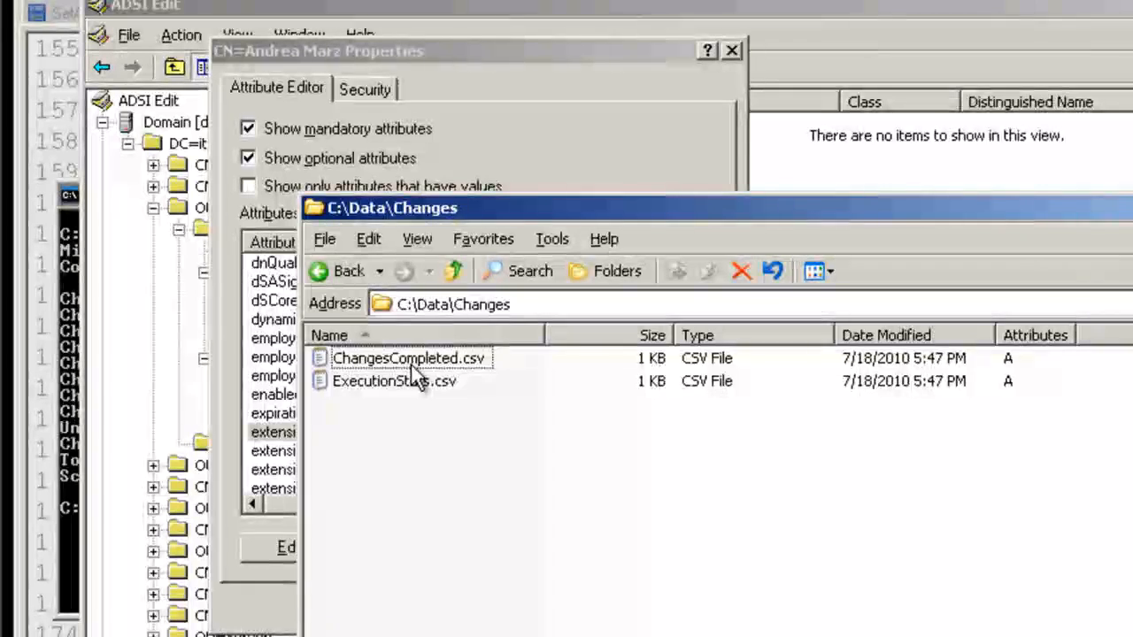
Rerun the script reporting records unchanged and open the ChangesCompleted.csv log.
{"action": "double_click", "coordinate": [409, 358]}
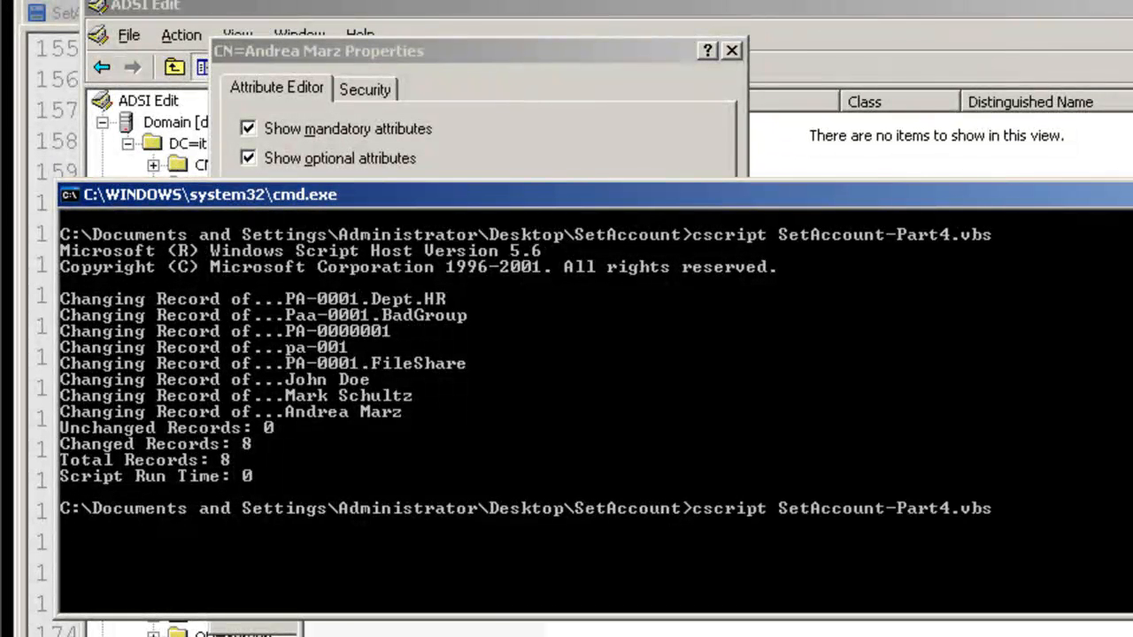
{"action": "key", "text": "Return"}
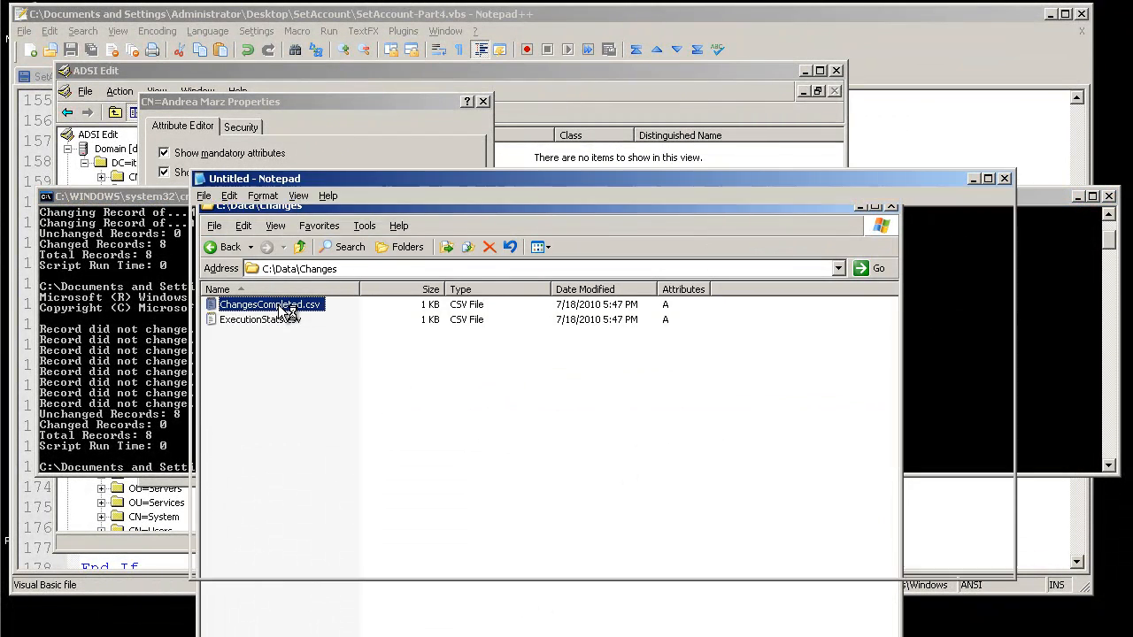
{"action": "double_click", "coordinate": [269, 305]}
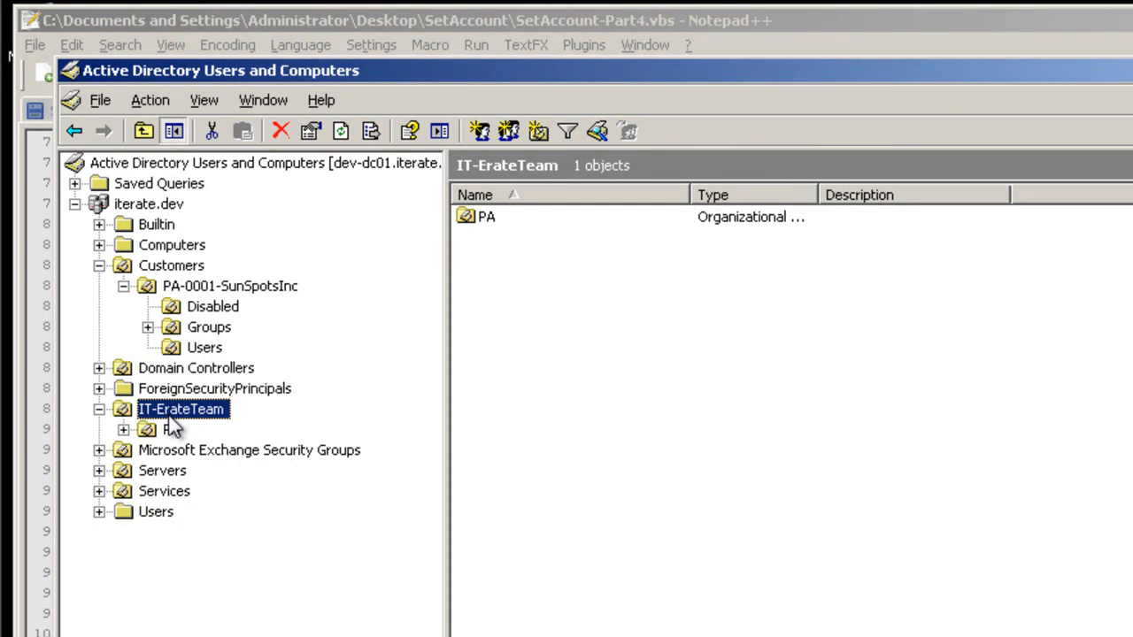
{"action": "mouse_move", "coordinate": [312, 89]}
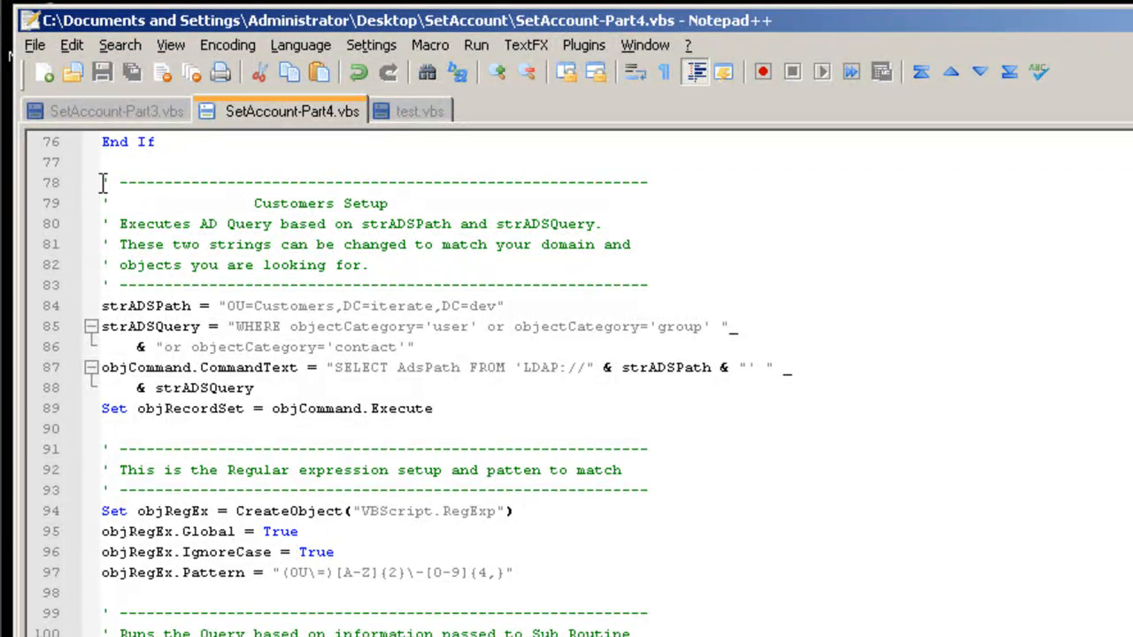
Copy the Customers Setup query block and paste a second copy below it.
{"action": "left_click_drag", "start_coordinate": [103, 180], "coordinate": [605, 471]}
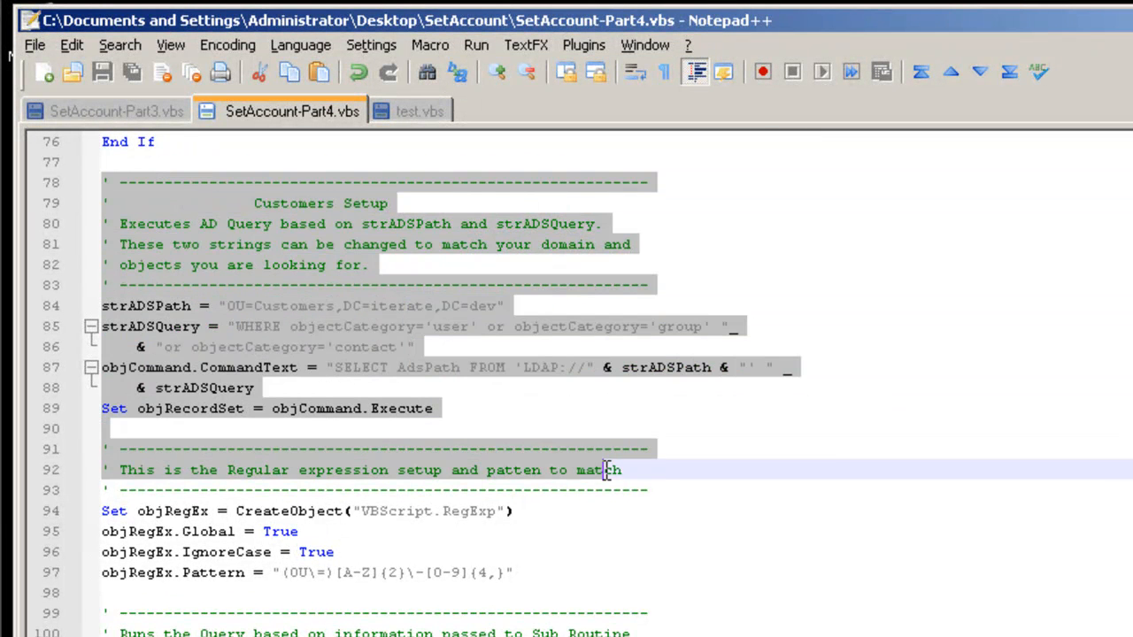
{"action": "scroll", "scroll_direction": "down", "scroll_amount": 3}
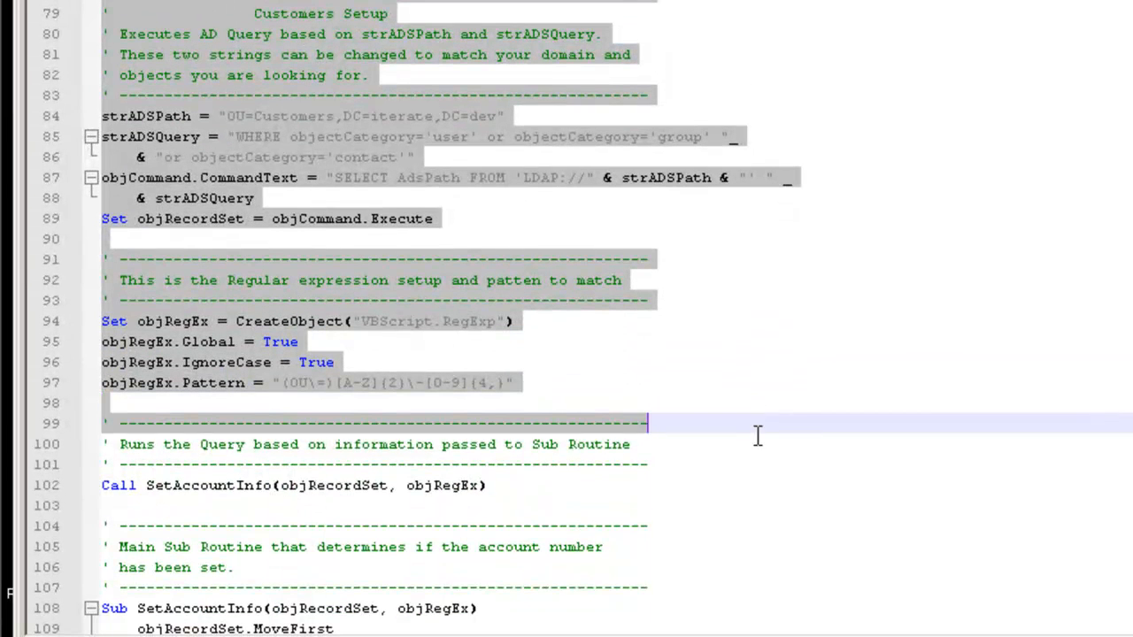
{"action": "left_click", "coordinate": [674, 485]}
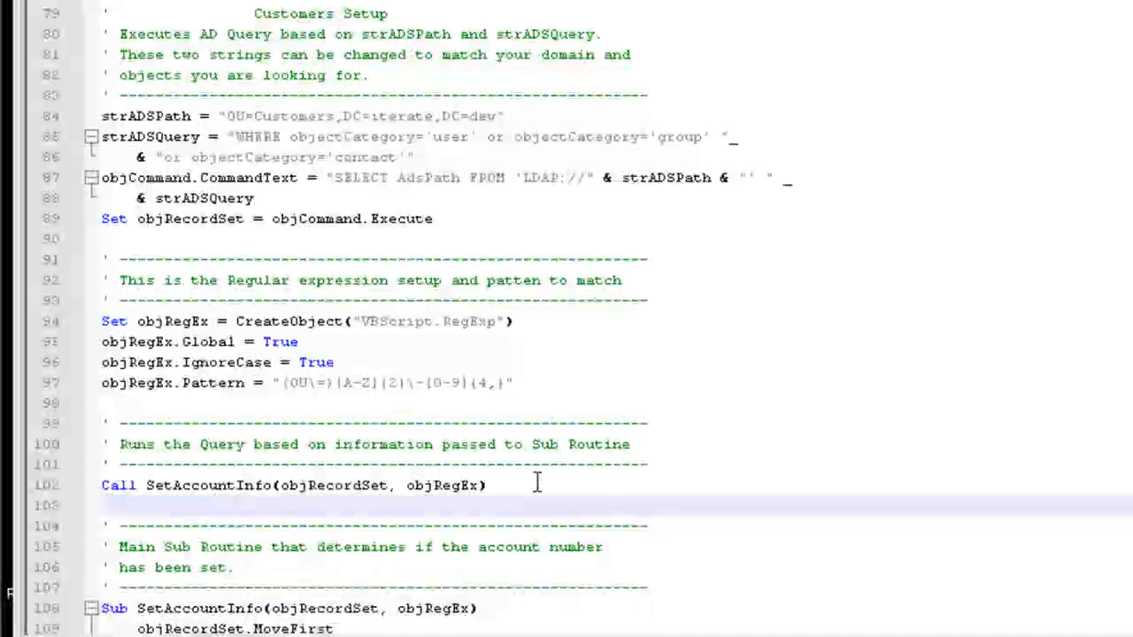
{"action": "scroll", "scroll_direction": "down", "scroll_amount": 3}
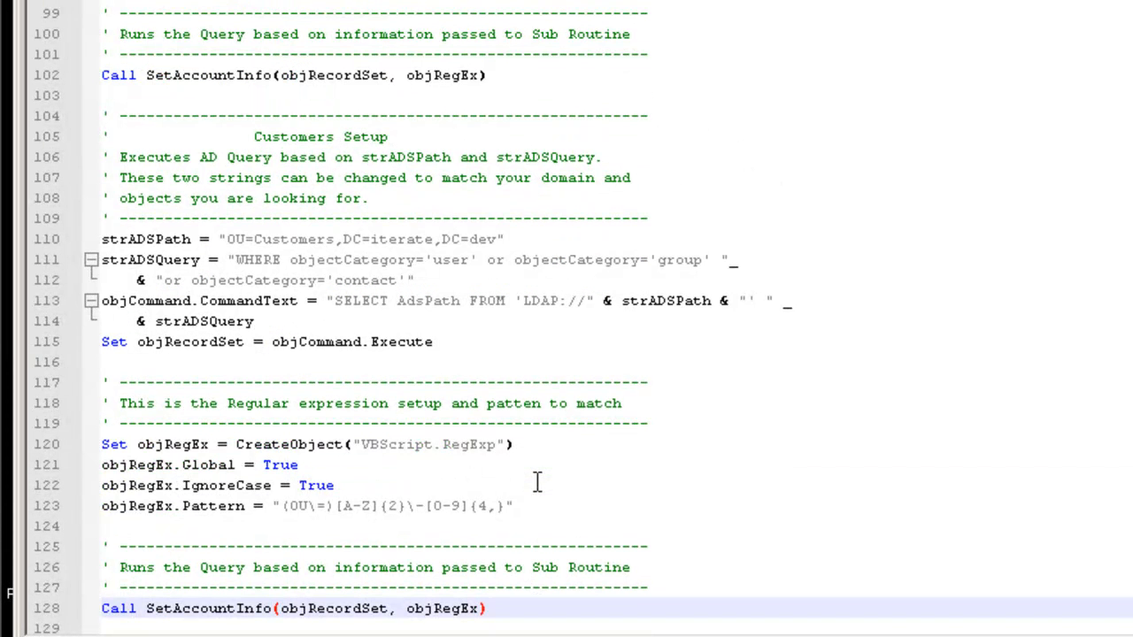
{"action": "mouse_move", "coordinate": [269, 410]}
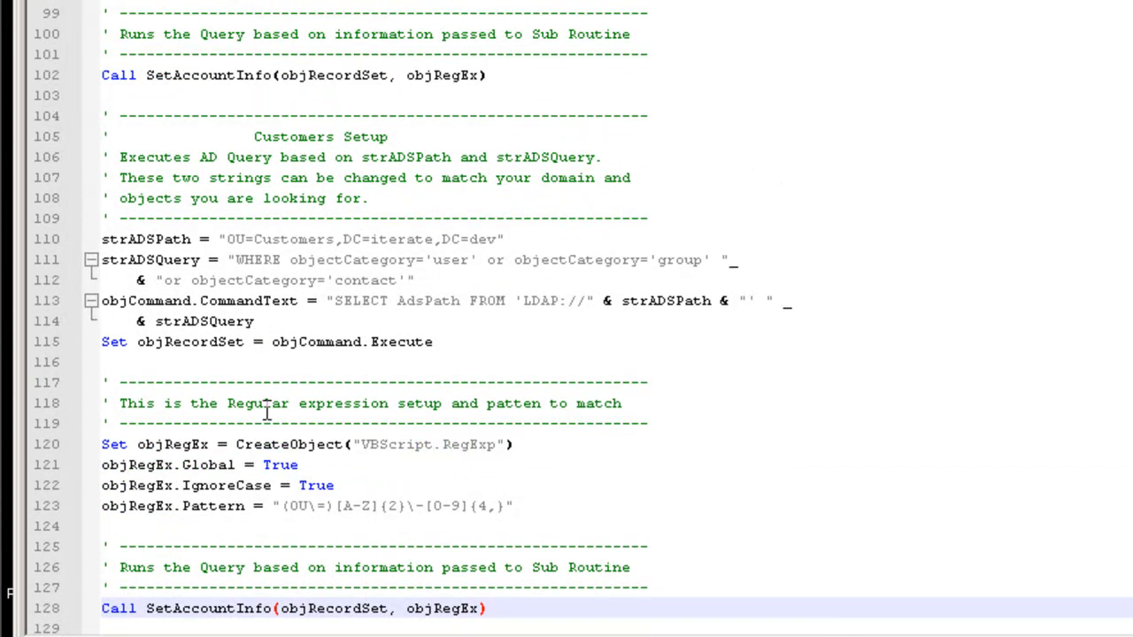
{"action": "mouse_move", "coordinate": [283, 239]}
{"action": "type", "text": "IT-Erate Tea"}
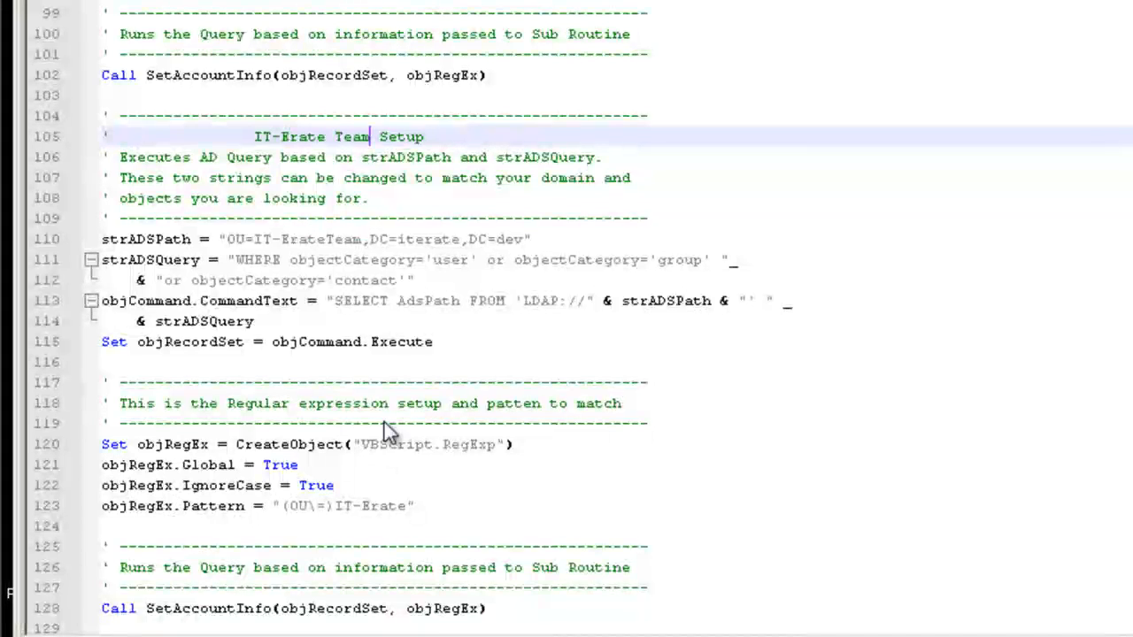
{"action": "mouse_move", "coordinate": [256, 150]}
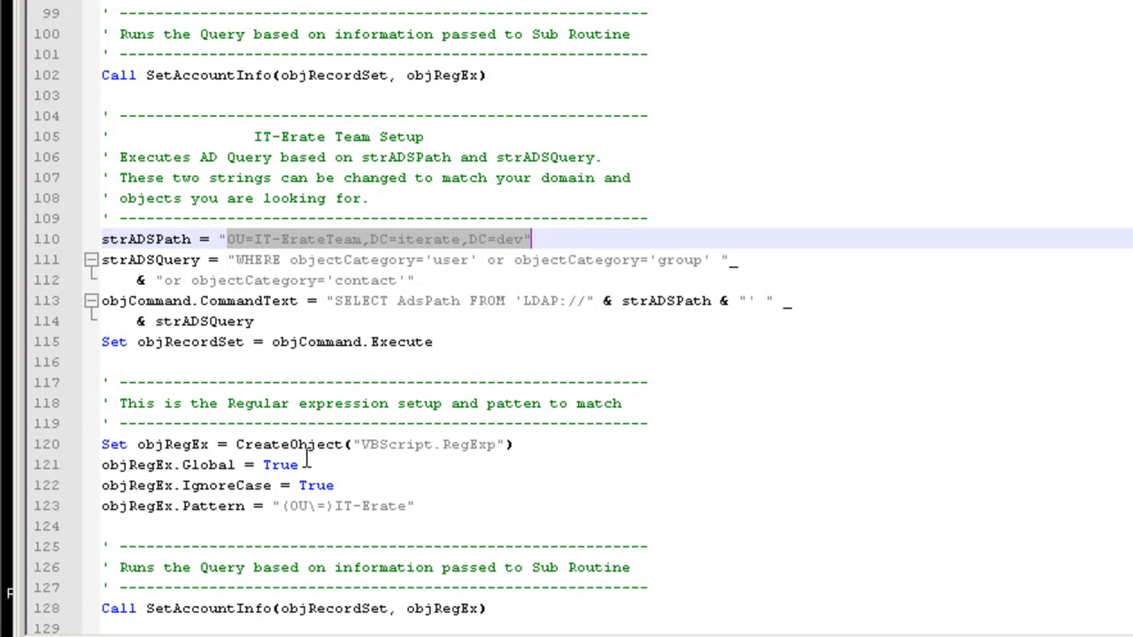
{"action": "mouse_move", "coordinate": [188, 521]}
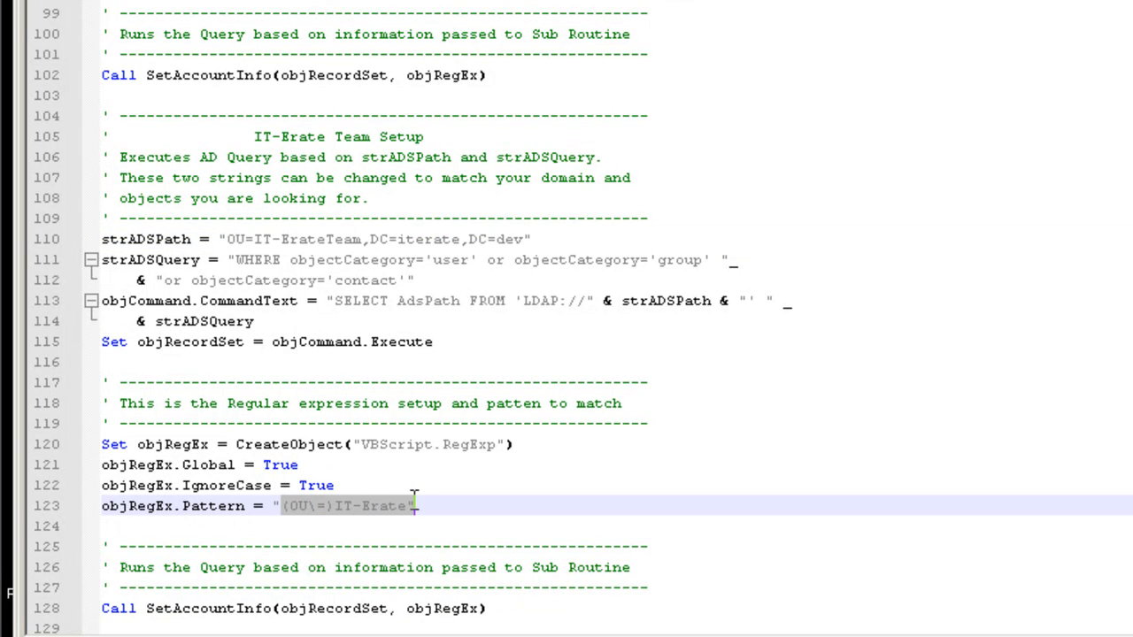
{"action": "mouse_move", "coordinate": [614, 536]}
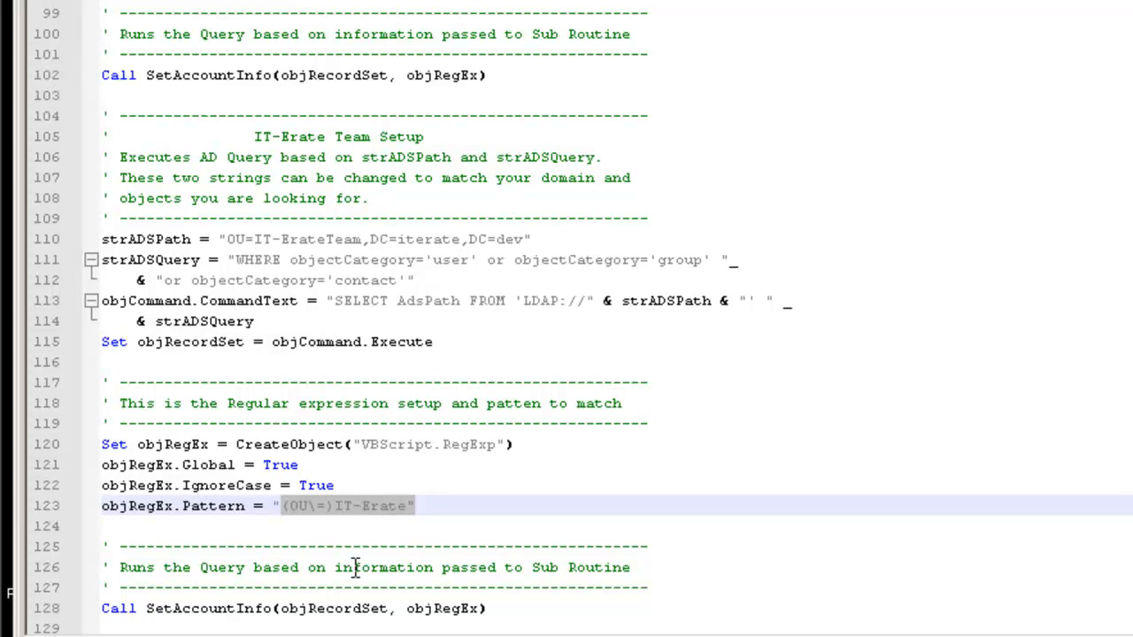
{"action": "left_click", "coordinate": [333, 507]}
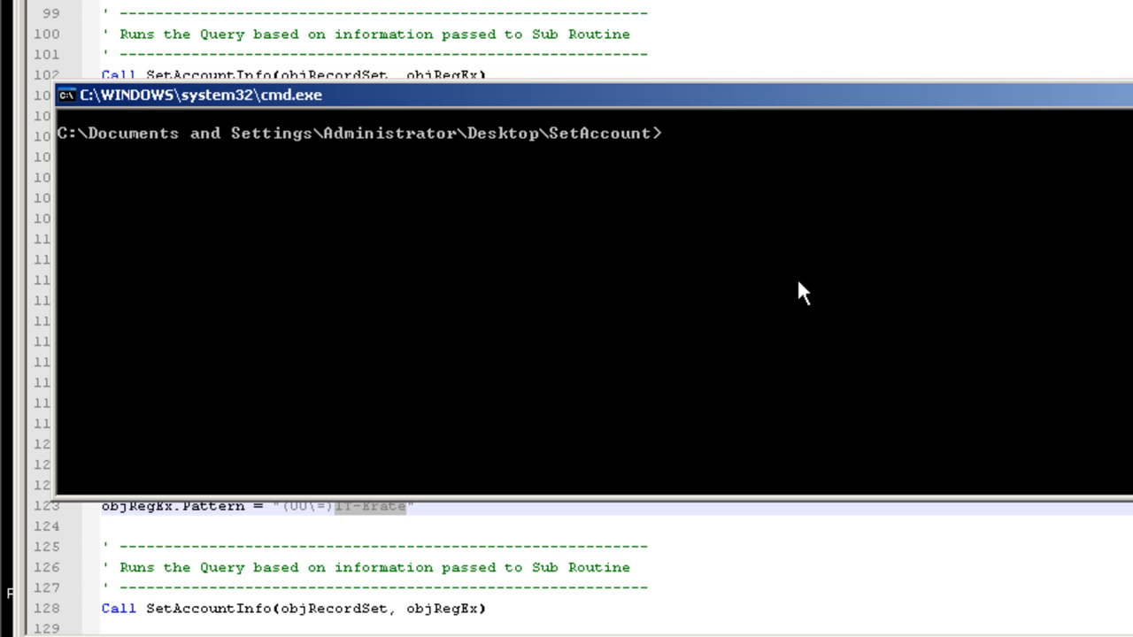
{"action": "type", "text": "cscript SetAccount-Part4.vbs"}
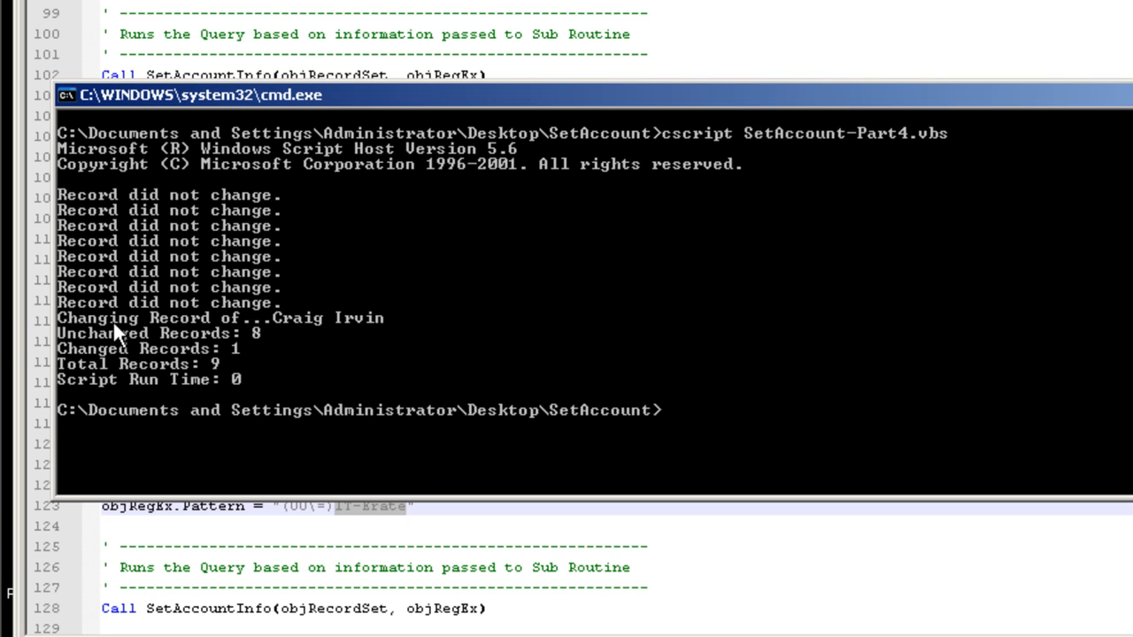
{"action": "mouse_move", "coordinate": [252, 376]}
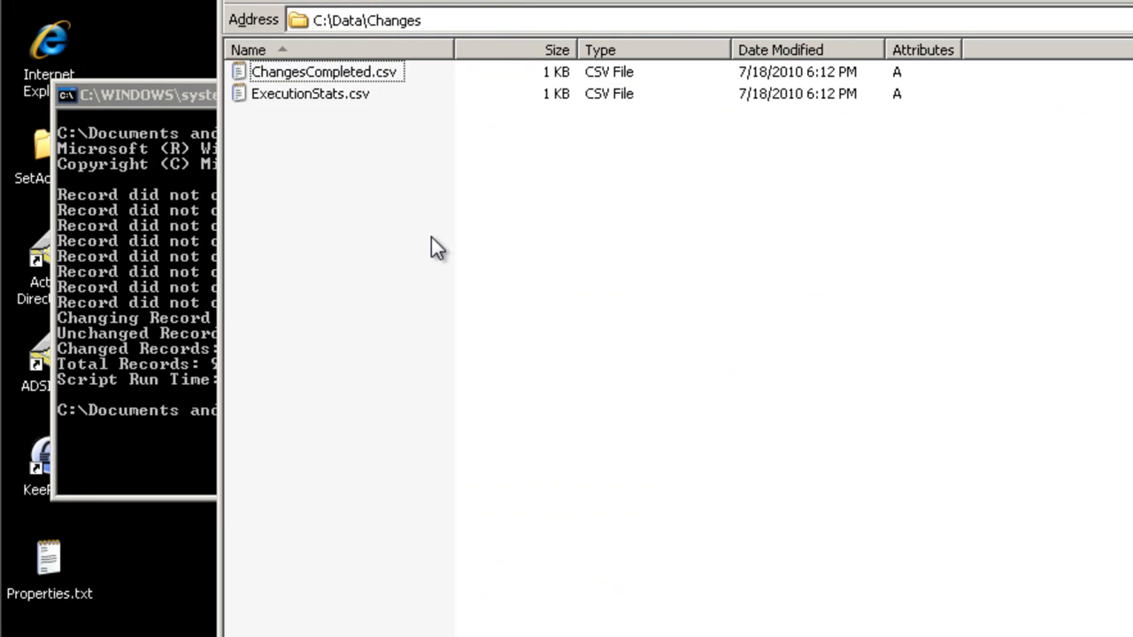
{"action": "mouse_move", "coordinate": [340, 85]}
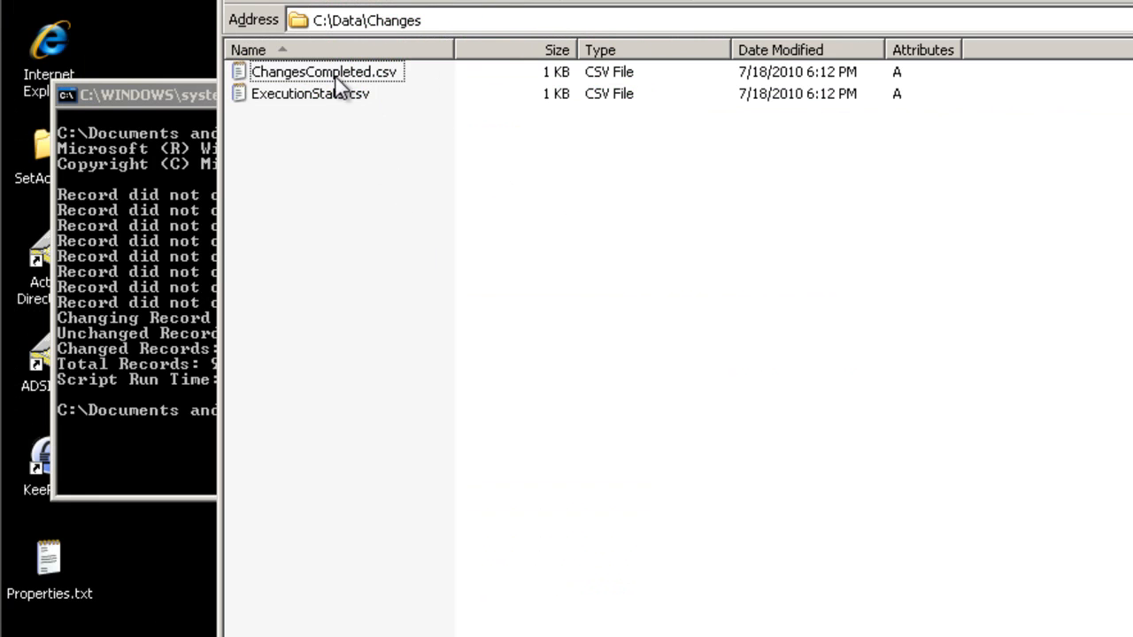
{"action": "left_click", "coordinate": [326, 71]}
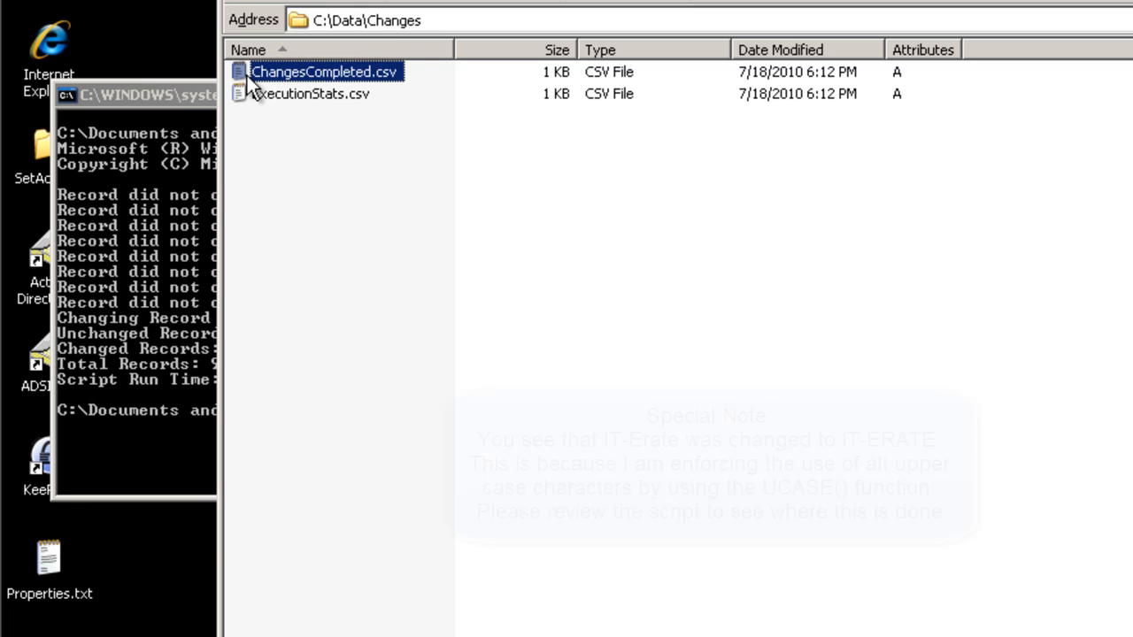
{"action": "double_click", "coordinate": [326, 71]}
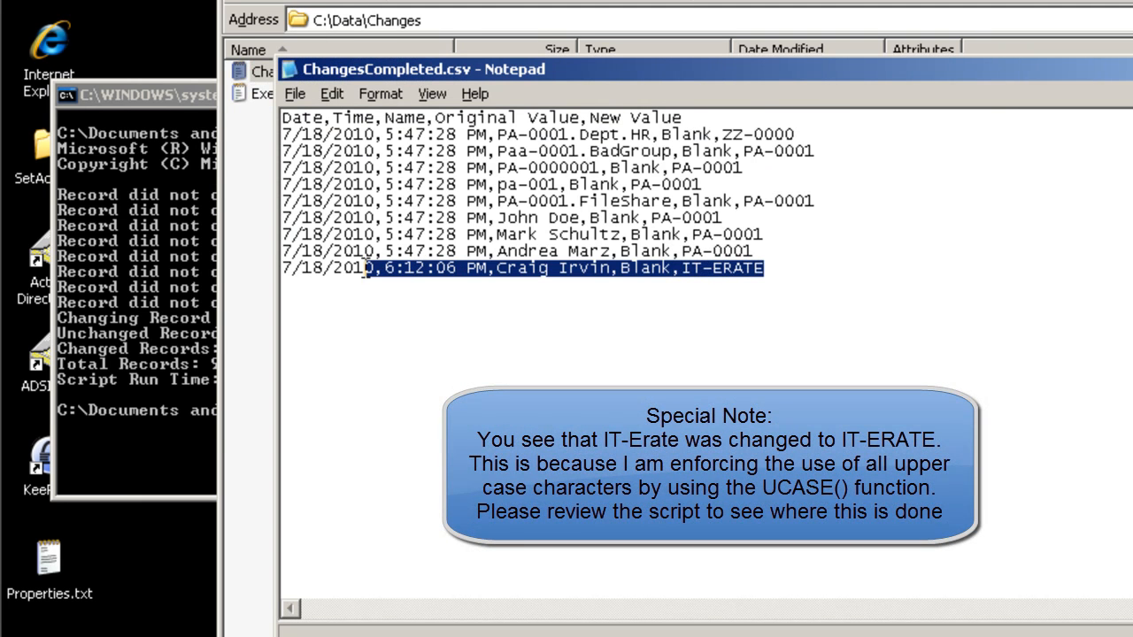